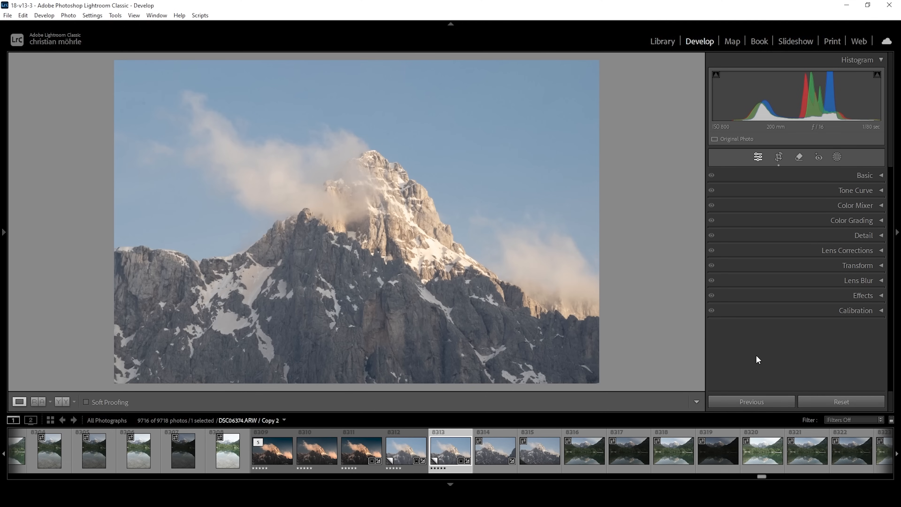
mouse_move(684, 207)
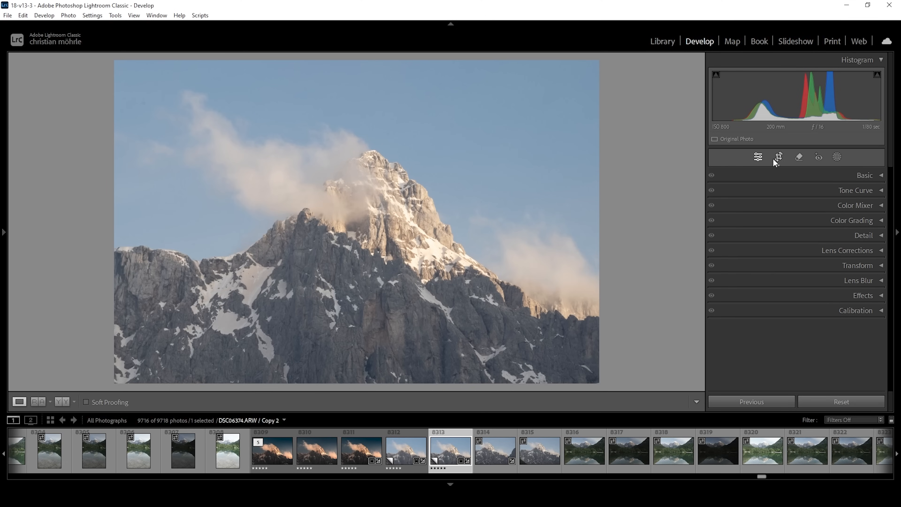
Briefly check the crop options and leave without cropping the photo
left_click(779, 156)
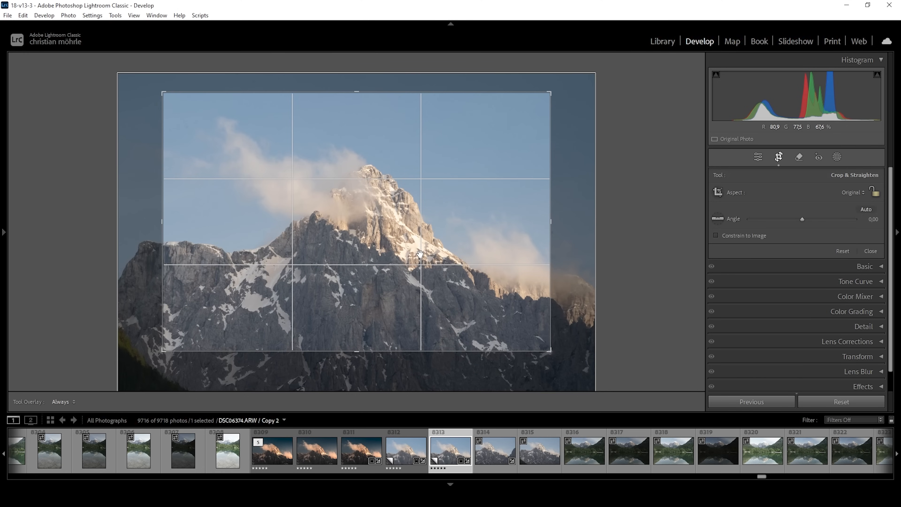
left_click(757, 156)
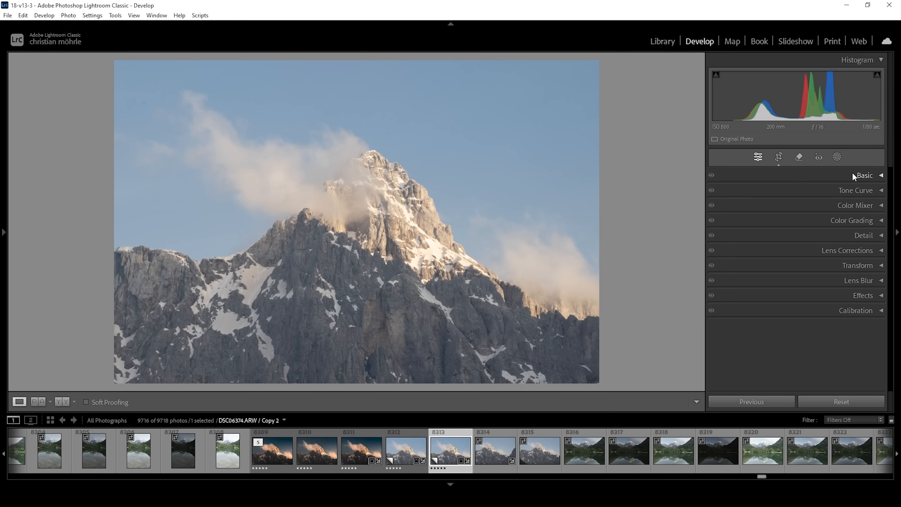
Switch the camera profile from Adobe Color to Adobe Standard
left_click(865, 175)
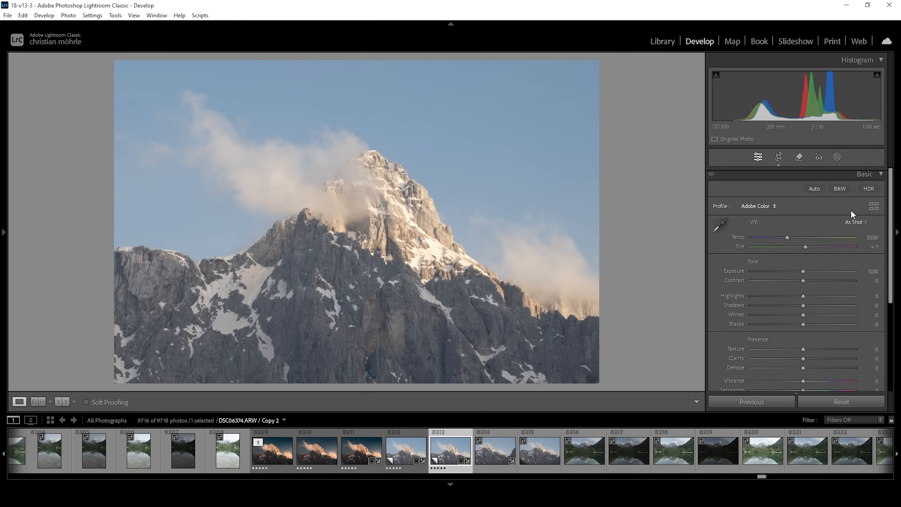
left_click(758, 206)
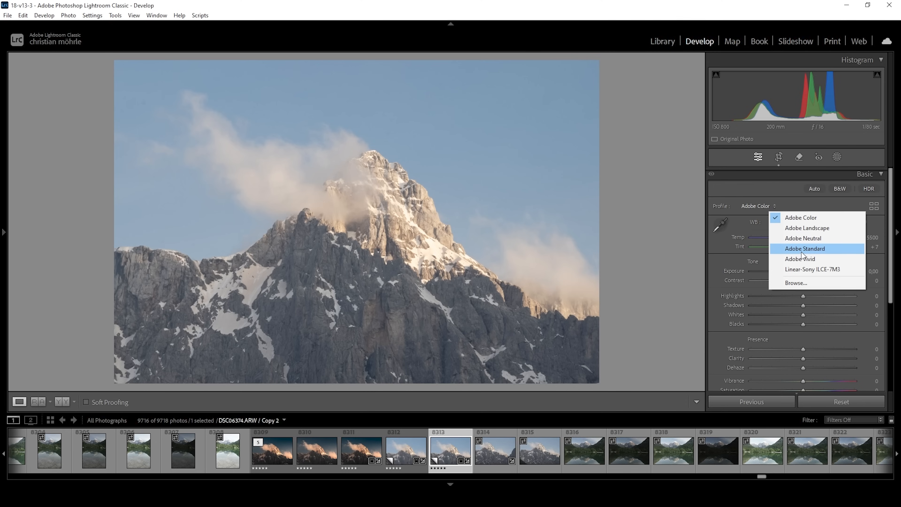
left_click(805, 249)
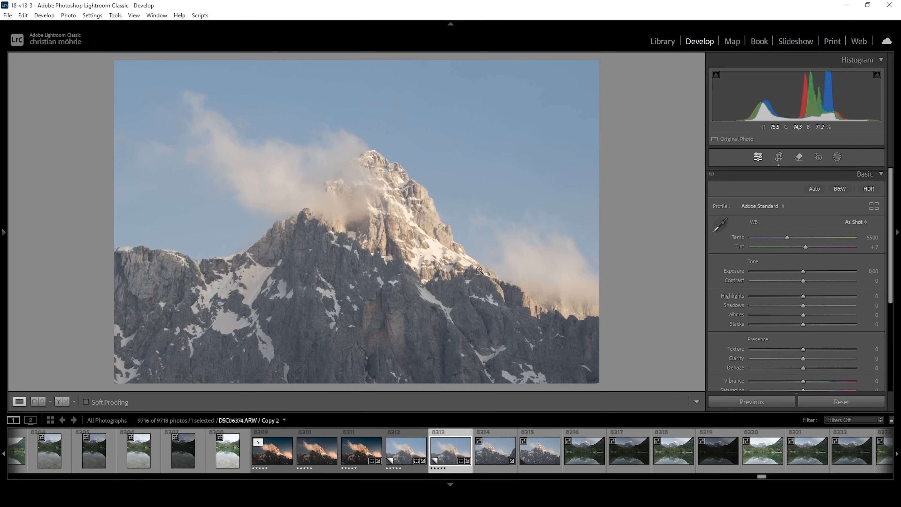
Lower the exposure to -1.31
left_click_drag(804, 272, 802, 271)
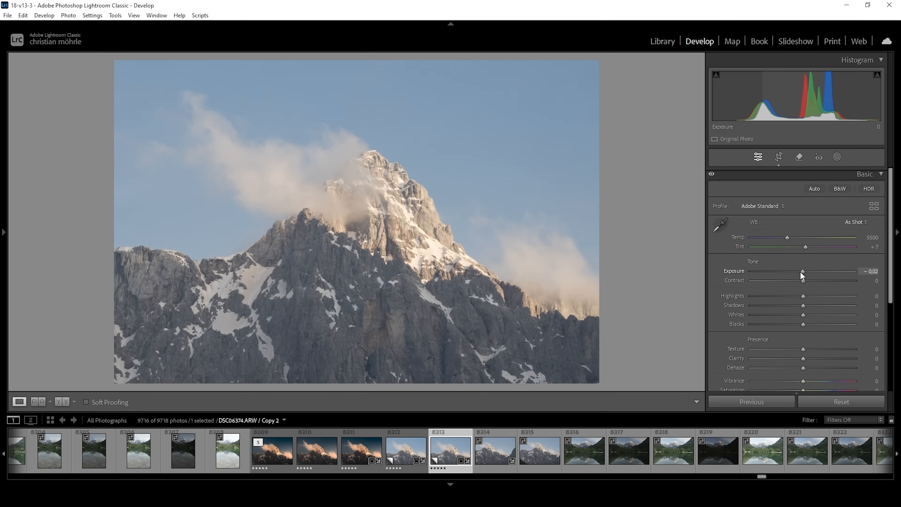
left_click_drag(802, 271, 792, 271)
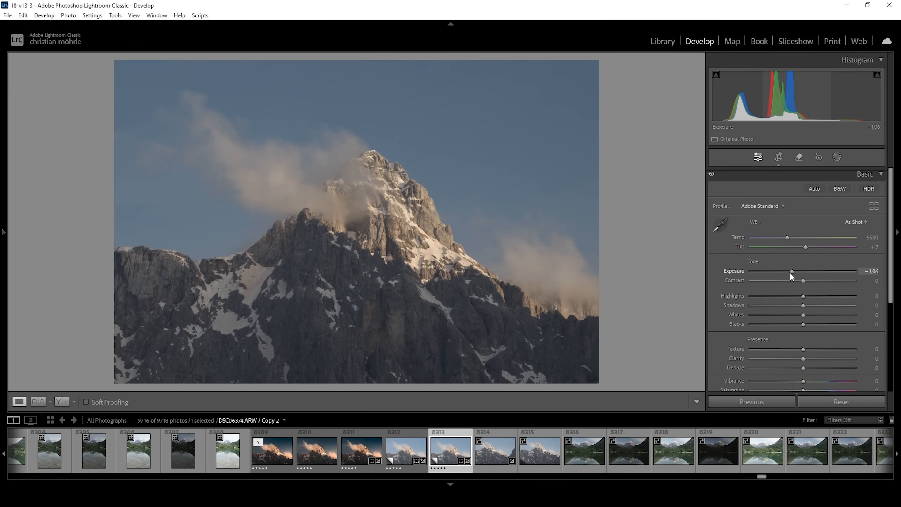
left_click_drag(792, 270, 790, 271)
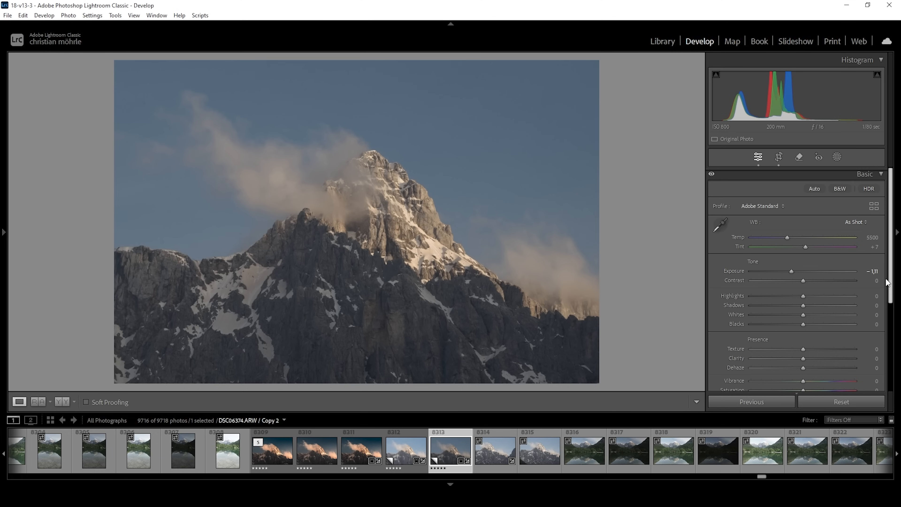
mouse_move(822, 321)
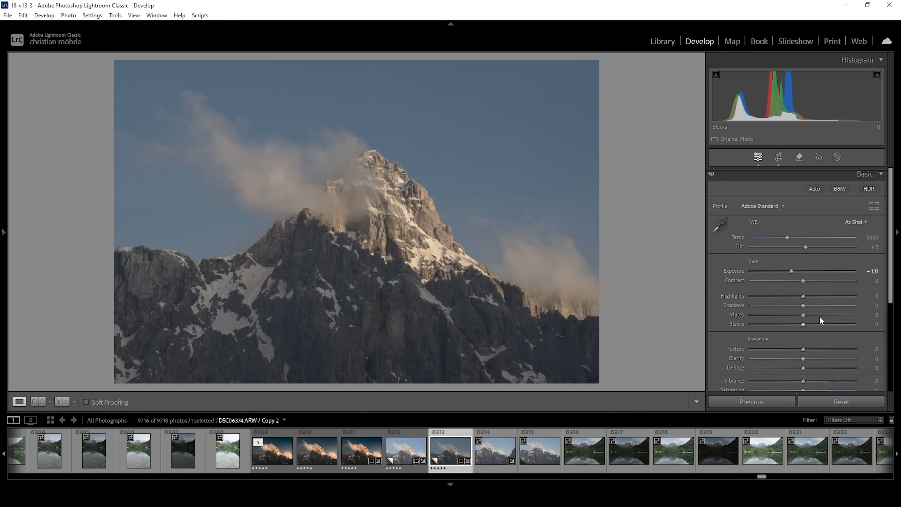
Pull shadows down to -100 and deepen blacks to -35
left_click_drag(802, 306, 791, 305)
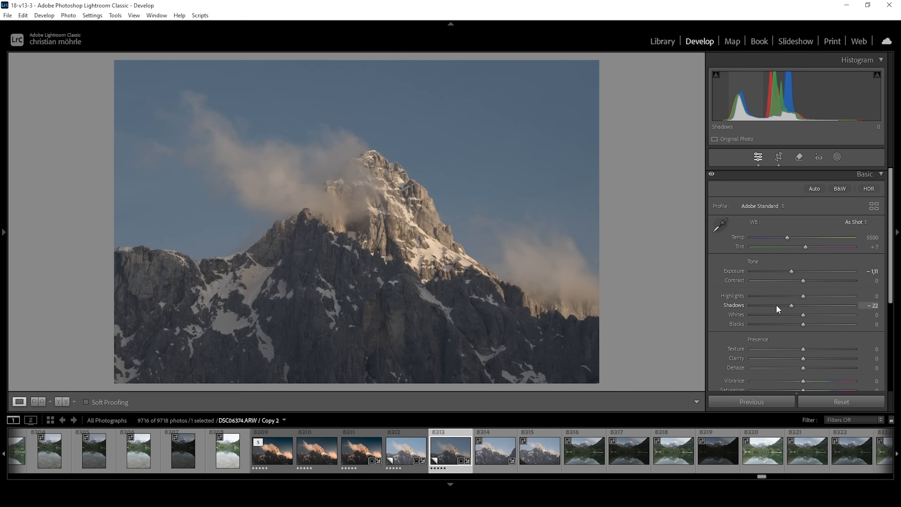
left_click_drag(790, 305, 750, 305)
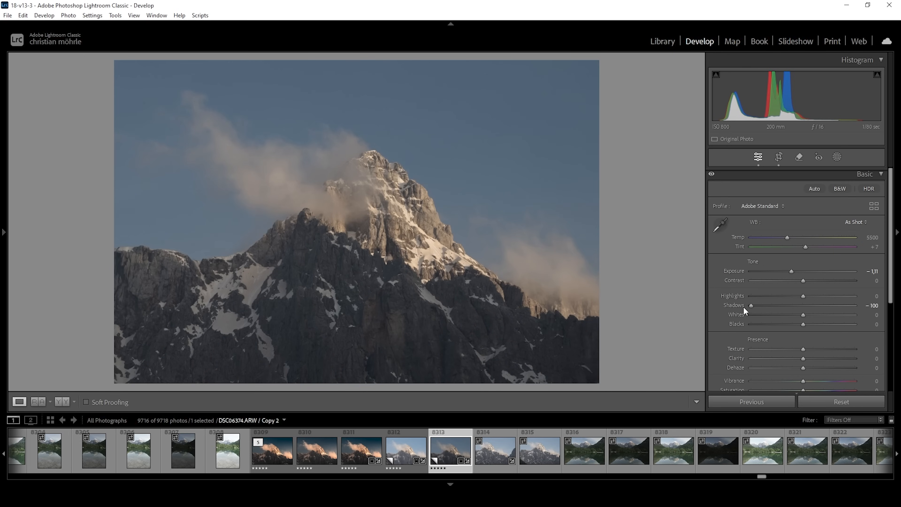
mouse_move(714, 117)
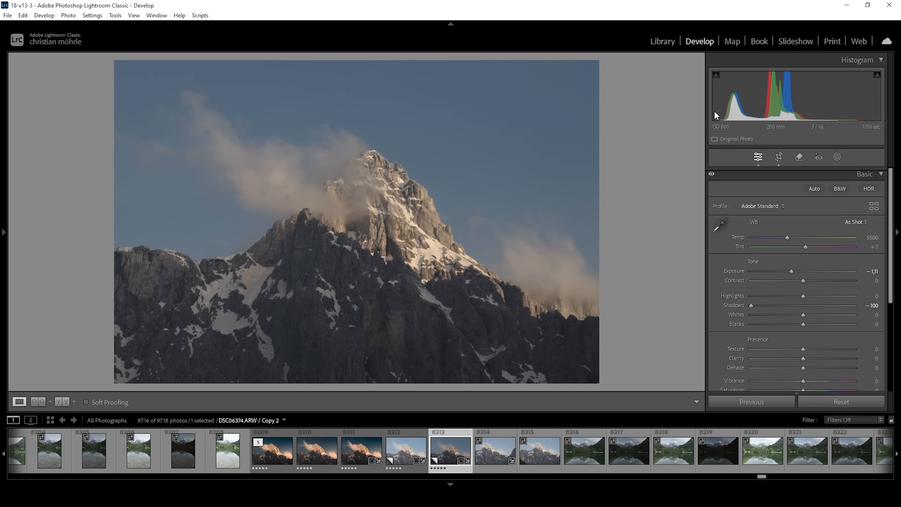
mouse_move(648, 205)
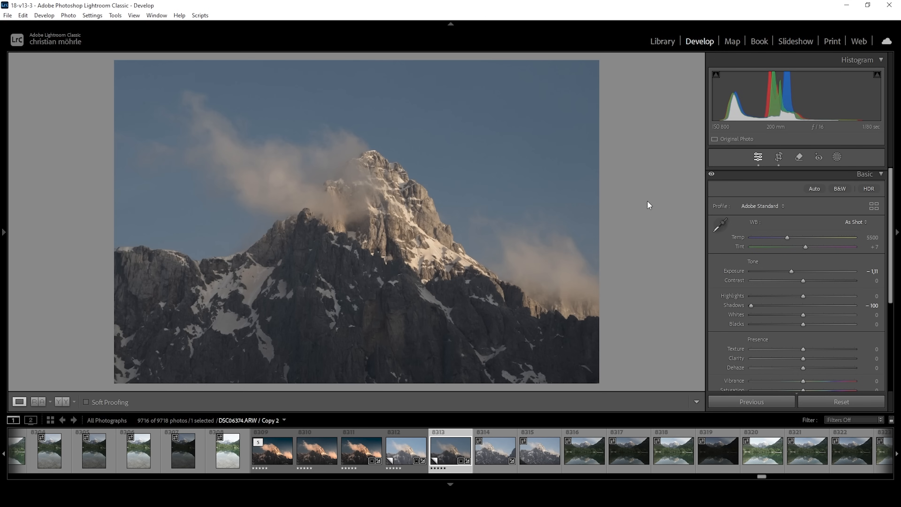
left_click_drag(805, 324, 800, 325)
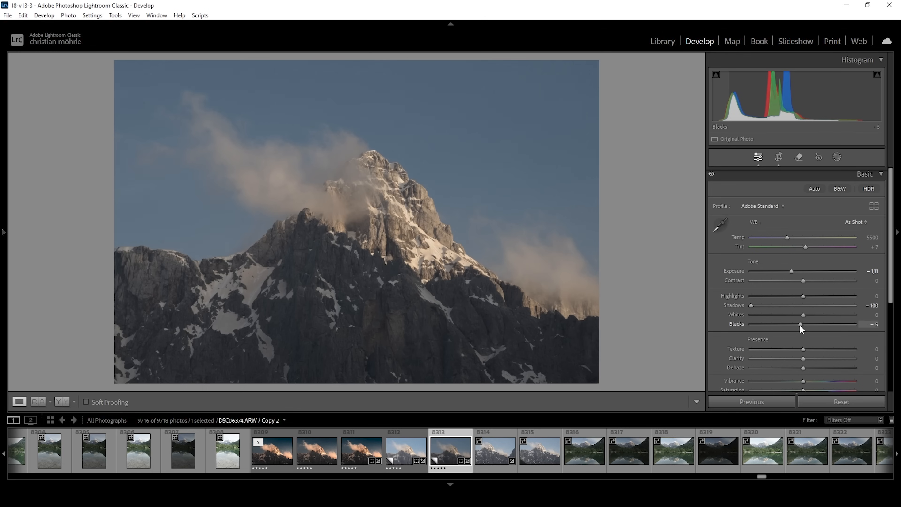
left_click_drag(799, 324, 793, 324)
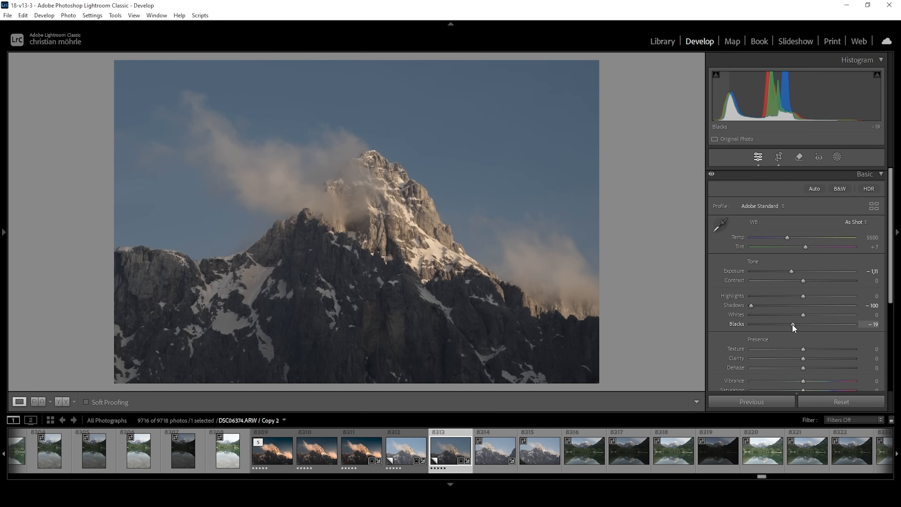
left_click_drag(800, 323, 790, 323)
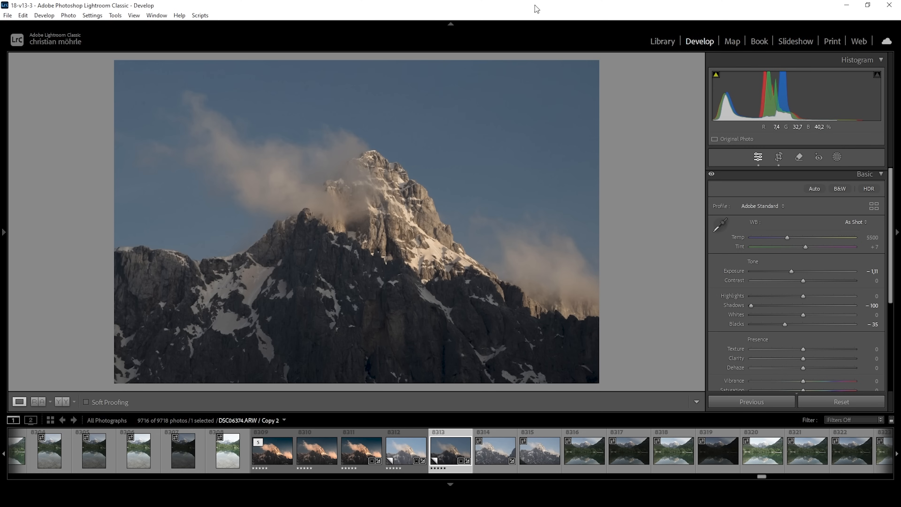
mouse_move(376, 290)
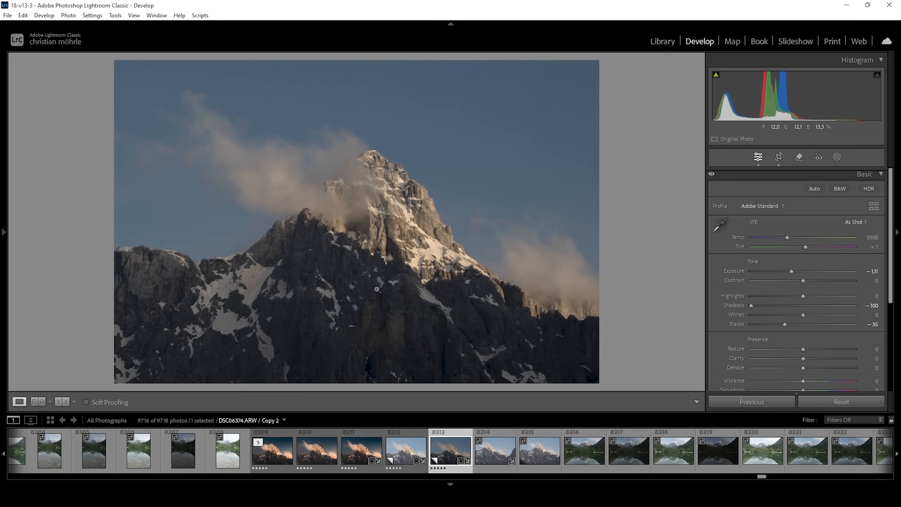
left_click(38, 402)
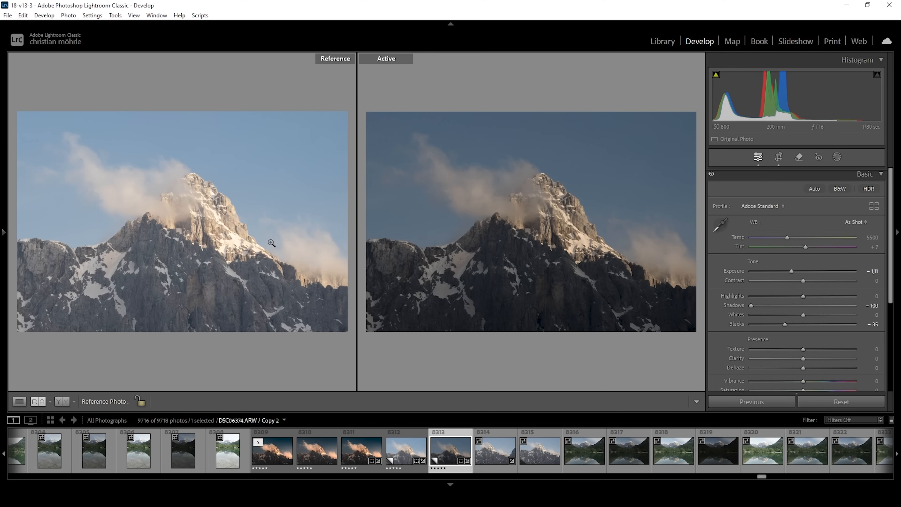
mouse_move(466, 131)
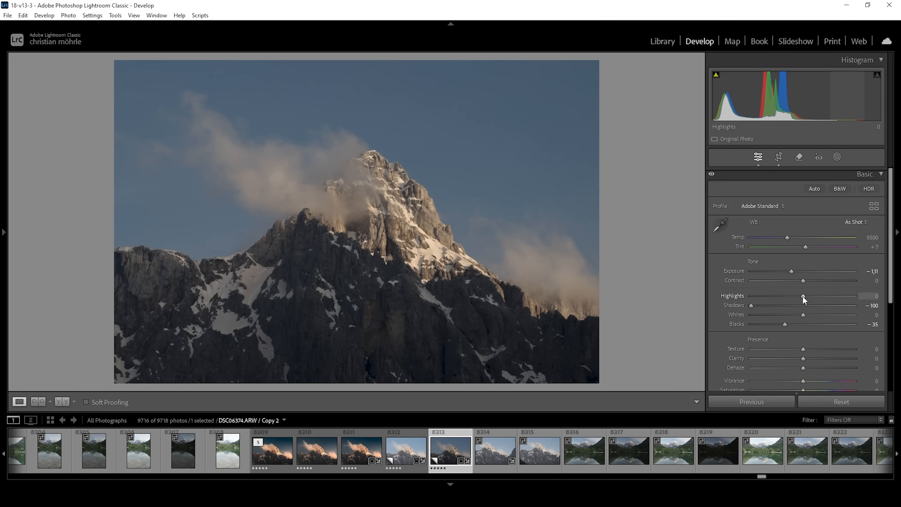
Push highlights to +100 and raise whites to about +22
left_click_drag(804, 299, 847, 299)
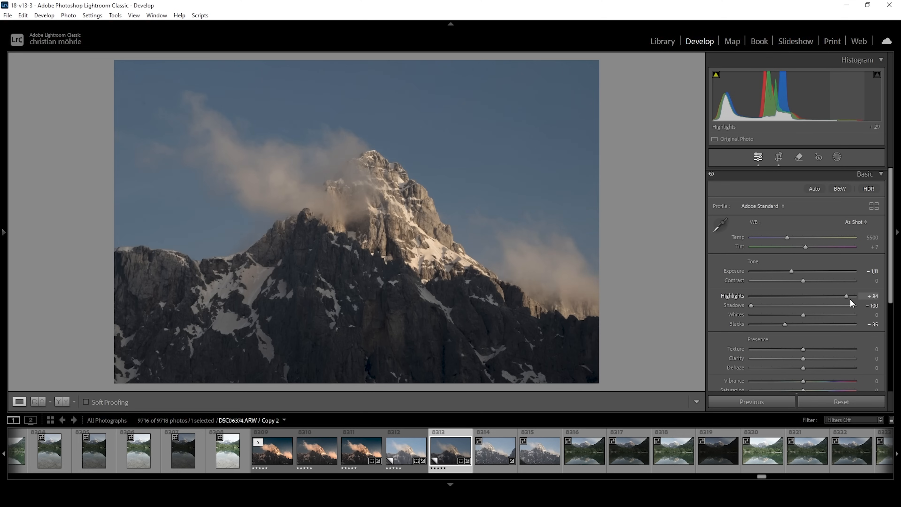
left_click_drag(846, 295, 868, 296)
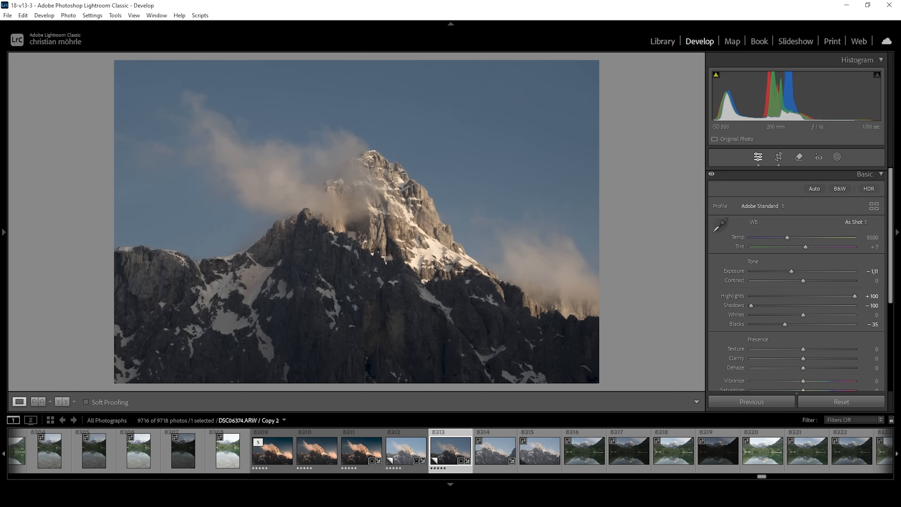
mouse_move(840, 325)
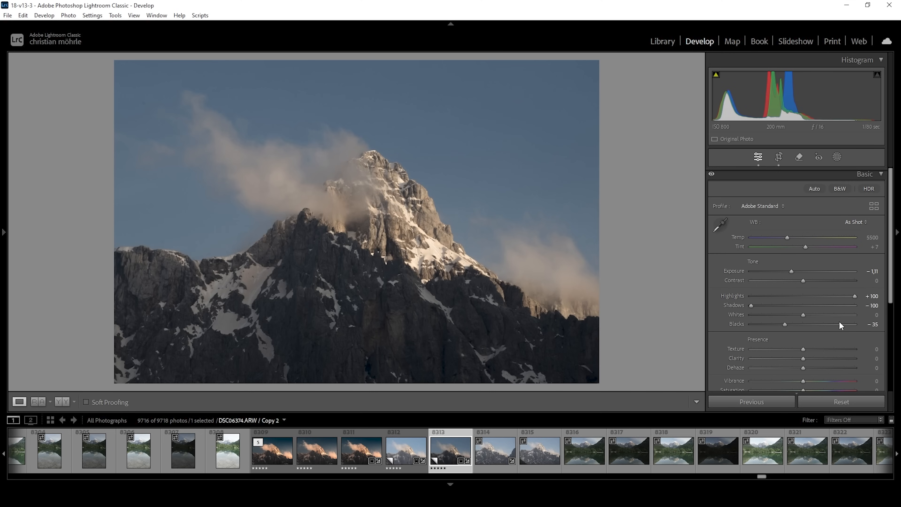
mouse_move(418, 252)
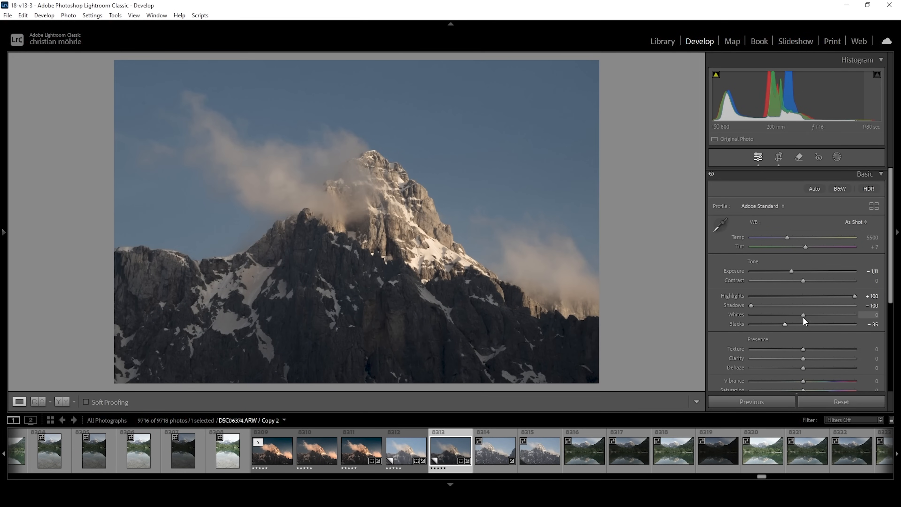
left_click_drag(804, 315, 804, 315)
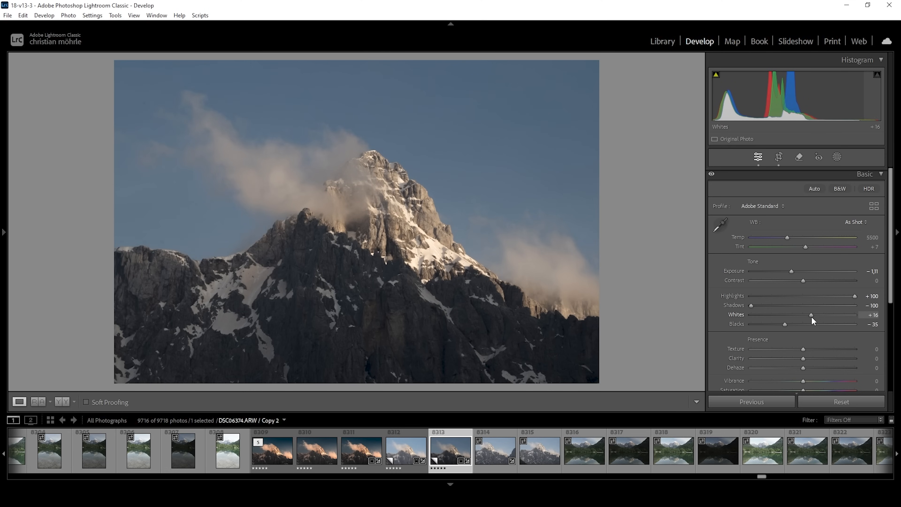
left_click_drag(811, 320, 814, 320)
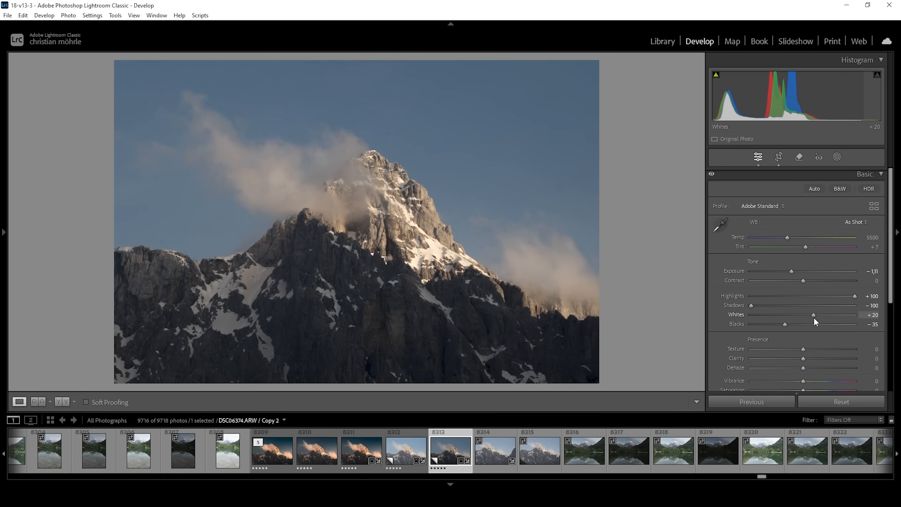
left_click_drag(811, 315, 816, 315)
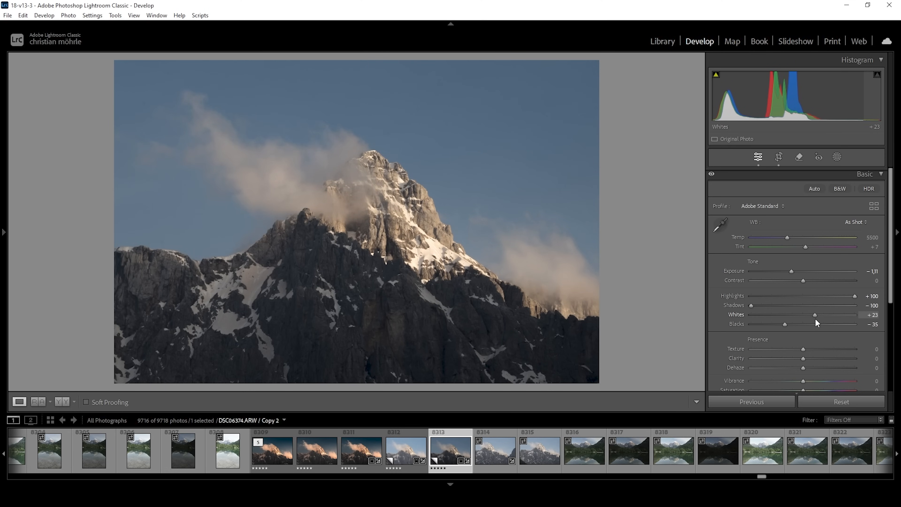
left_click_drag(816, 314, 814, 315)
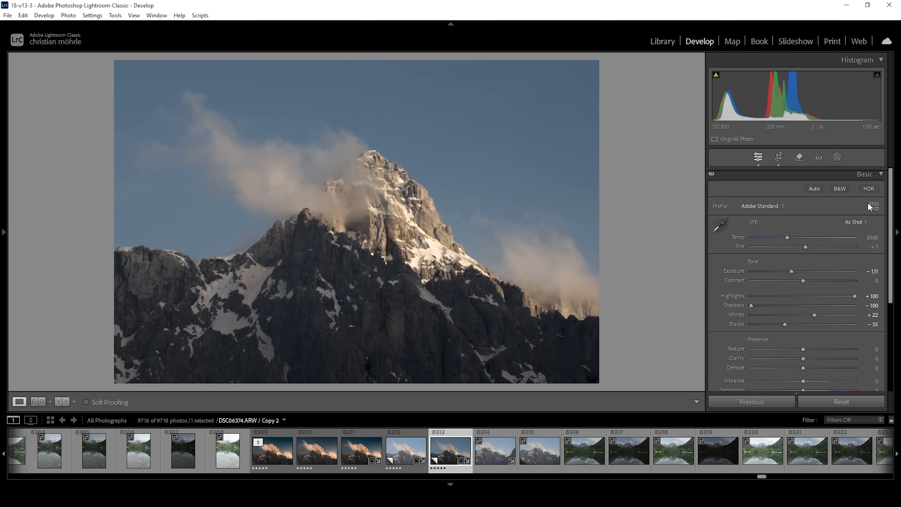
Raise the contrast to about +18
left_click_drag(819, 280, 822, 281)
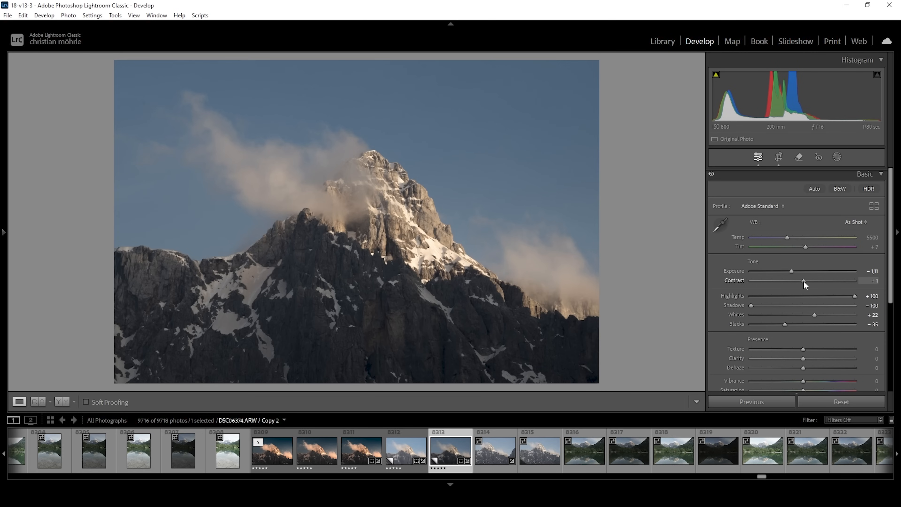
left_click_drag(805, 279, 809, 280)
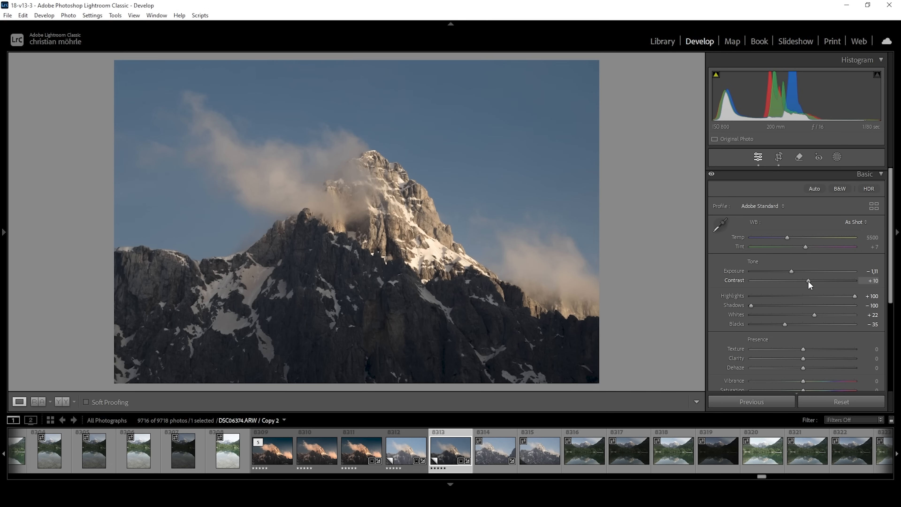
left_click_drag(804, 281, 811, 281)
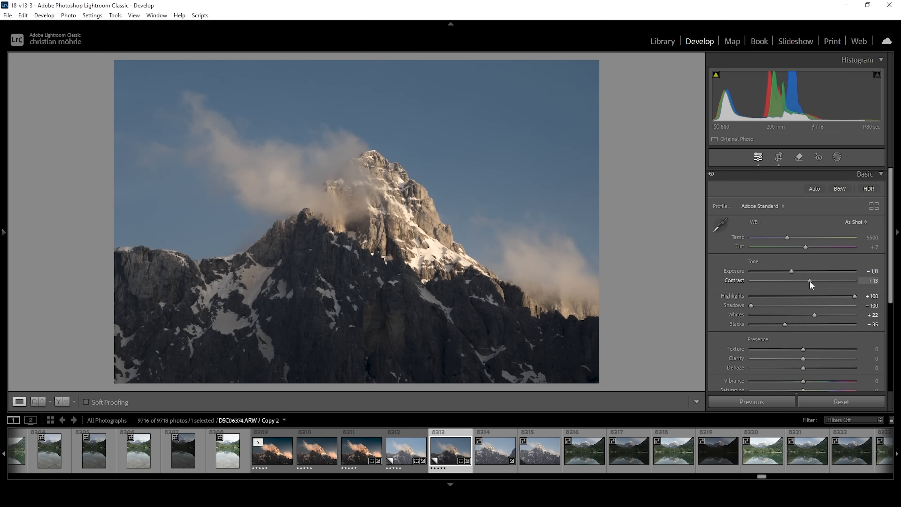
left_click_drag(810, 281, 813, 281)
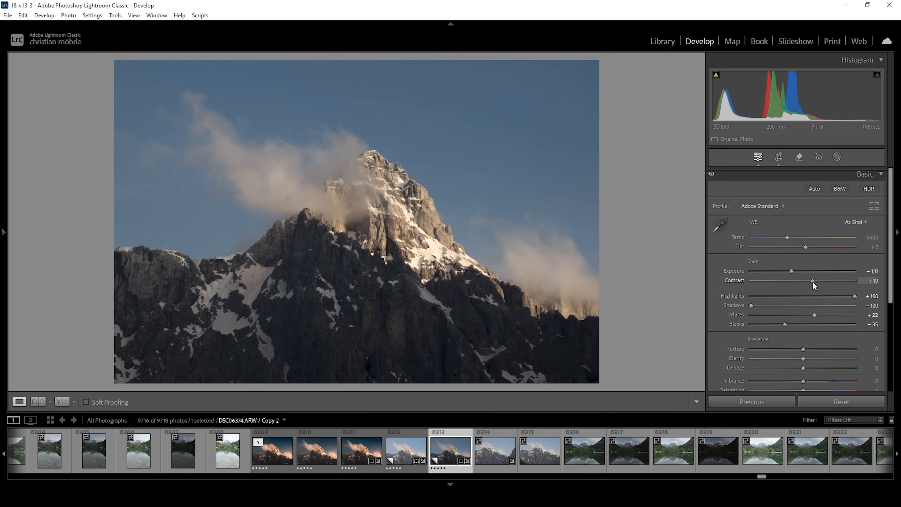
left_click_drag(813, 280, 811, 280)
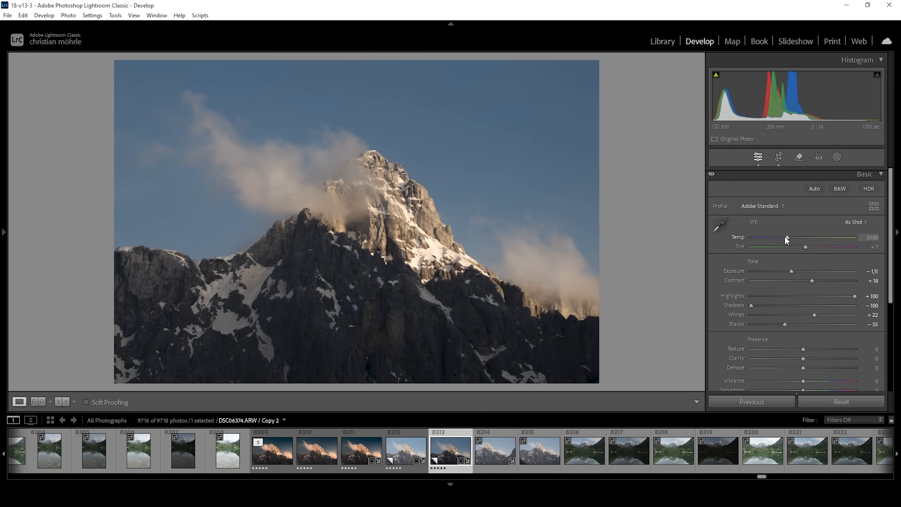
Warm the white balance to 6100 with tint +11
left_click_drag(787, 238, 793, 238)
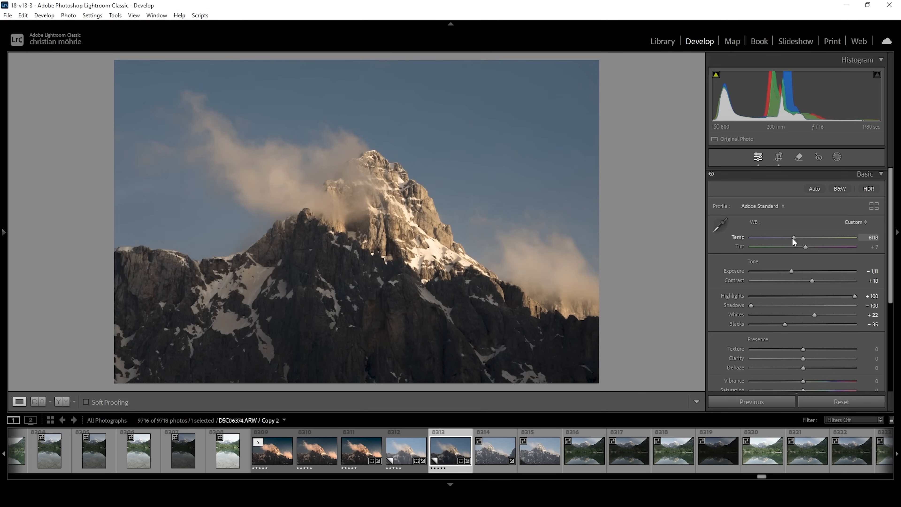
left_click_drag(794, 238, 793, 238)
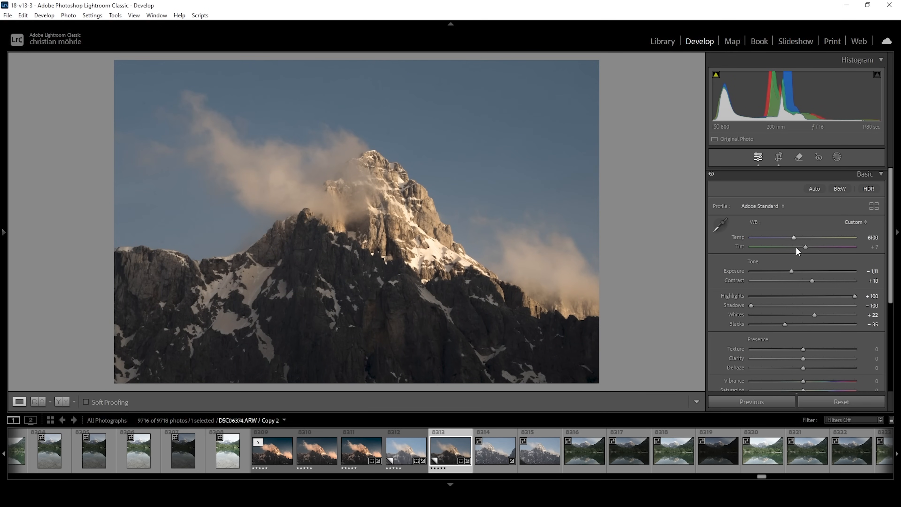
left_click_drag(804, 246, 809, 247)
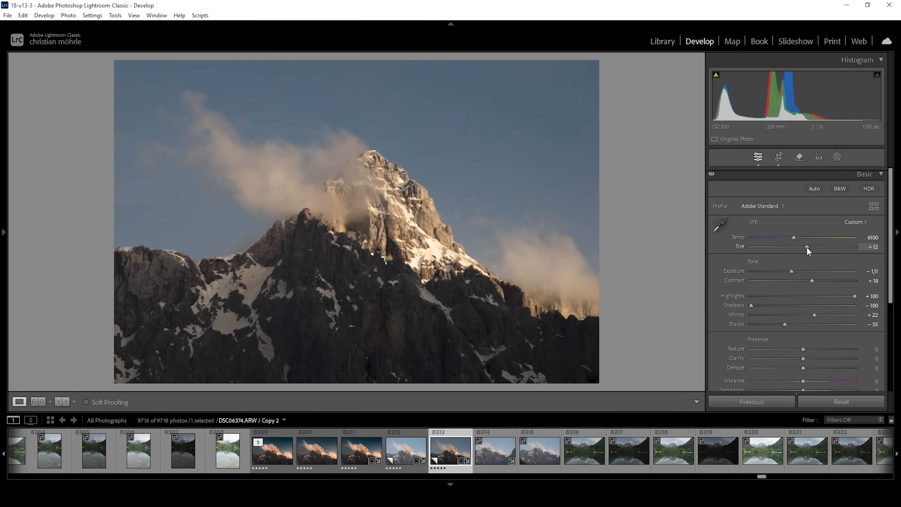
left_click_drag(808, 246, 823, 247)
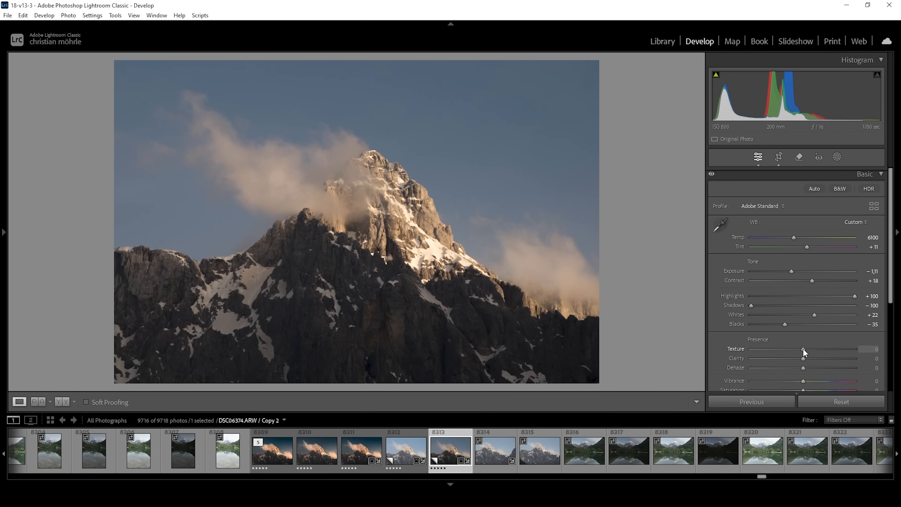
Set texture +8, clarity -9 and dehaze -5
left_click_drag(802, 351, 807, 351)
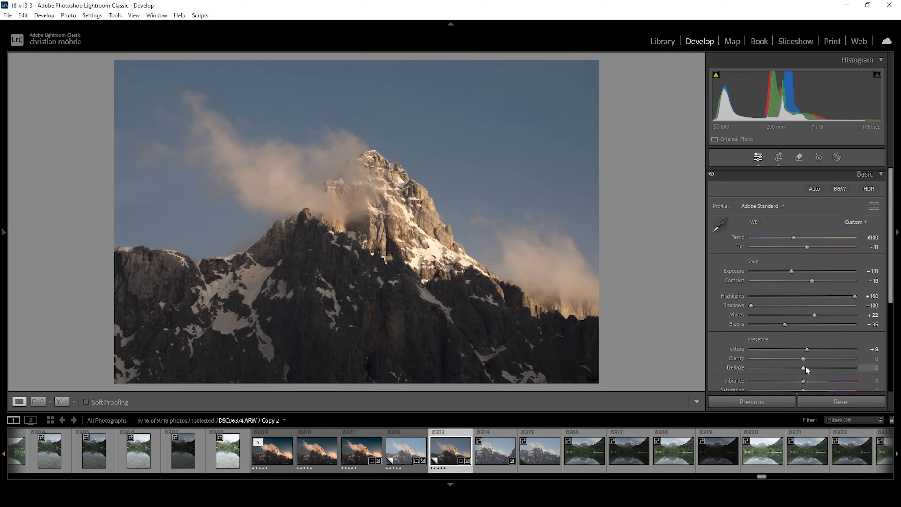
left_click_drag(807, 358, 801, 358)
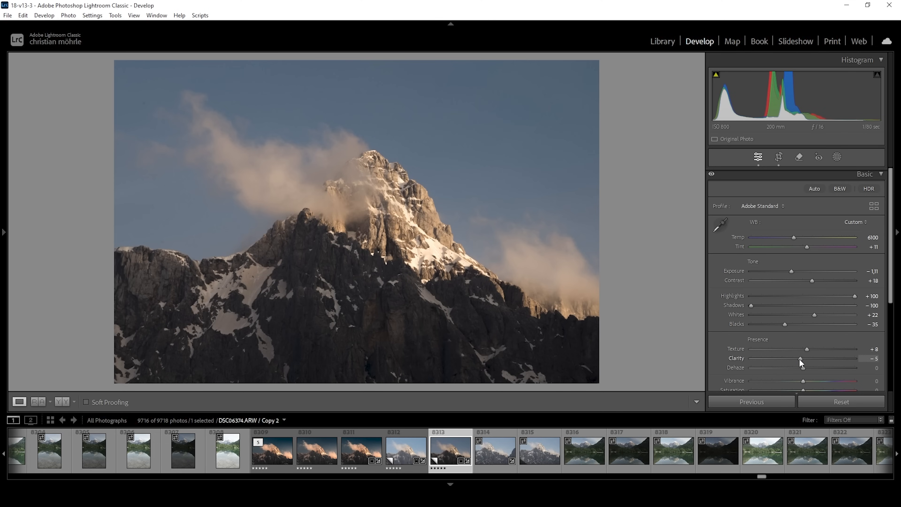
left_click_drag(800, 358, 799, 358)
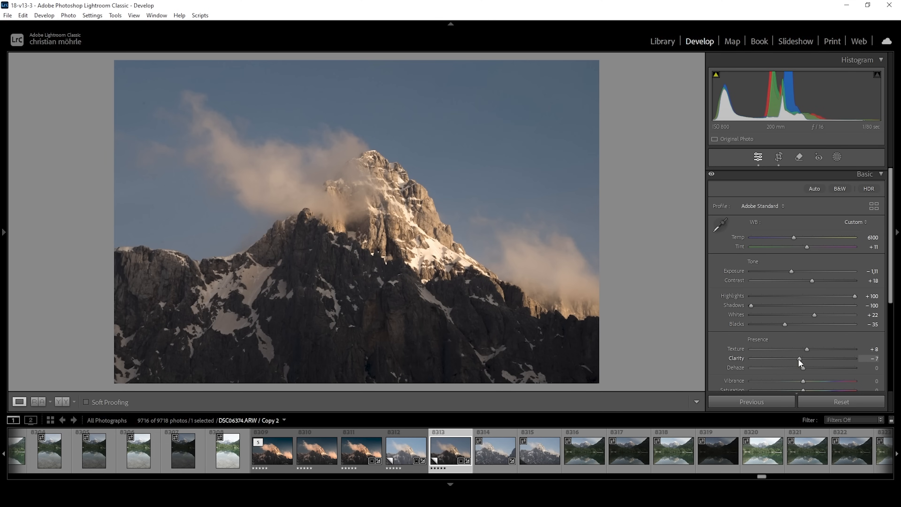
left_click_drag(801, 358, 799, 359)
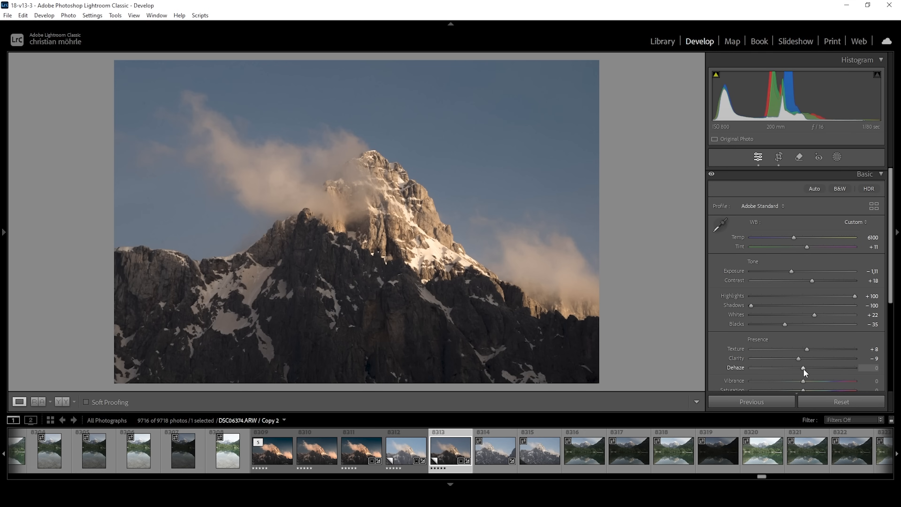
left_click_drag(804, 368, 803, 368)
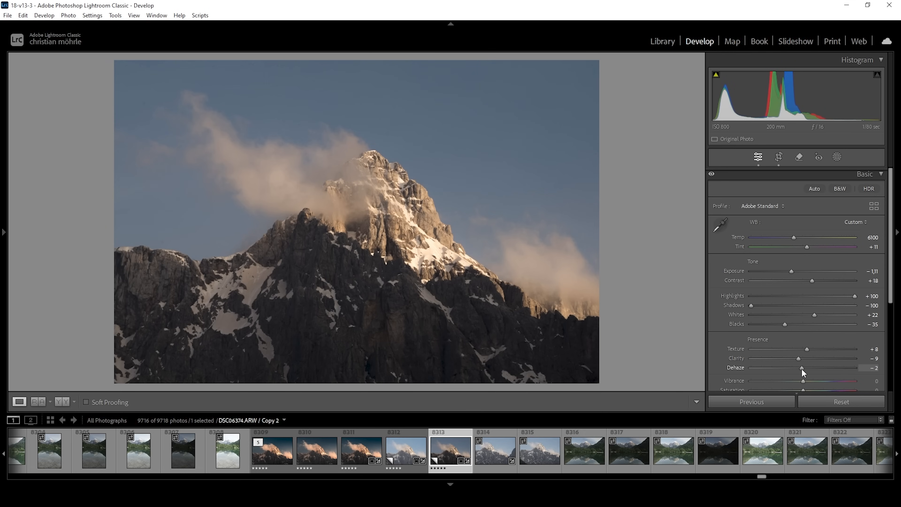
left_click_drag(803, 367, 787, 367)
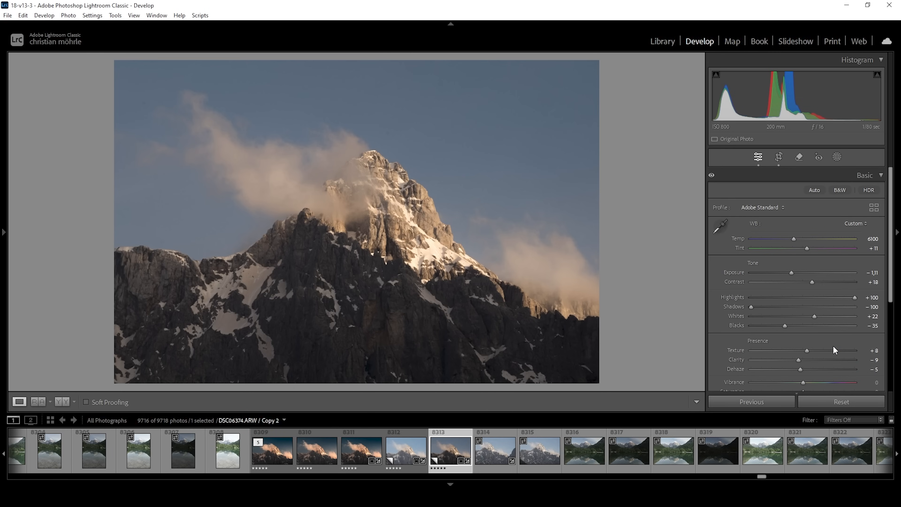
mouse_move(108, 352)
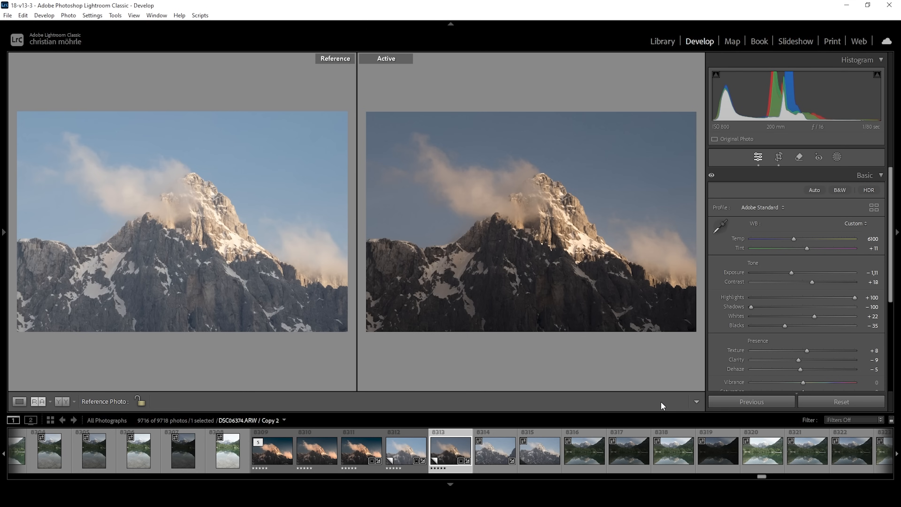
left_click(19, 401)
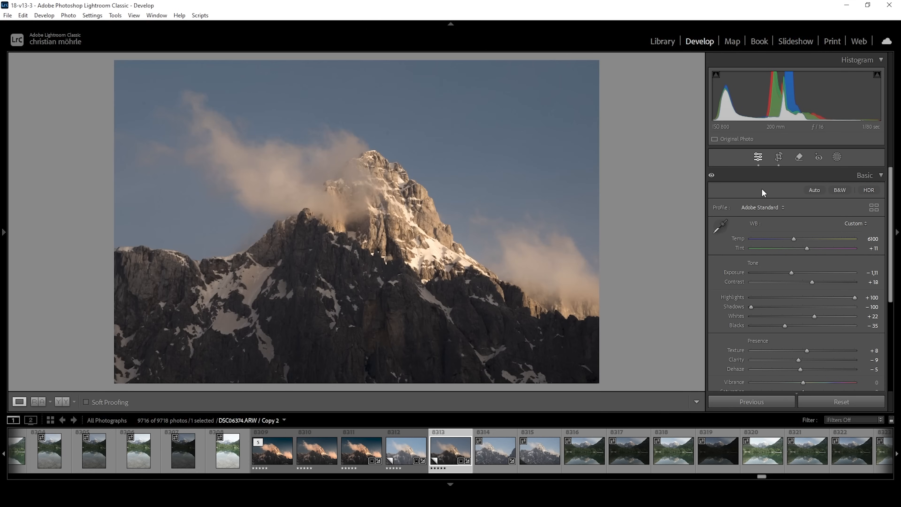
mouse_move(836, 163)
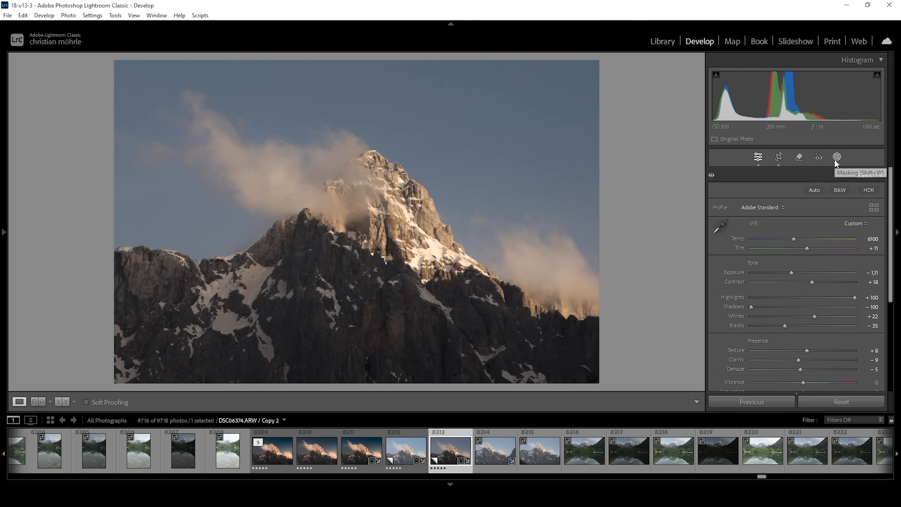
Create a colour-range mask sampled from the blue sky
left_click(837, 157)
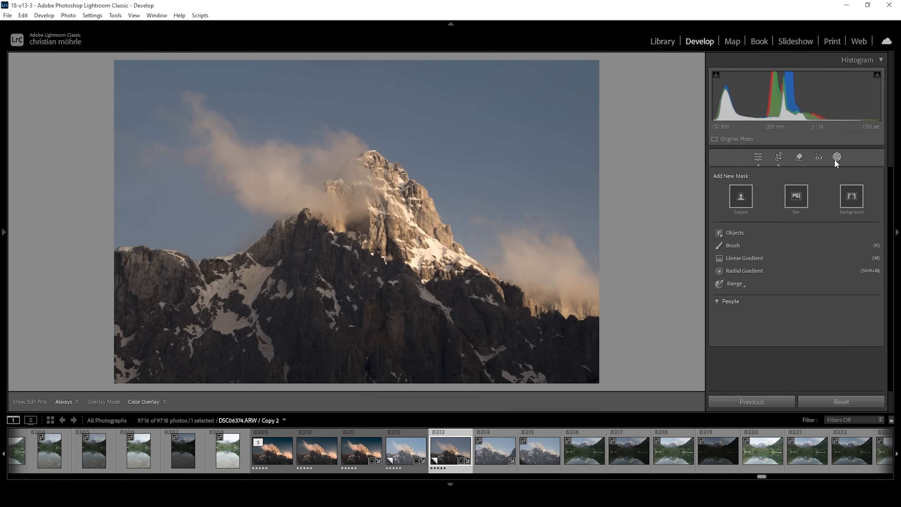
left_click(718, 301)
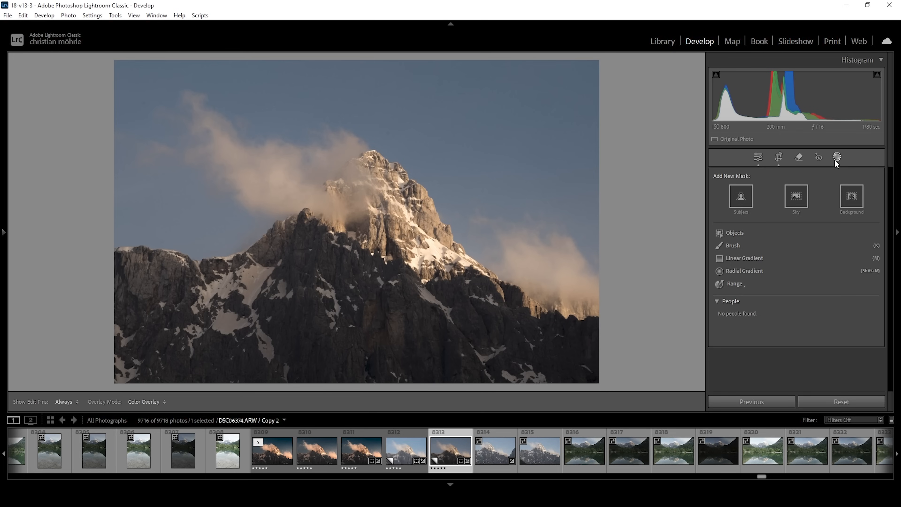
mouse_move(576, 160)
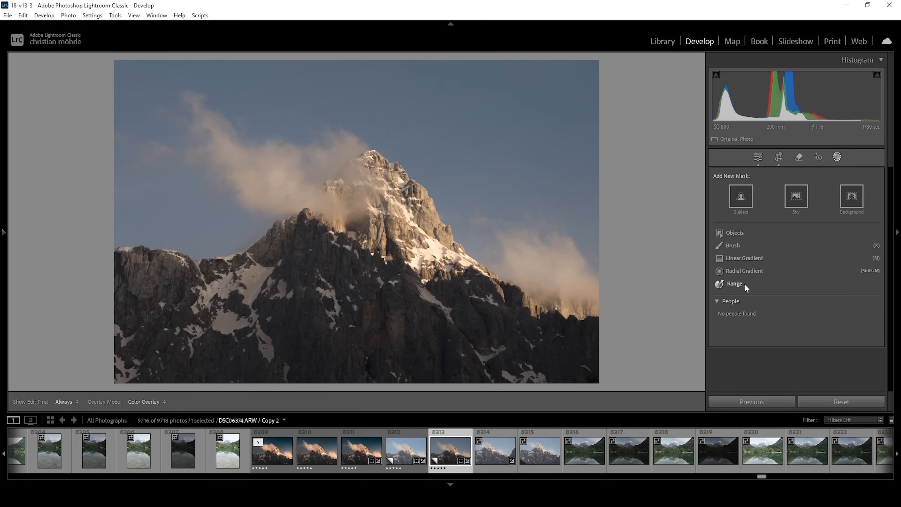
left_click(734, 284)
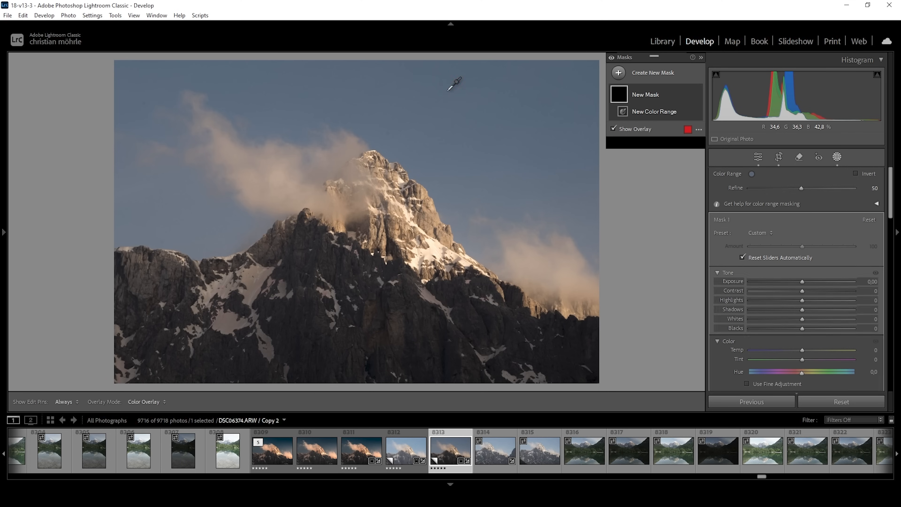
left_click(447, 91)
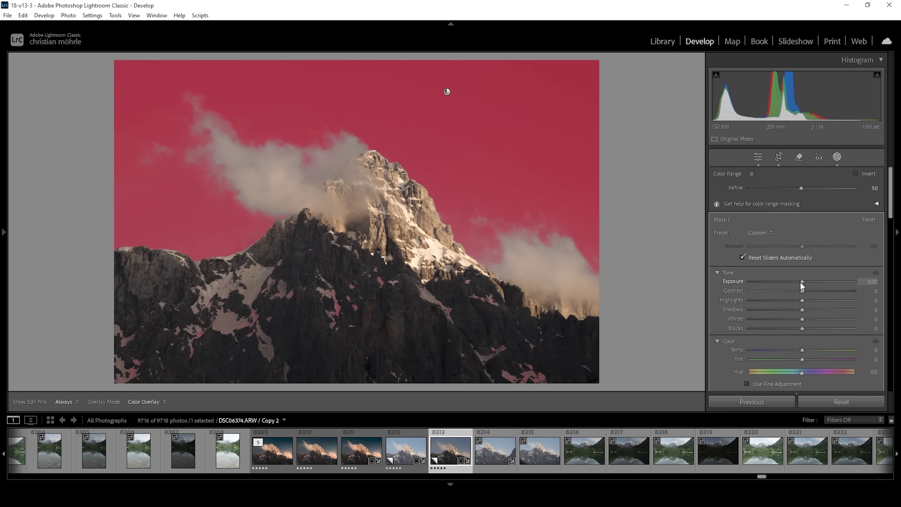
Darken the sky mask's exposure to -0.85
left_click_drag(803, 282, 798, 282)
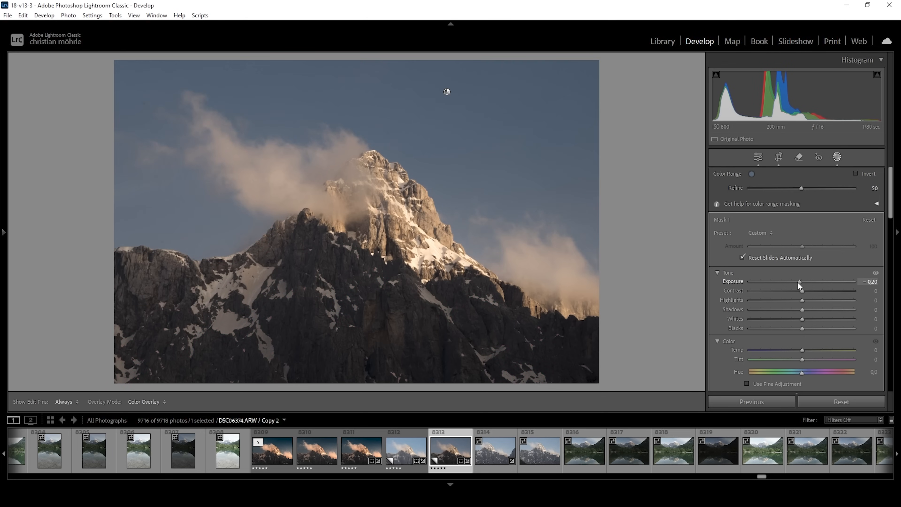
left_click_drag(800, 281, 797, 281)
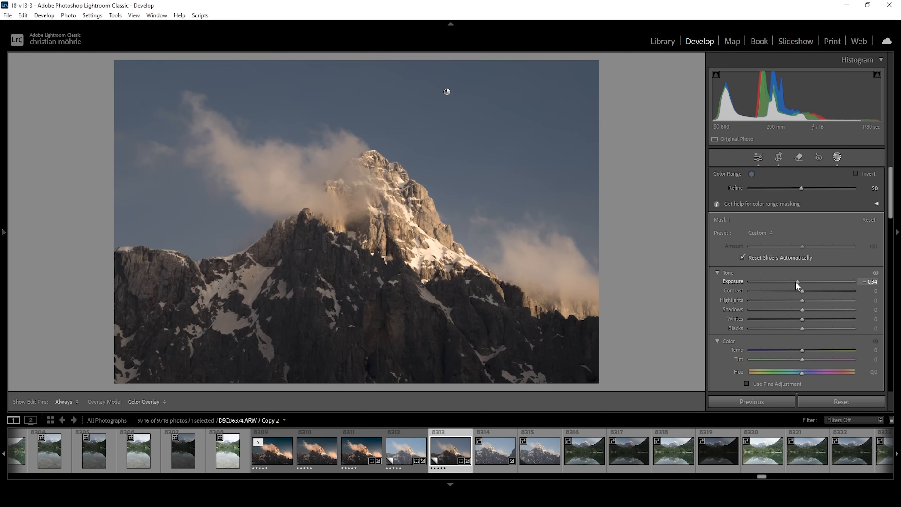
left_click_drag(798, 282, 796, 281)
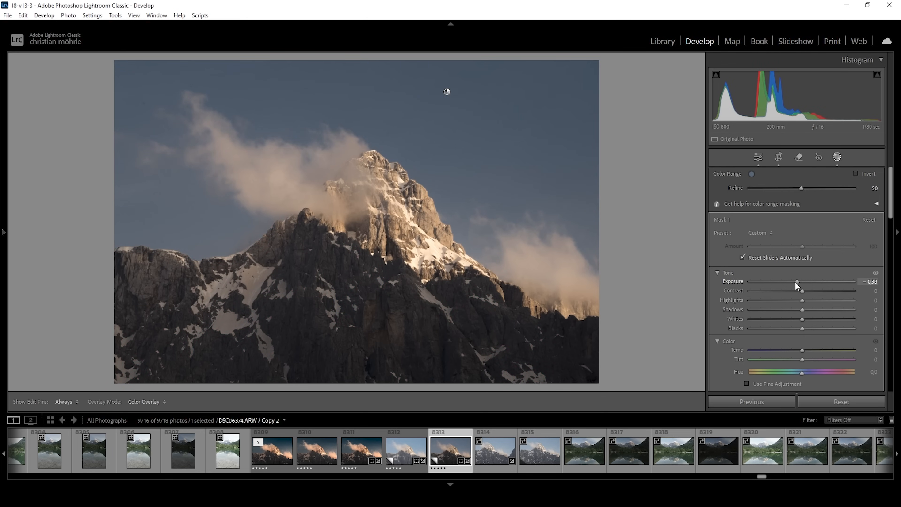
left_click_drag(798, 281, 797, 281)
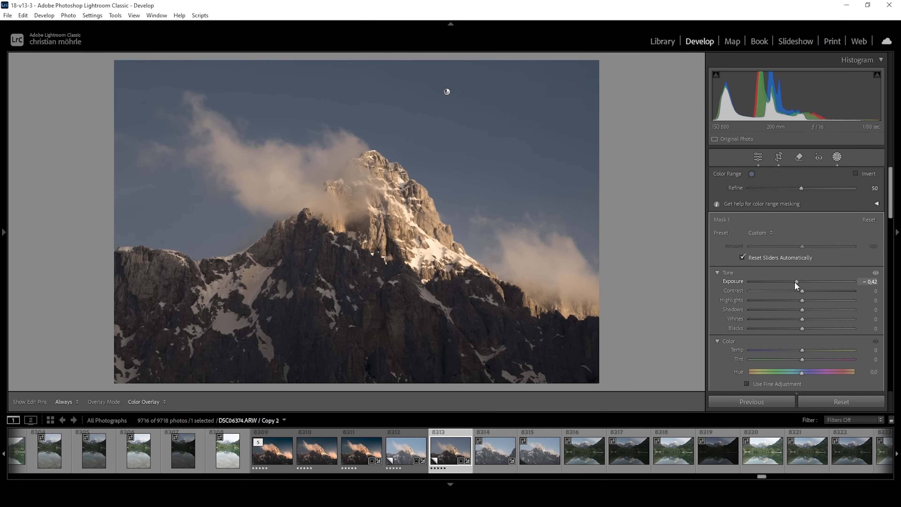
left_click_drag(796, 282, 791, 281)
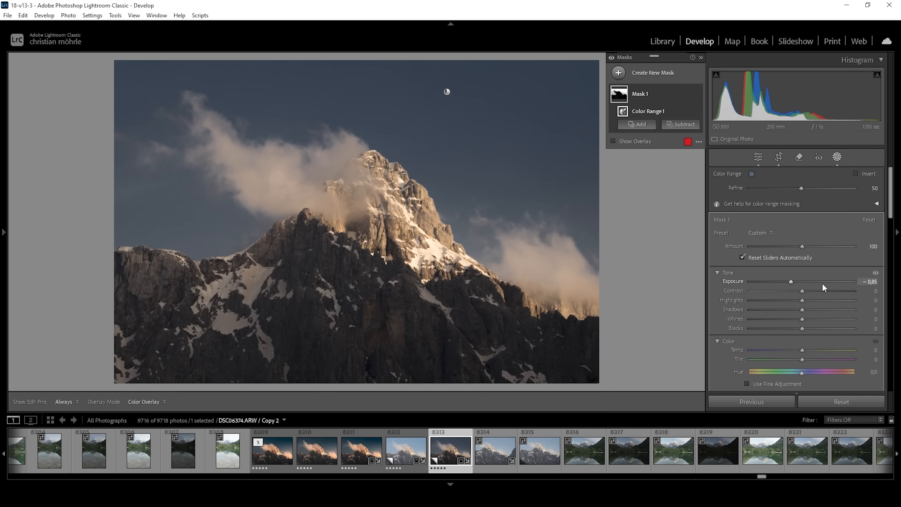
Boost the sky mask's saturation to about 55 for a deeper blue
scroll("down", 3)
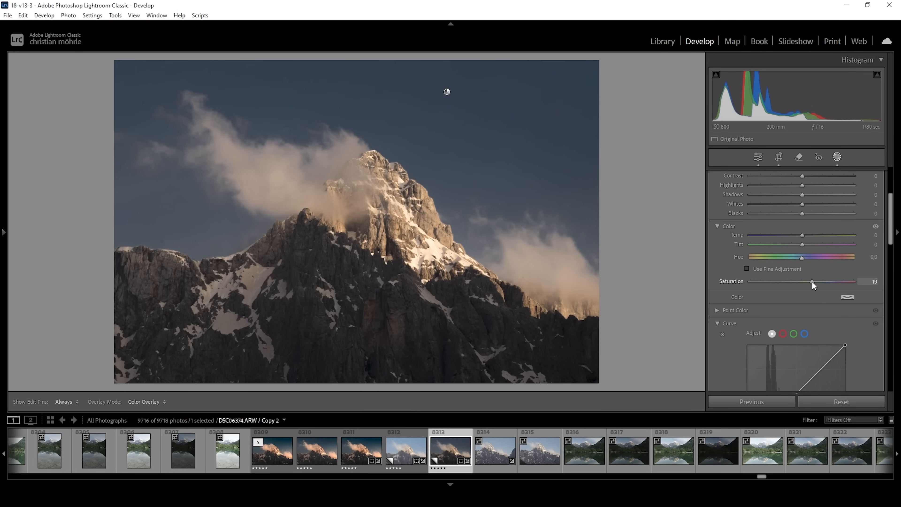
left_click_drag(812, 281, 817, 282)
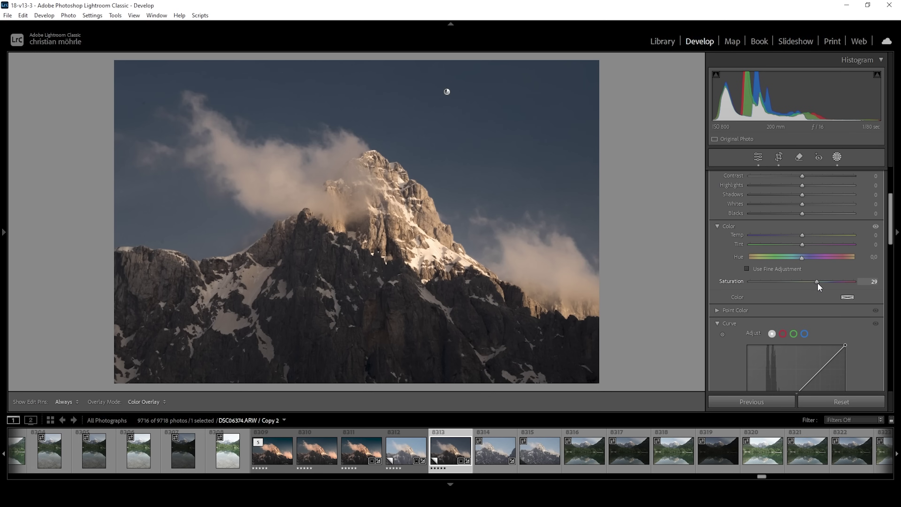
left_click_drag(816, 281, 830, 282)
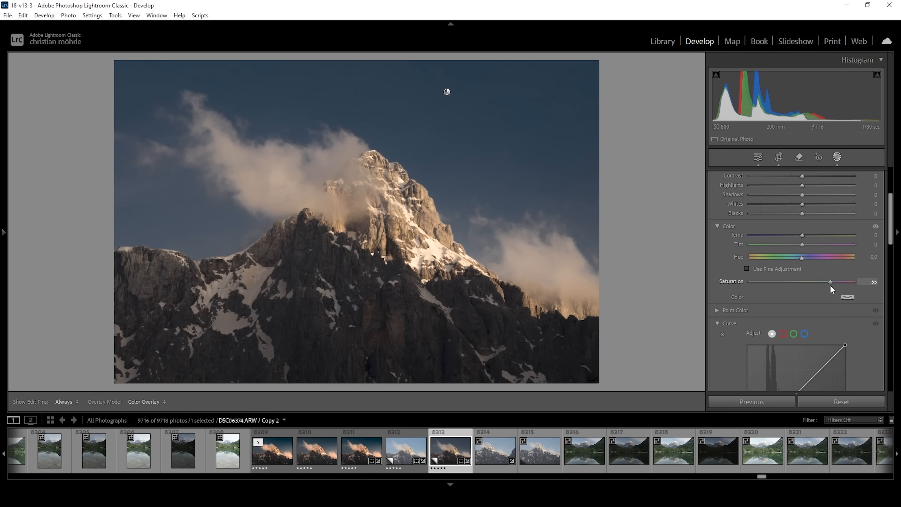
left_click_drag(830, 281, 834, 282)
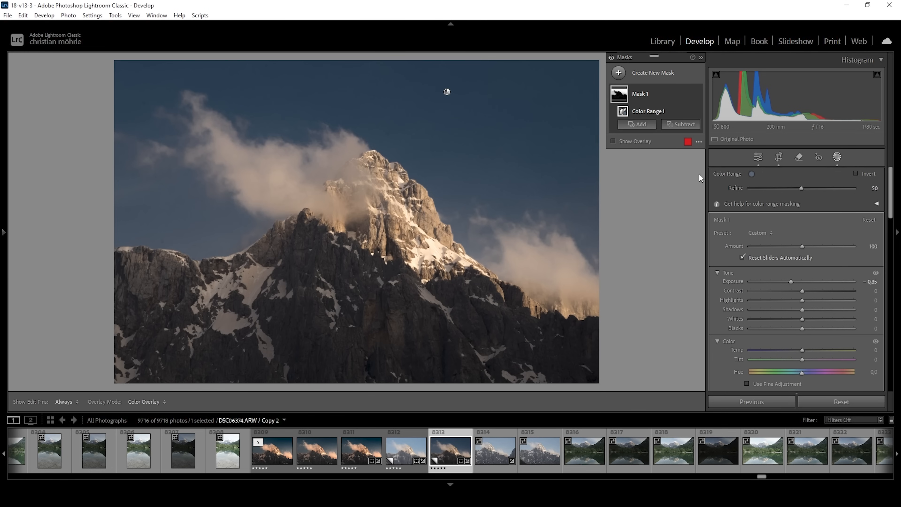
mouse_move(486, 170)
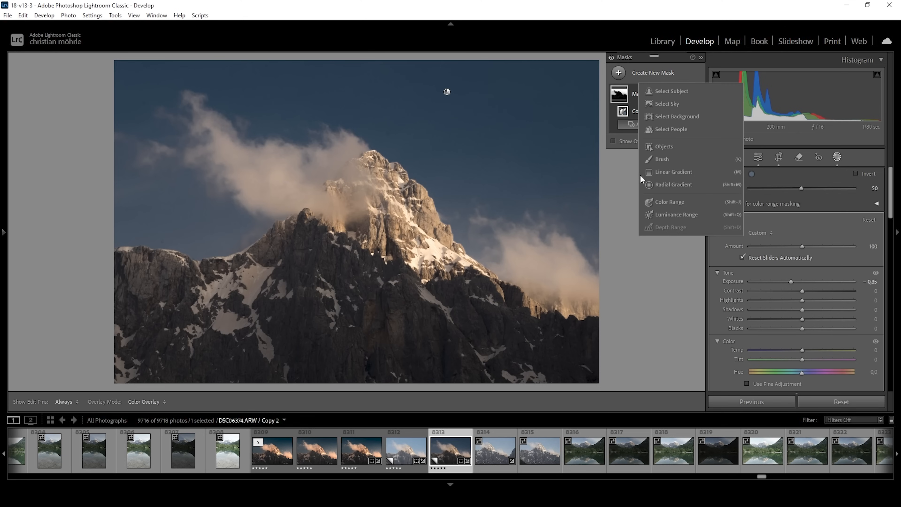
Lay a linear gradient over the upper sky and lower its blacks to about -26
left_click(674, 172)
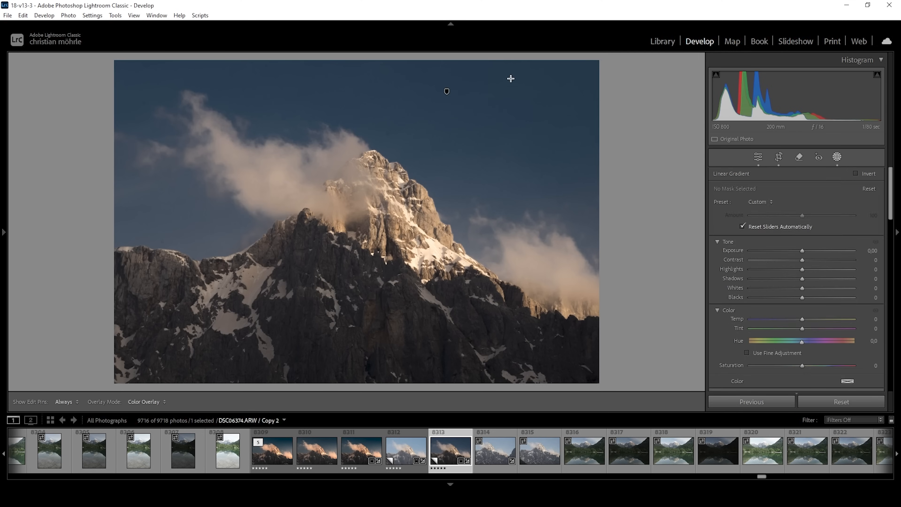
left_click_drag(509, 79, 483, 223)
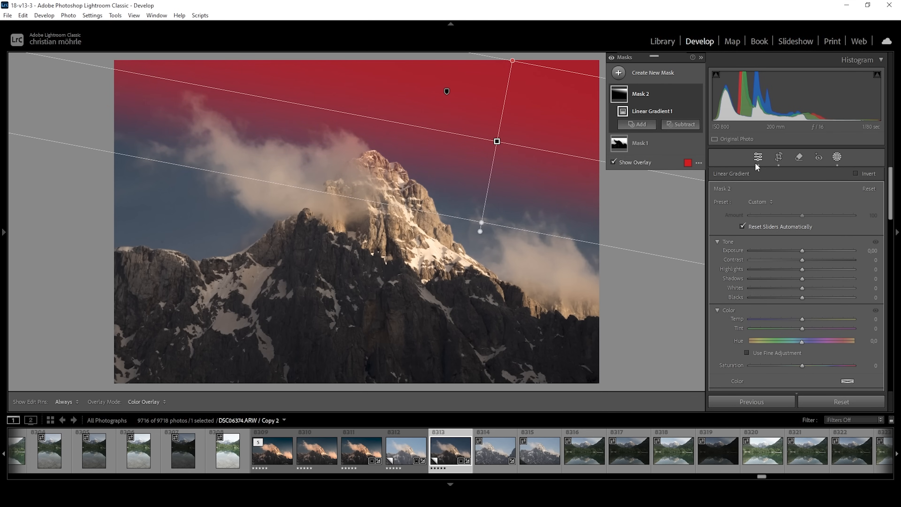
mouse_move(799, 304)
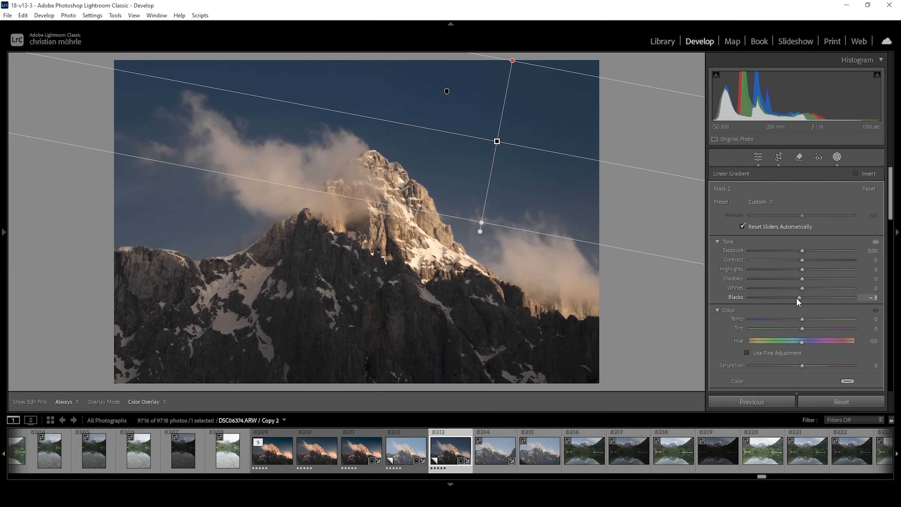
left_click_drag(799, 297, 790, 298)
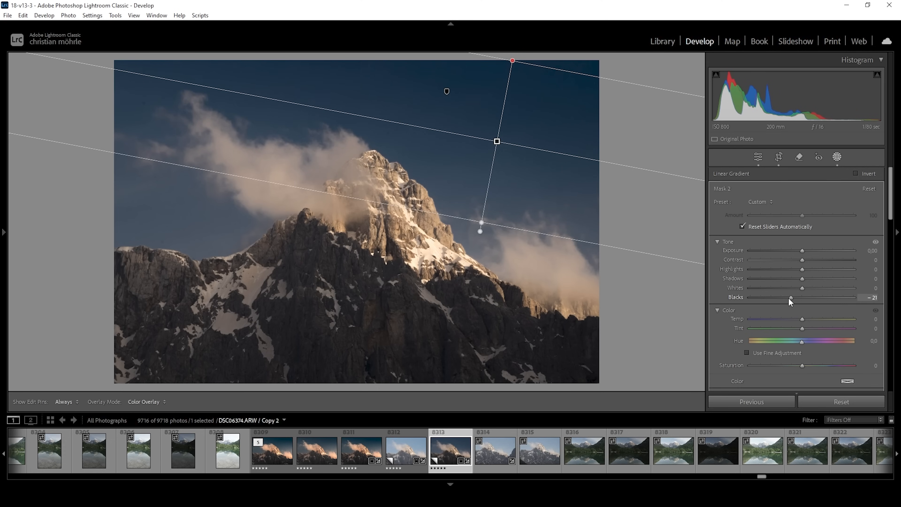
left_click_drag(791, 297, 787, 297)
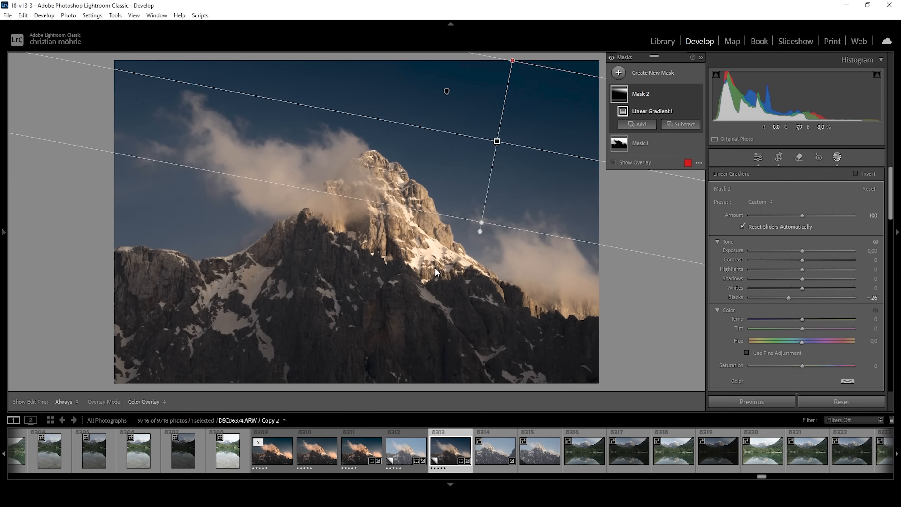
mouse_move(369, 201)
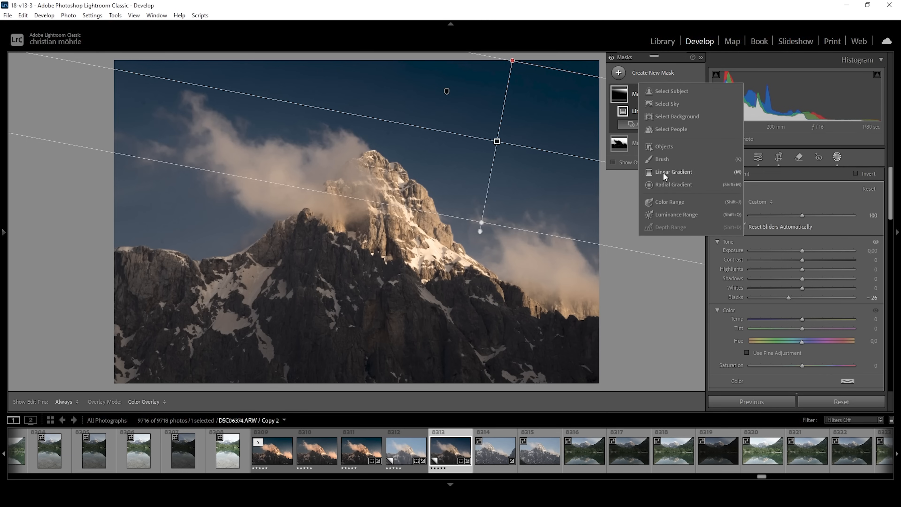
Add a linear gradient over the lower mountain with whites at -38
left_click(673, 172)
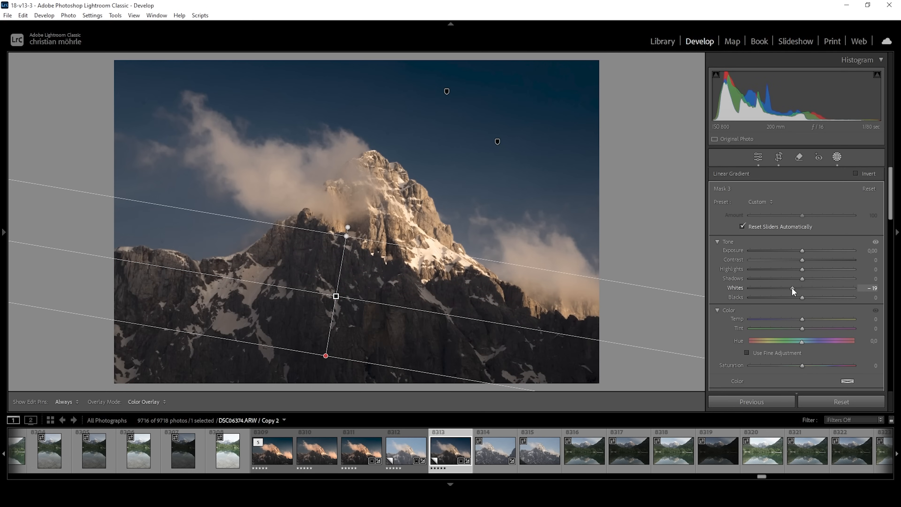
left_click_drag(793, 287, 783, 287)
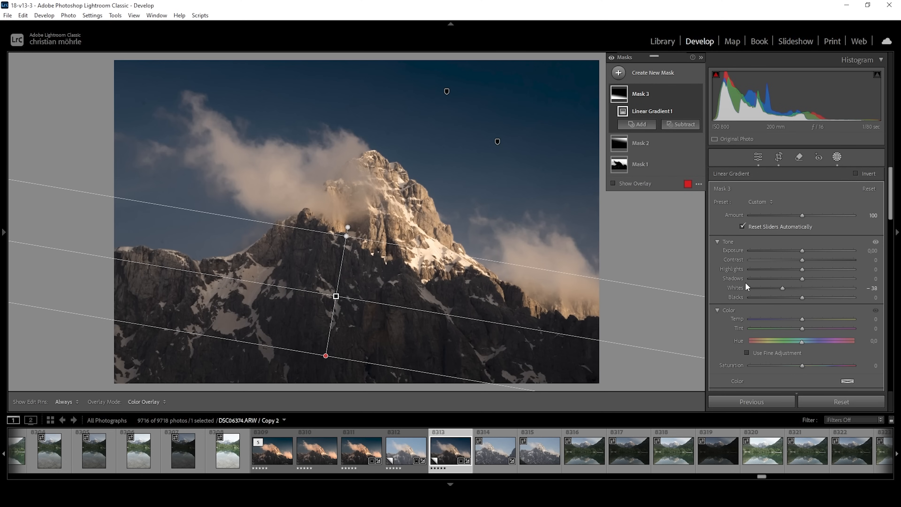
mouse_move(783, 247)
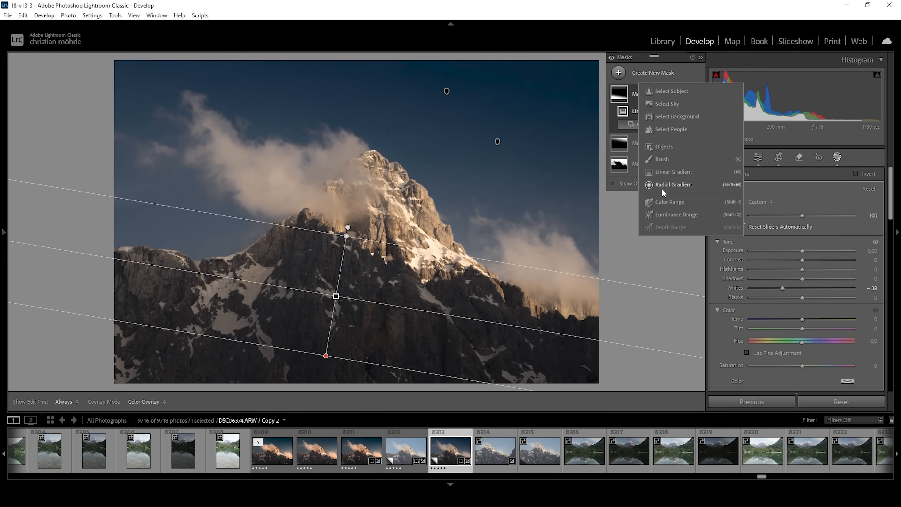
Brighten the sunlit peak with a radial mask: exposure +0.27, whites 71, blacks 10
left_click(674, 184)
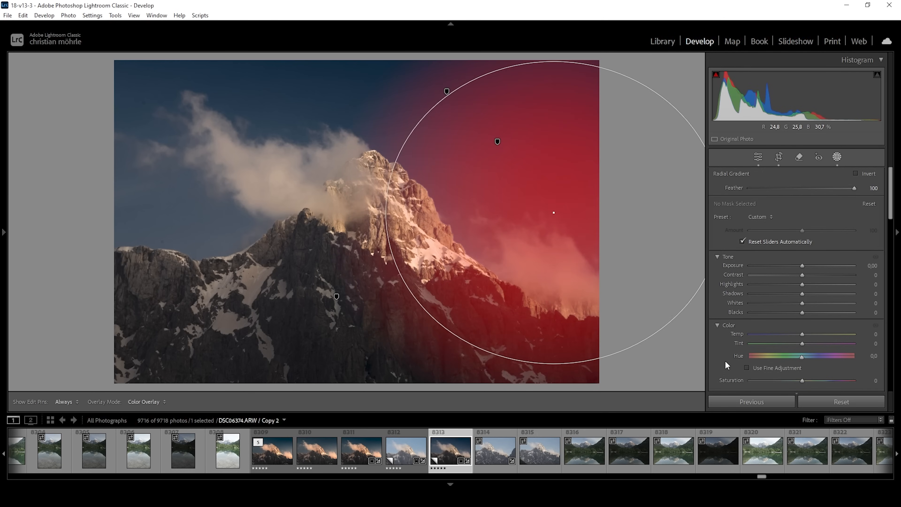
left_click(838, 157)
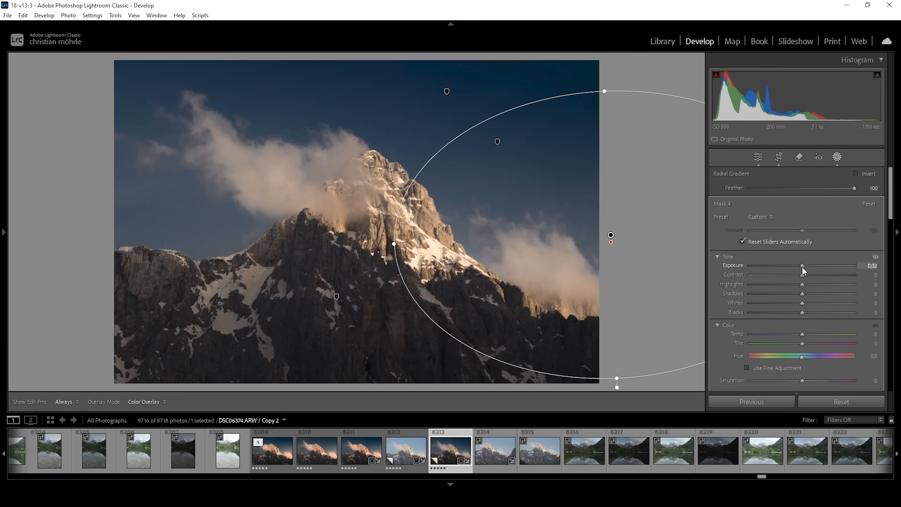
left_click_drag(803, 265, 806, 264)
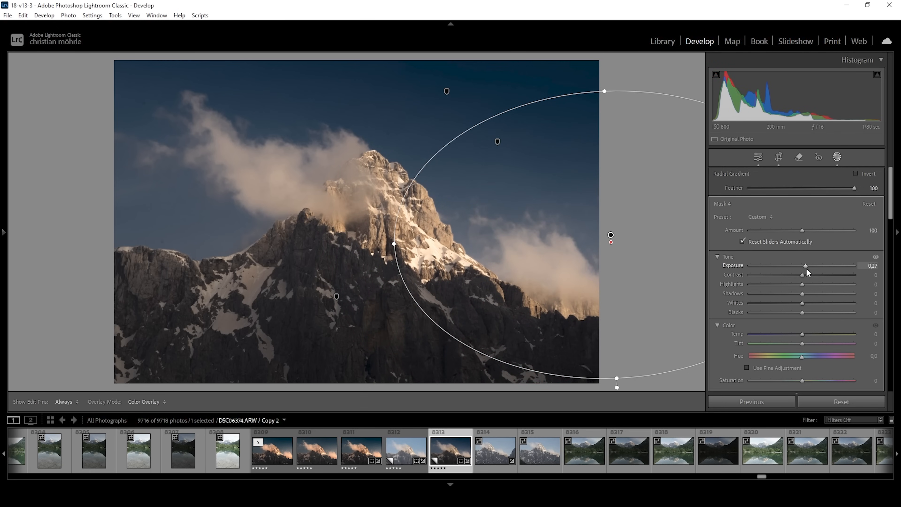
left_click_drag(802, 302, 830, 302)
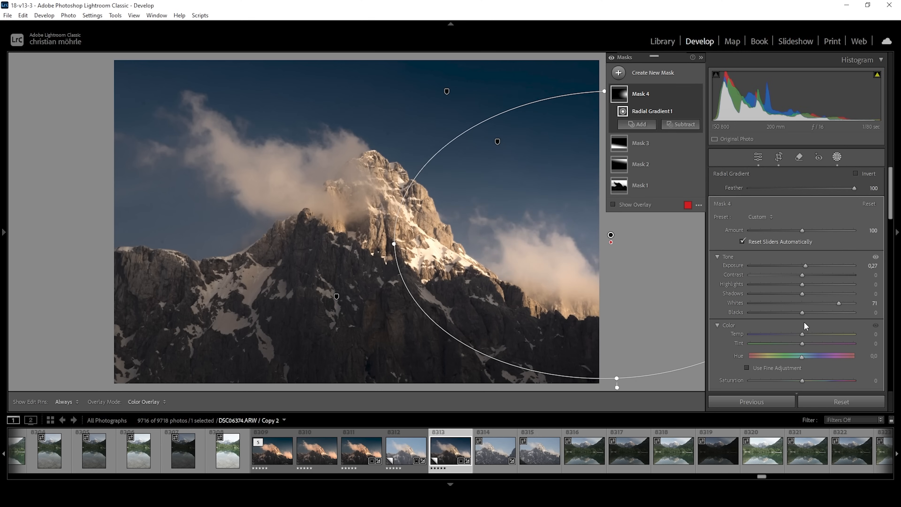
left_click_drag(810, 312, 816, 312)
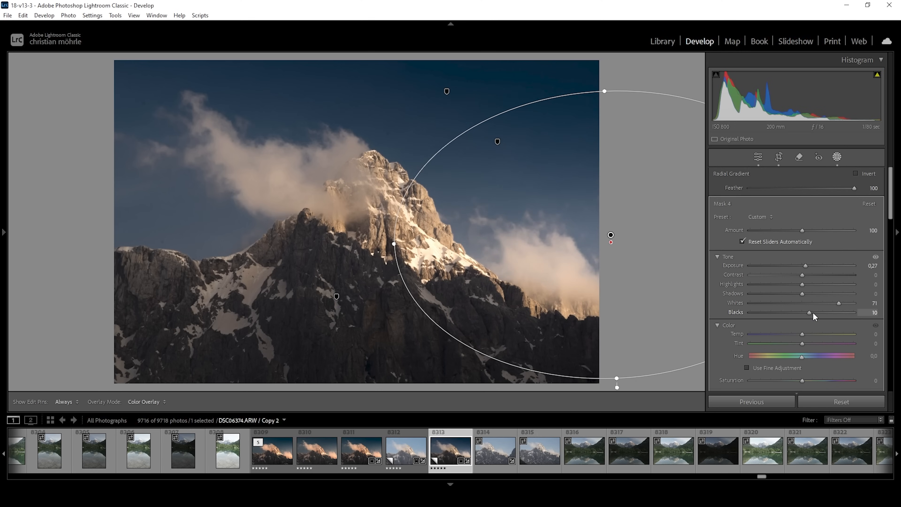
left_click(837, 157)
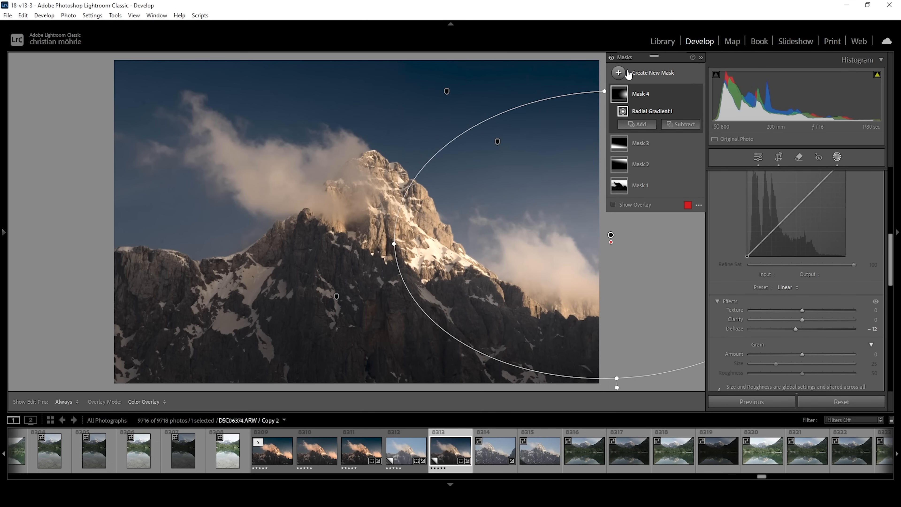
Add a radial mask on the lower-right clouds with whites 80 and highlights 43
left_click(619, 73)
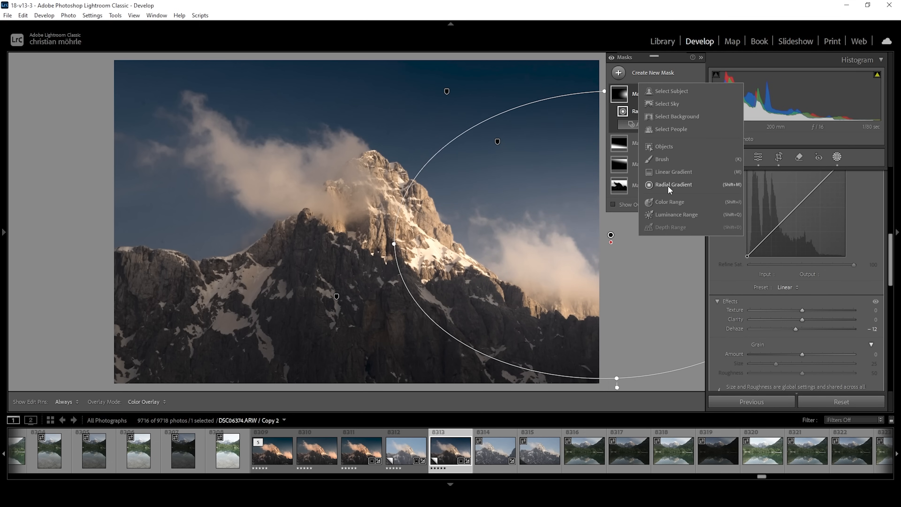
left_click(674, 184)
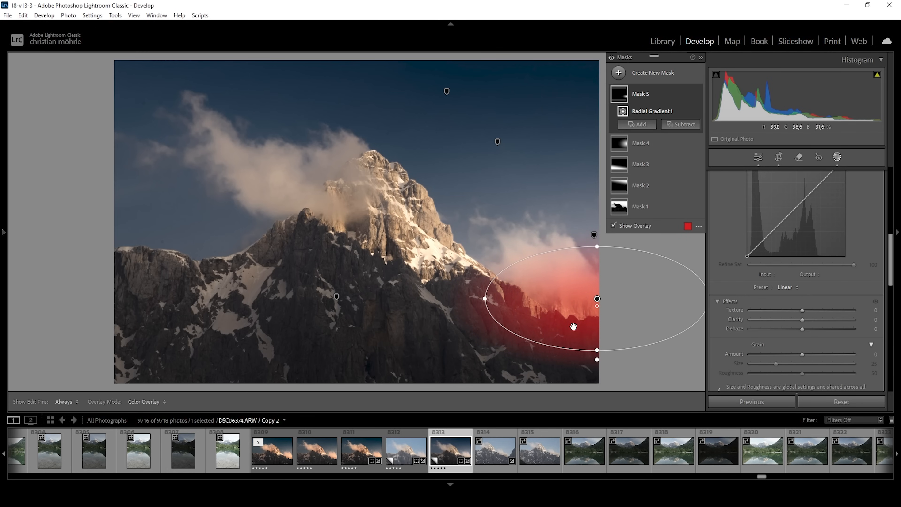
left_click_drag(596, 298, 602, 299)
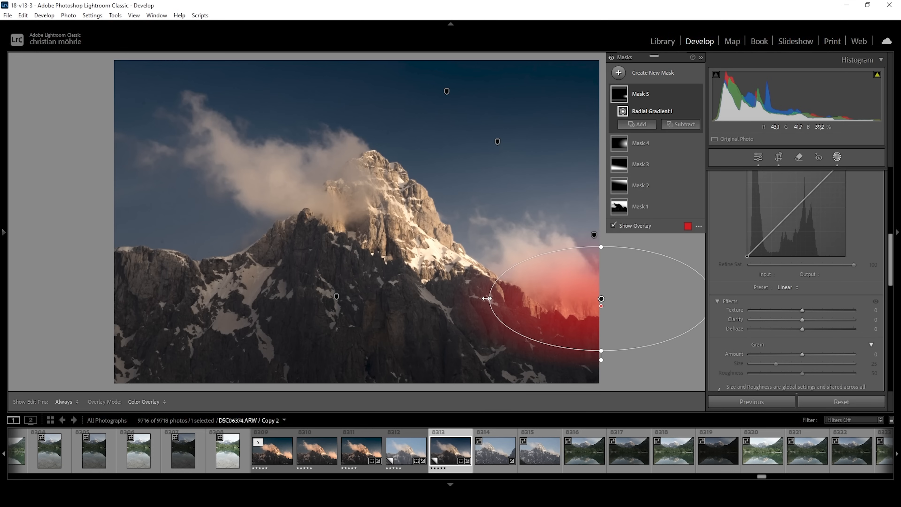
left_click_drag(487, 297, 485, 301)
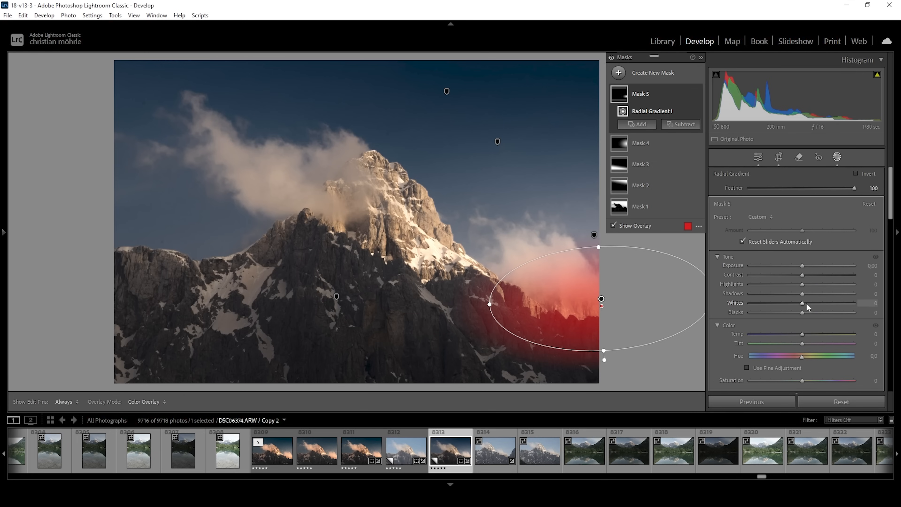
left_click_drag(803, 302, 842, 303)
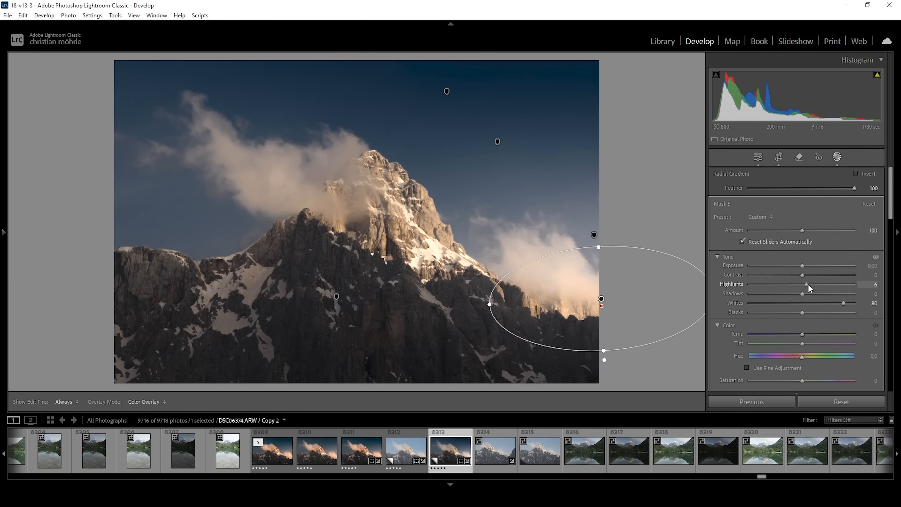
left_click_drag(809, 284, 822, 284)
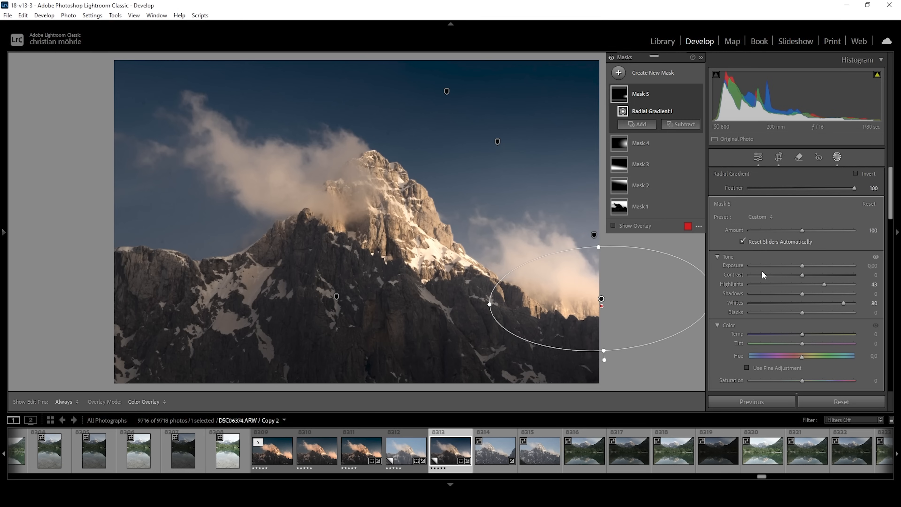
mouse_move(336, 249)
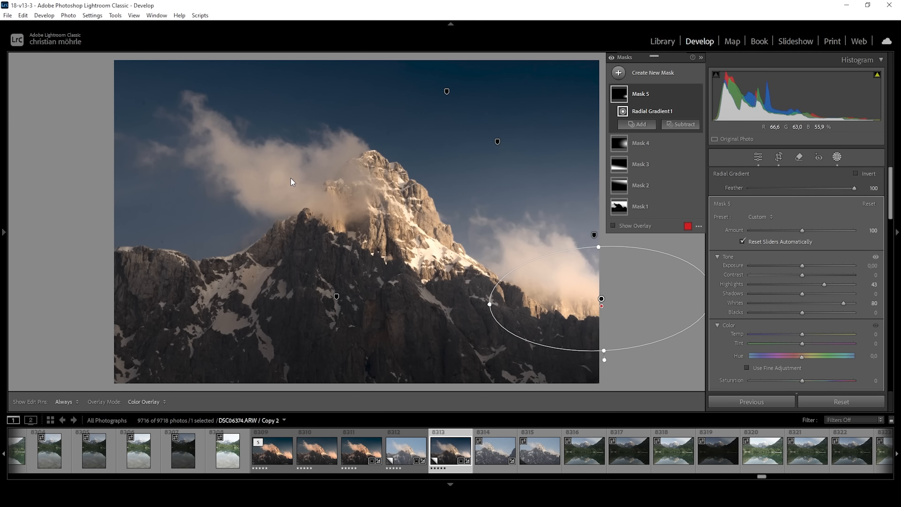
mouse_move(559, 119)
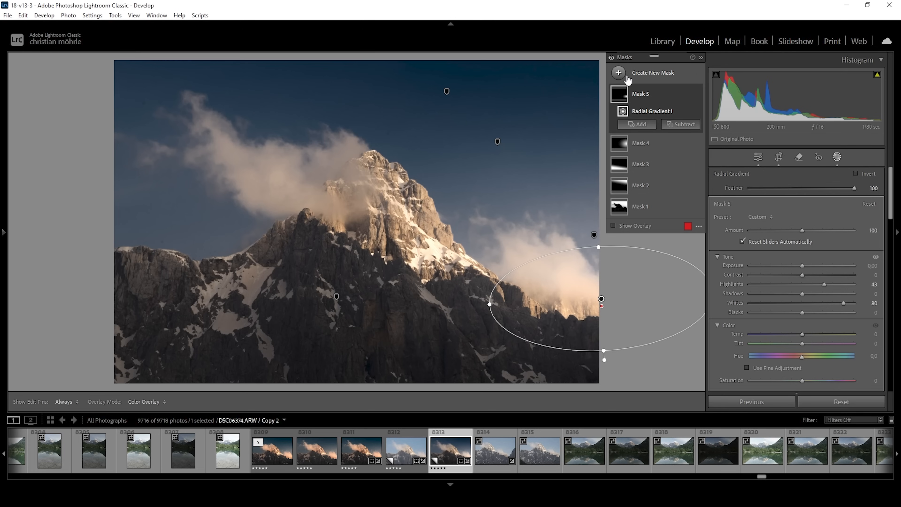
Create a luminance-range mask limited to the brightest tones, about 73–99
left_click(618, 72)
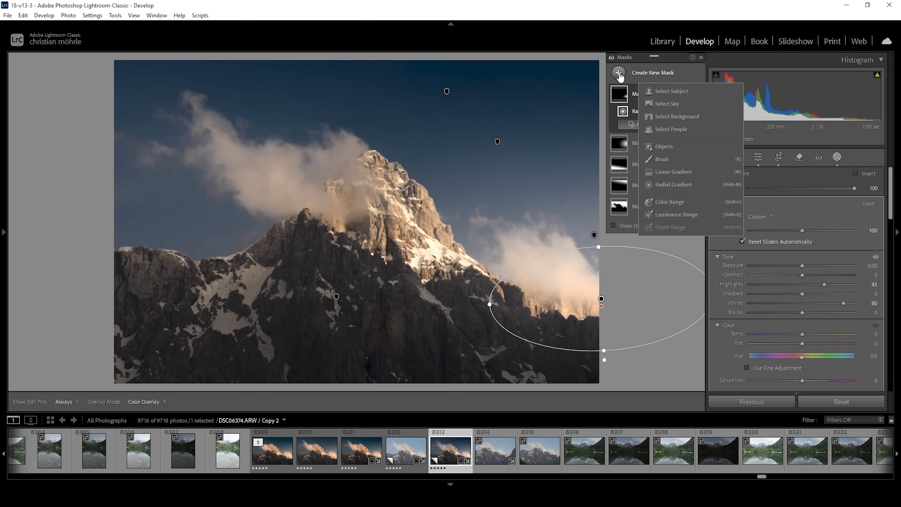
mouse_move(672, 221)
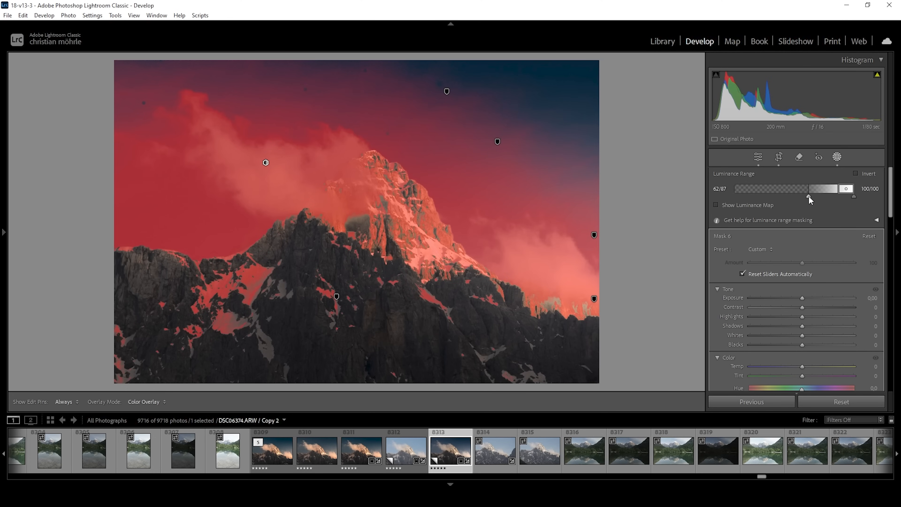
left_click_drag(794, 193, 803, 193)
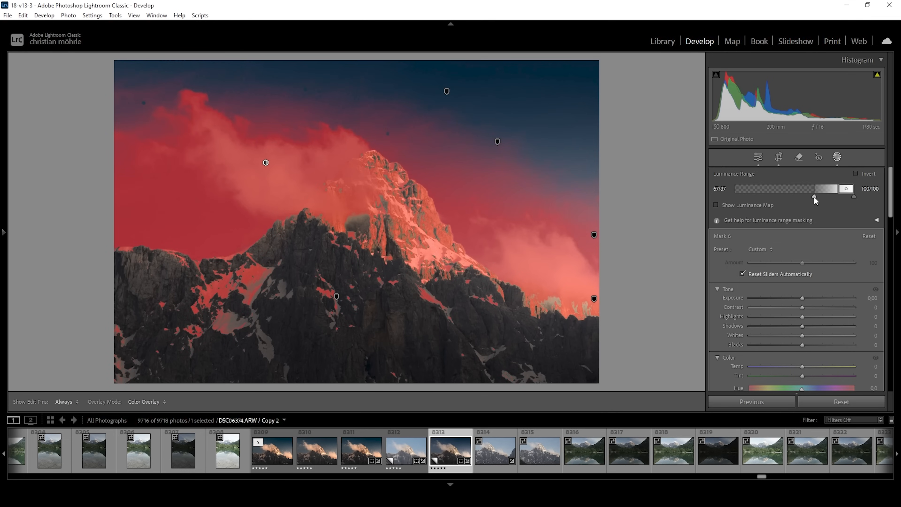
left_click_drag(804, 197, 822, 197)
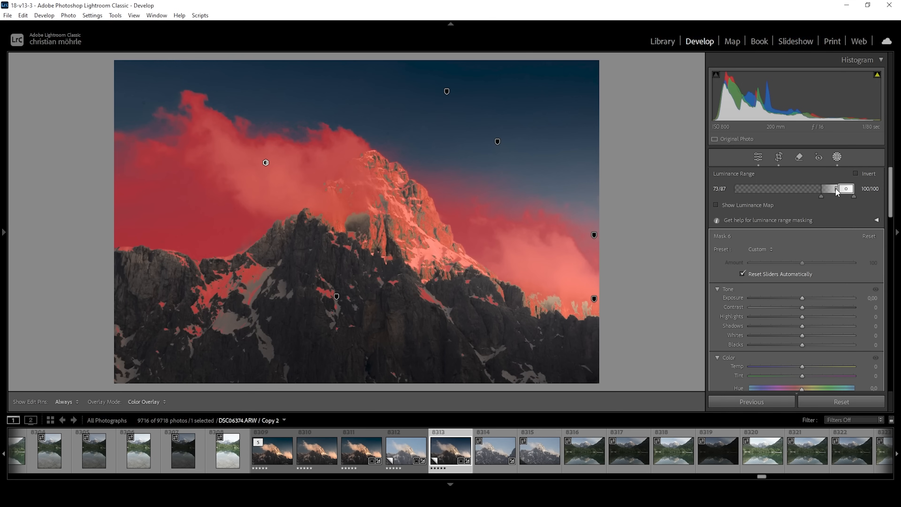
left_click_drag(836, 195, 838, 194)
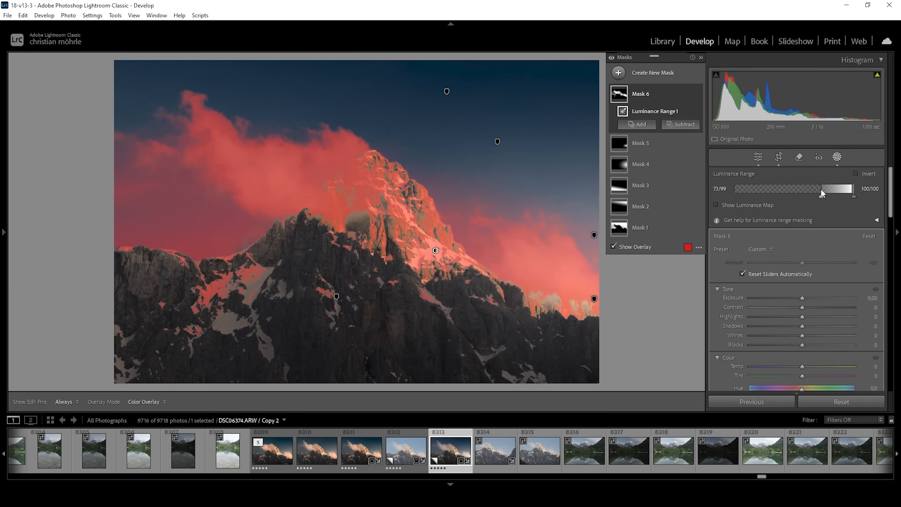
mouse_move(823, 193)
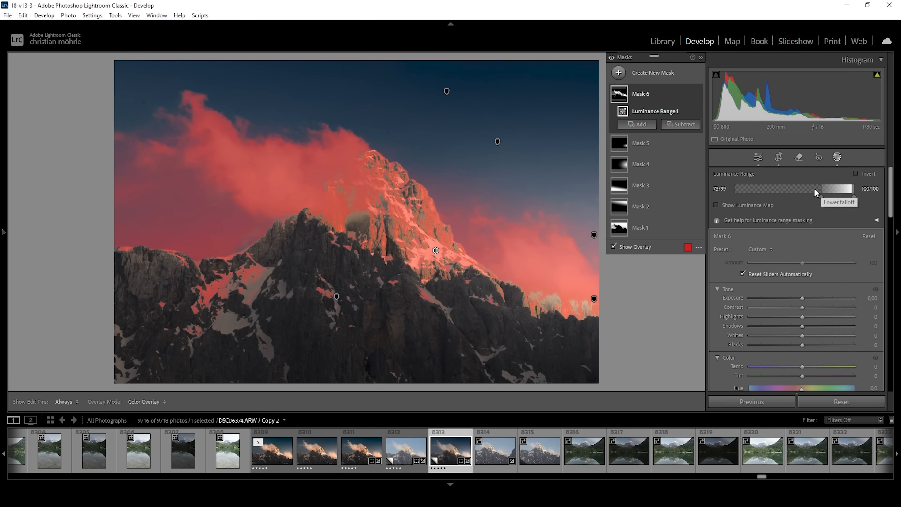
left_click(682, 124)
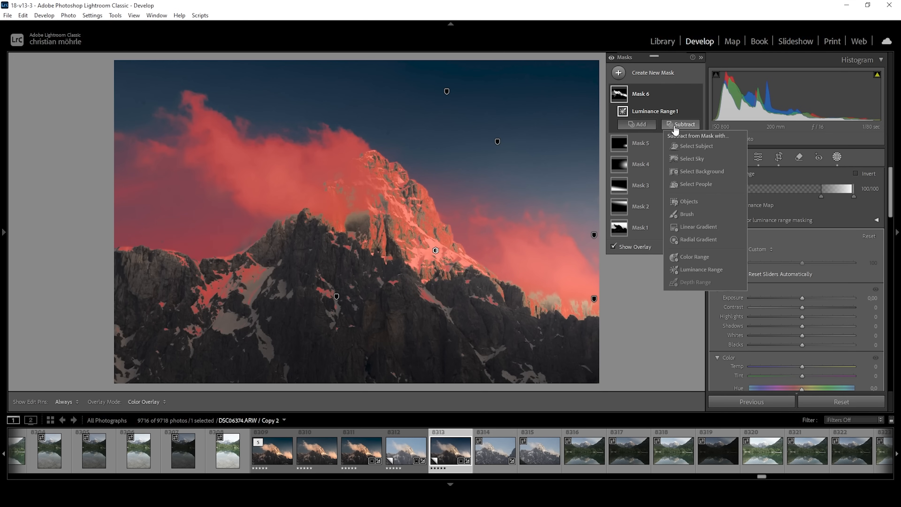
Subtract a linear gradient from Mask 6 so only the upper-left cloud stays masked
left_click(377, 252)
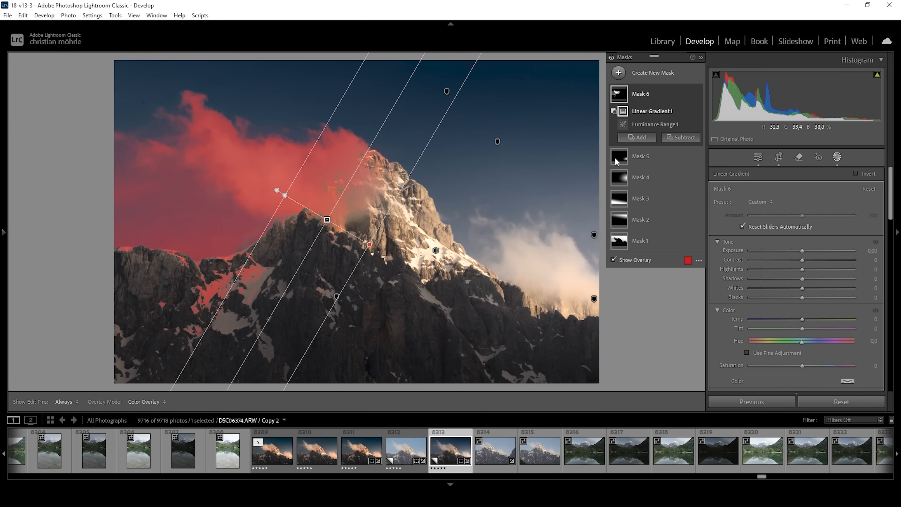
left_click(680, 137)
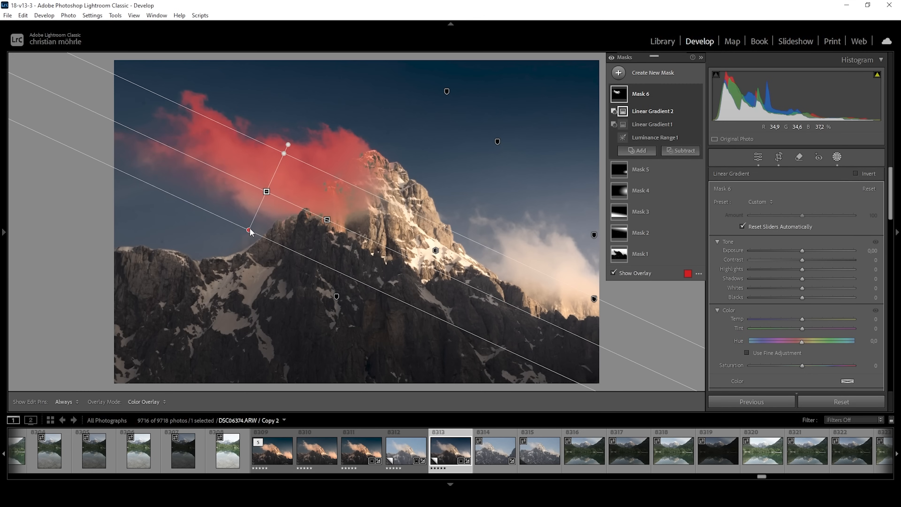
left_click_drag(249, 231, 244, 239)
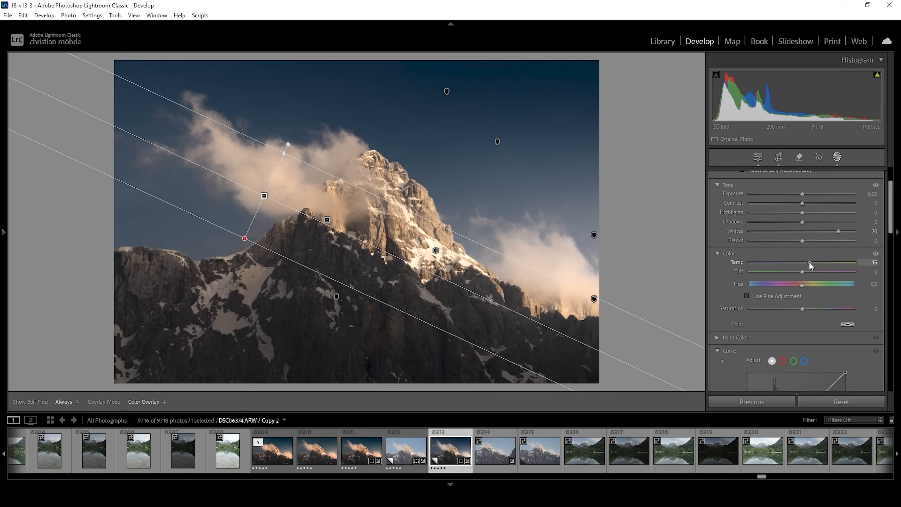
Warm the masked cloud to temp +7 and shift its tint toward magenta to about −17
left_click_drag(805, 267, 803, 266)
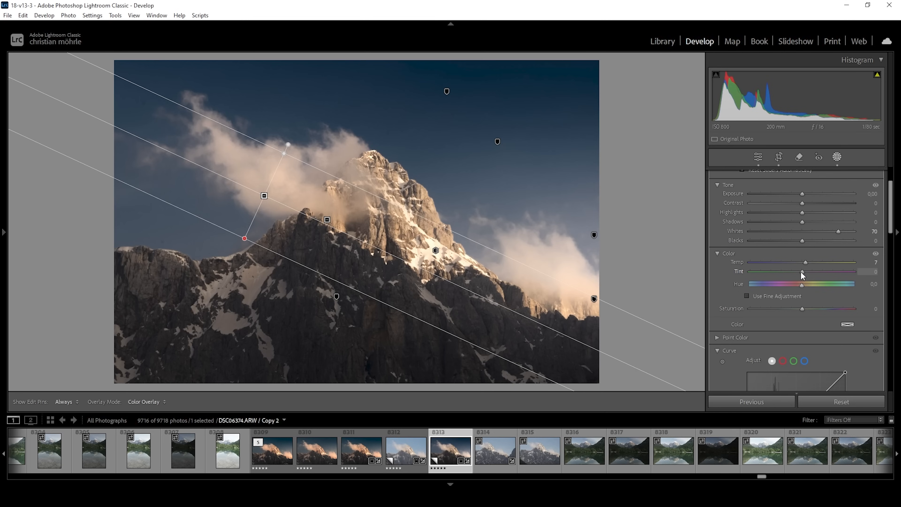
left_click_drag(801, 272, 795, 272)
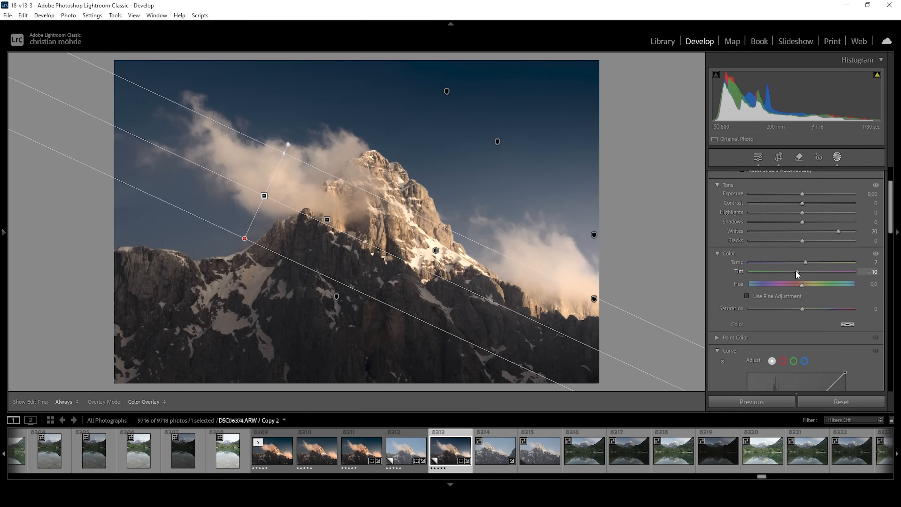
left_click_drag(804, 271, 798, 271)
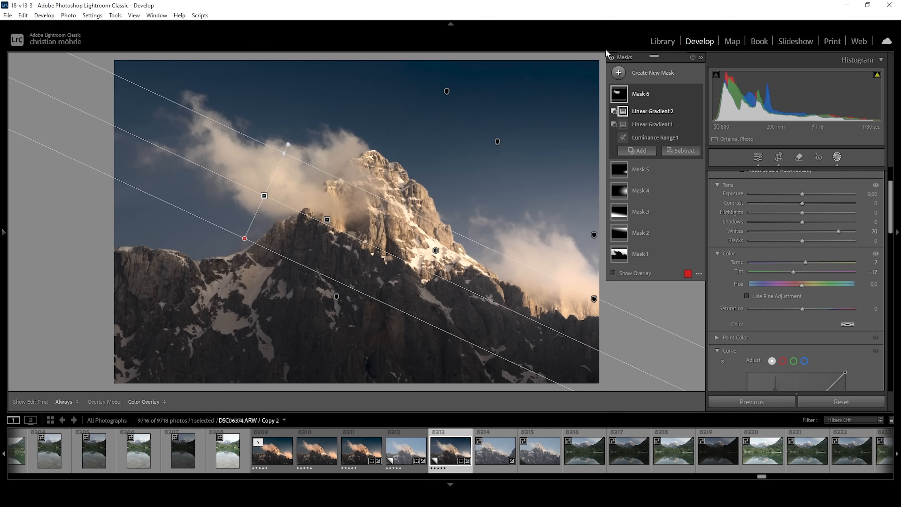
mouse_move(679, 103)
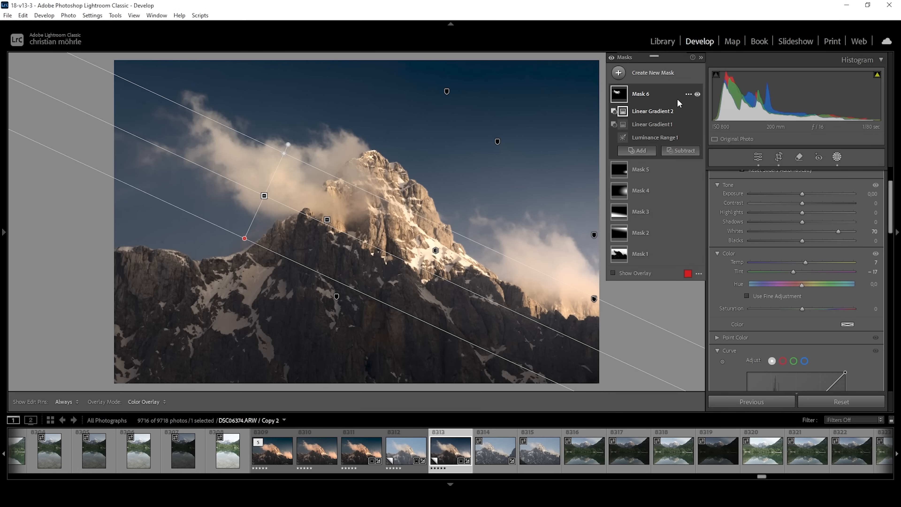
mouse_move(759, 183)
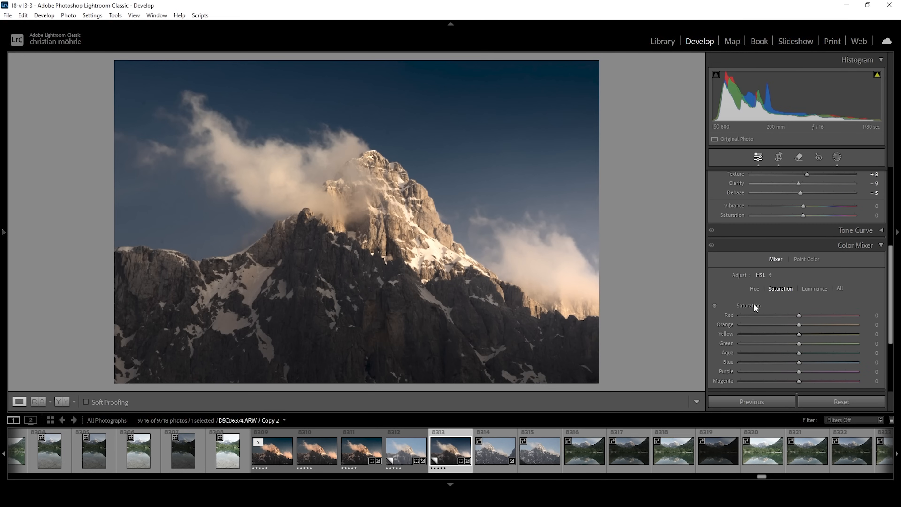
In Color Mixer Hue, set orange hue to -10 and blue hue to -3
left_click(755, 289)
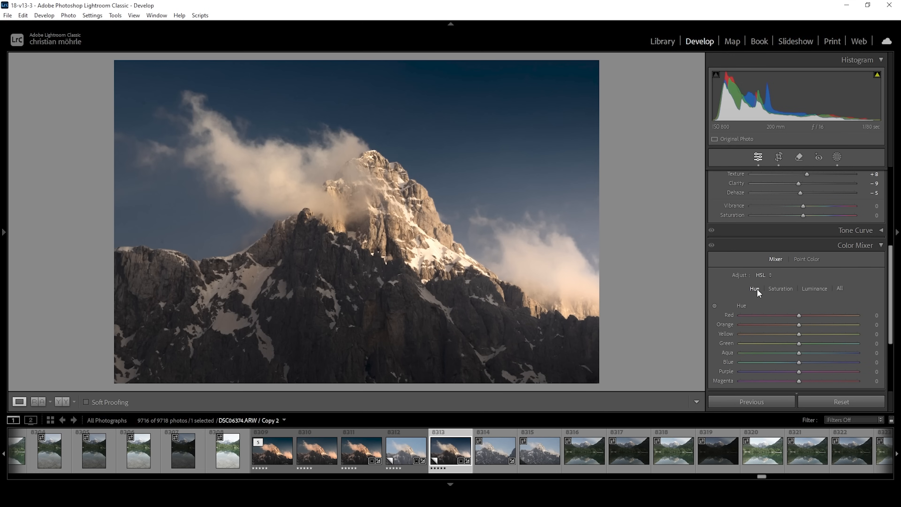
mouse_move(799, 330)
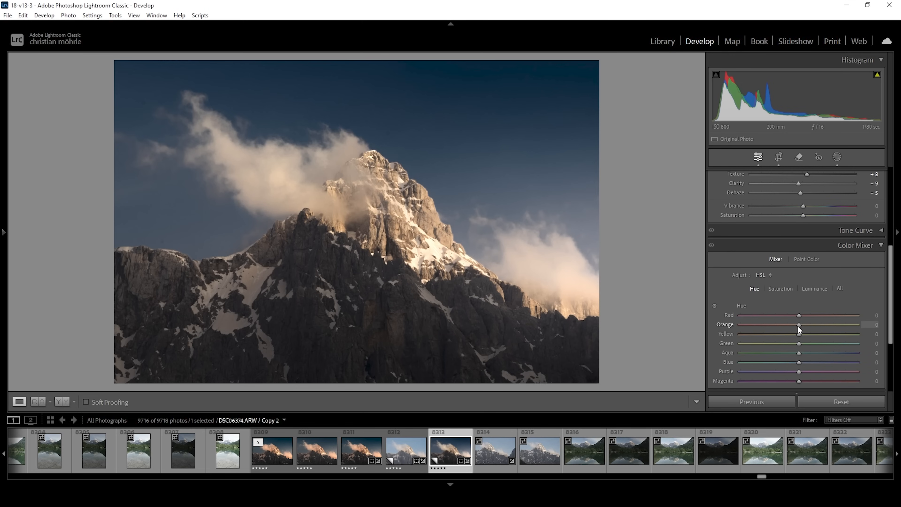
left_click_drag(799, 324, 794, 324)
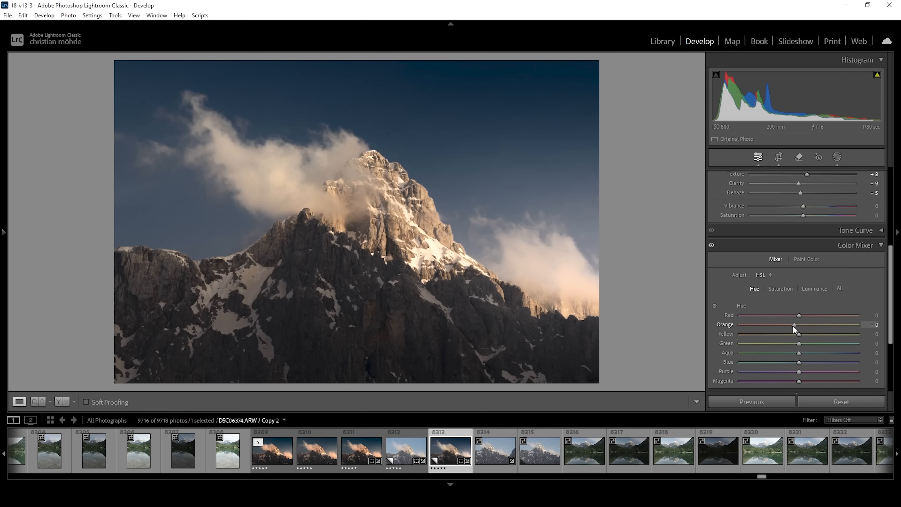
left_click_drag(796, 324, 794, 324)
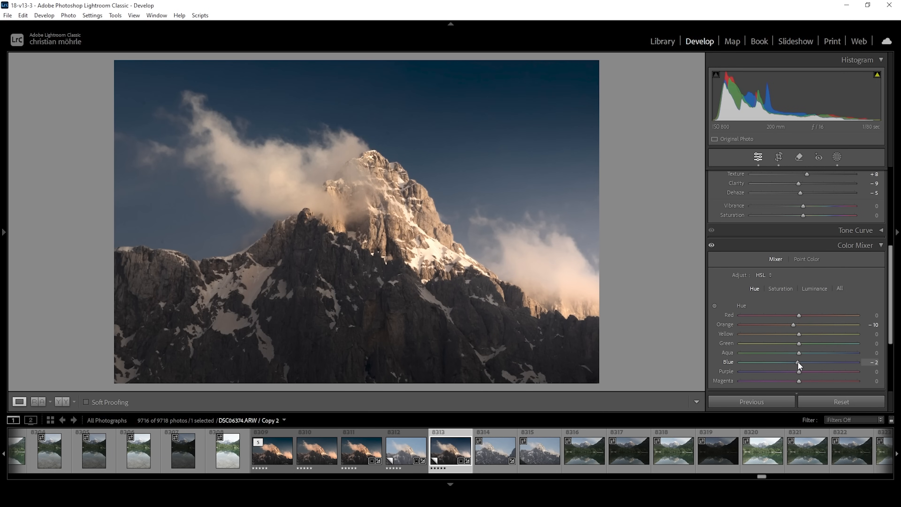
left_click_drag(798, 361, 796, 362)
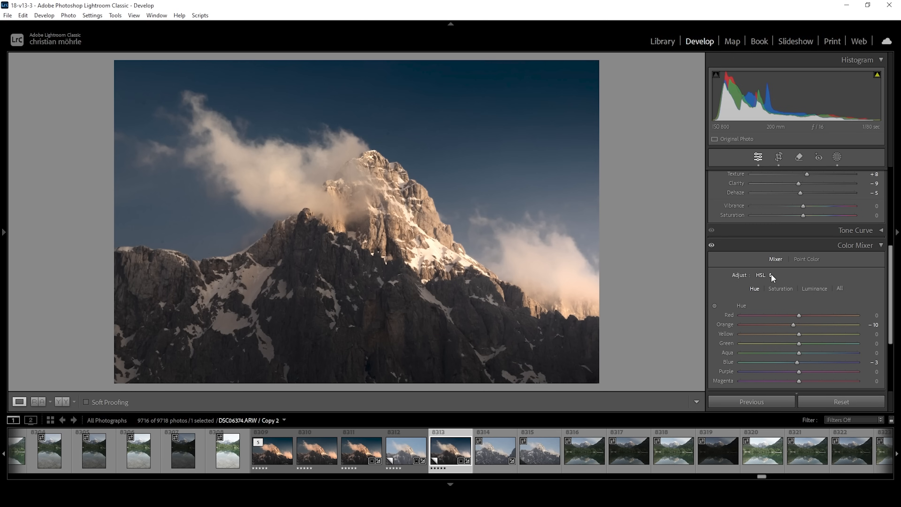
In Color Mixer Saturation, raise orange saturation to +35
left_click(781, 289)
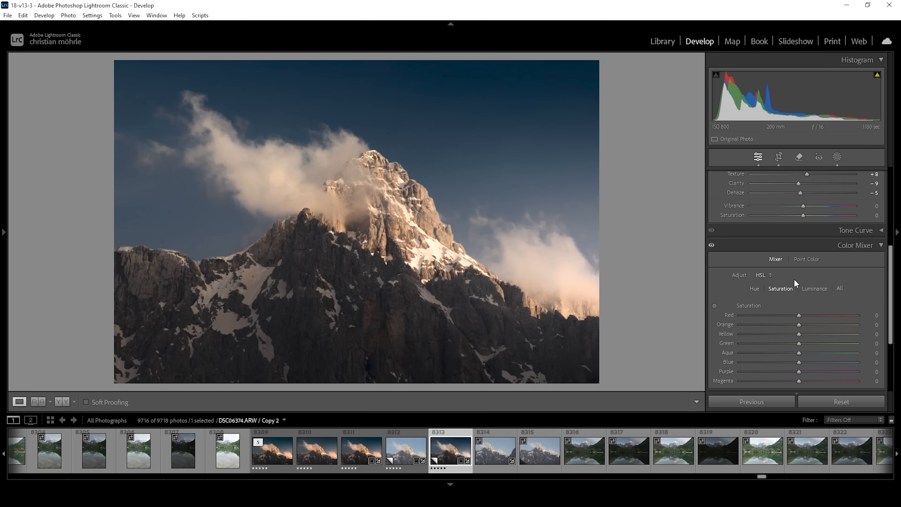
left_click_drag(798, 324, 806, 324)
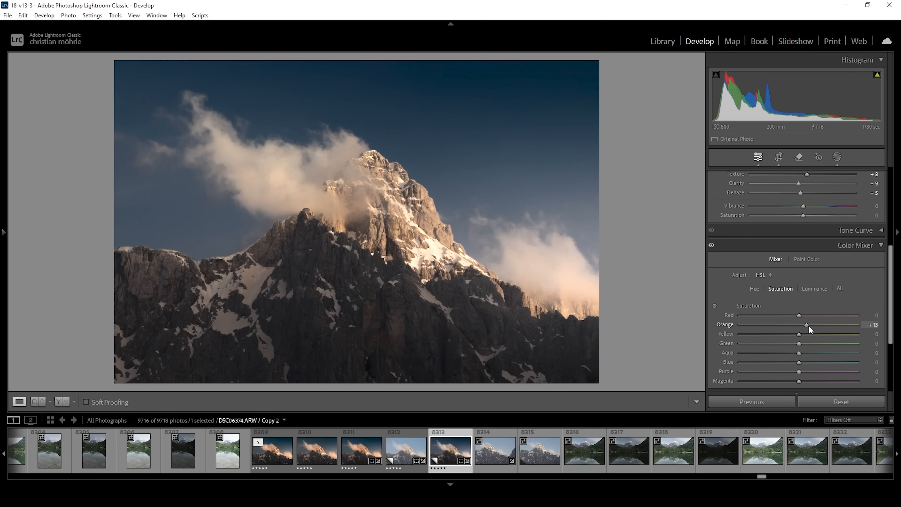
left_click_drag(806, 324, 814, 325)
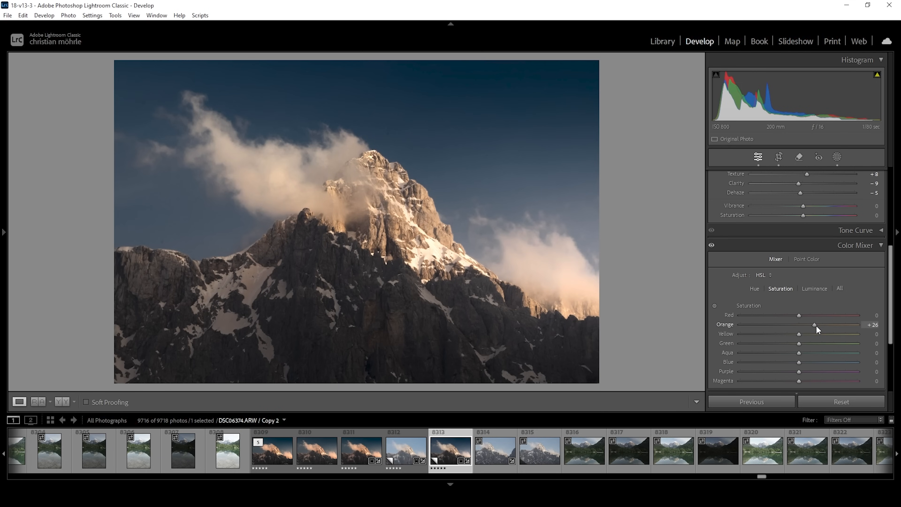
left_click_drag(814, 324, 820, 324)
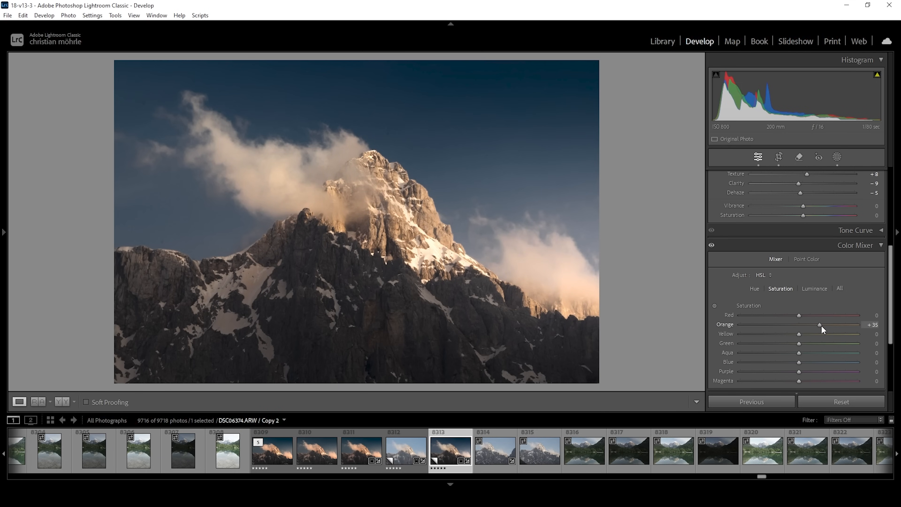
mouse_move(801, 345)
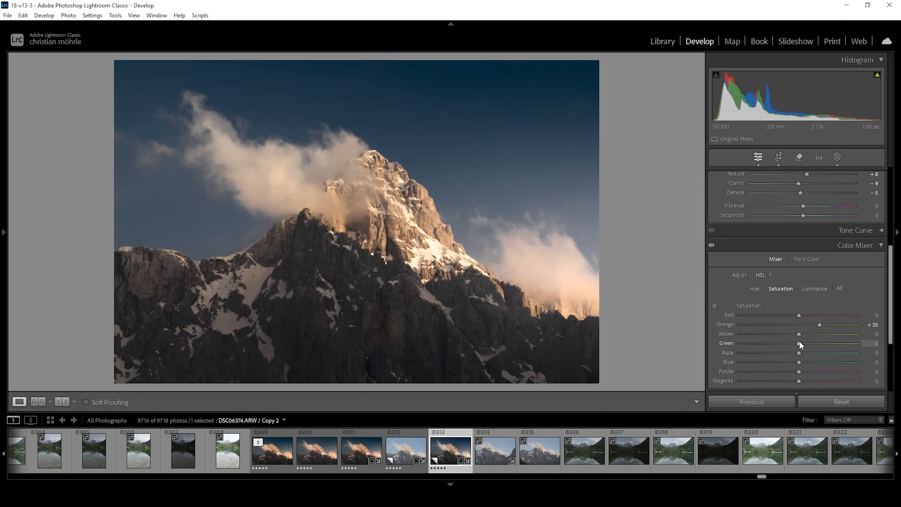
Cut yellow saturation to -81 and blue saturation to -10
left_click_drag(799, 334, 782, 333)
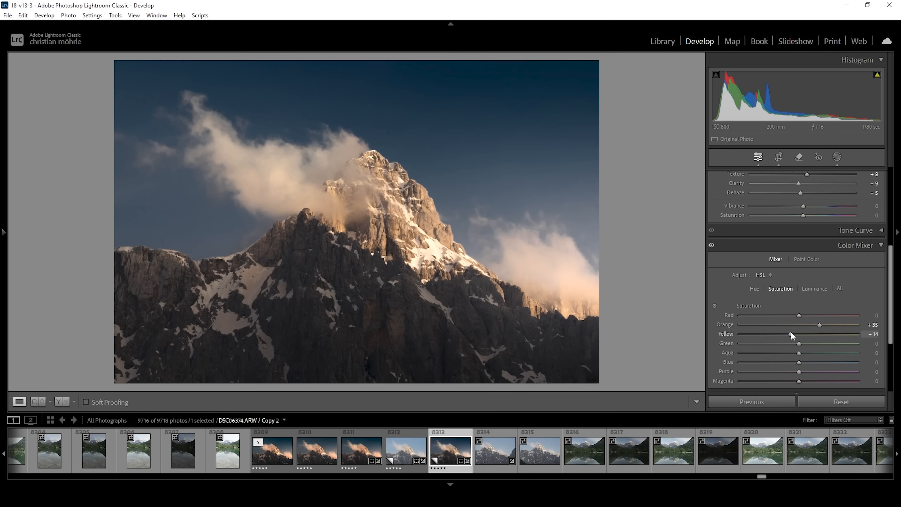
left_click_drag(798, 333, 776, 333)
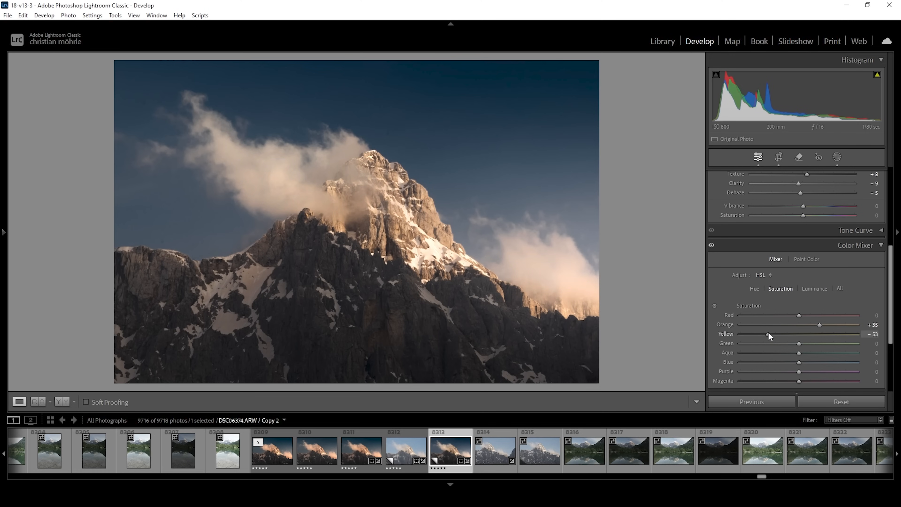
mouse_move(768, 336)
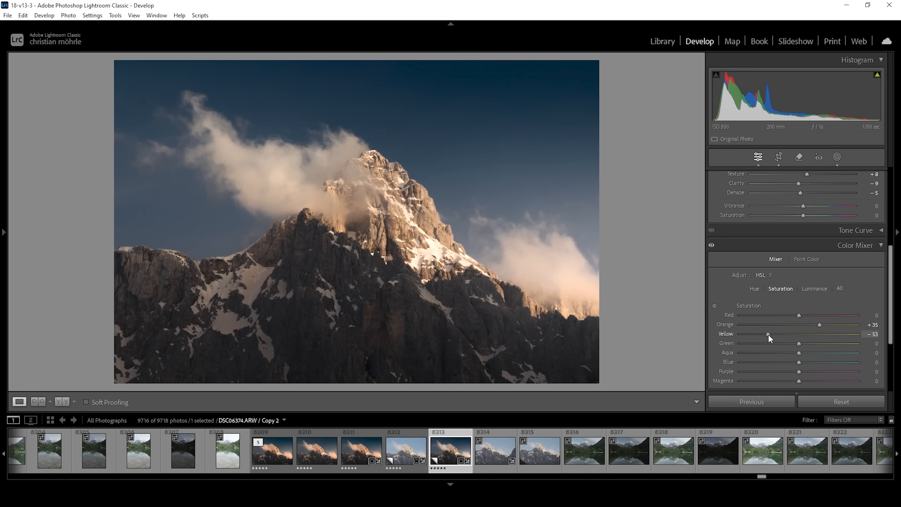
left_click_drag(768, 334, 753, 334)
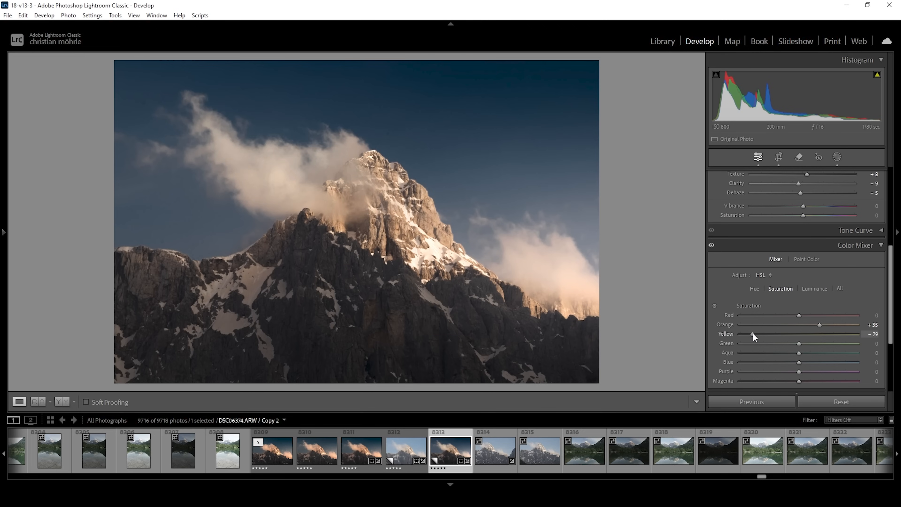
left_click_drag(753, 333, 750, 334)
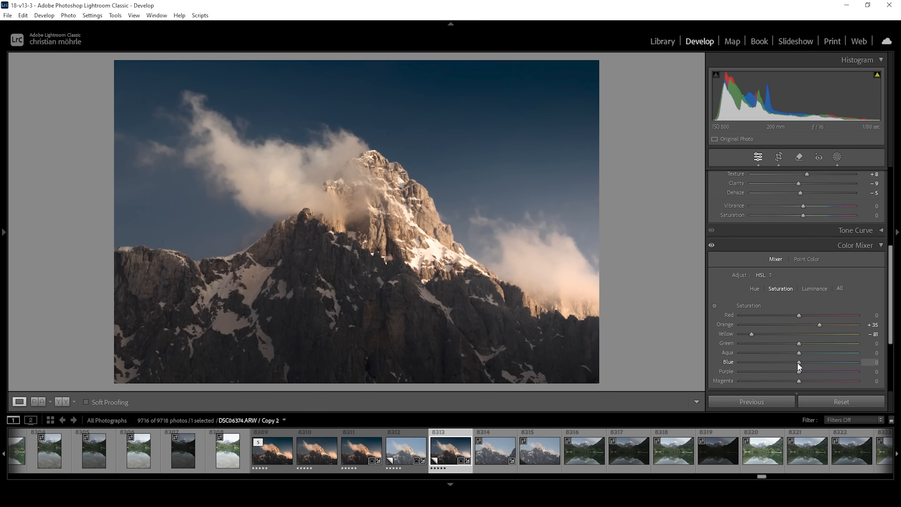
left_click_drag(799, 362, 792, 362)
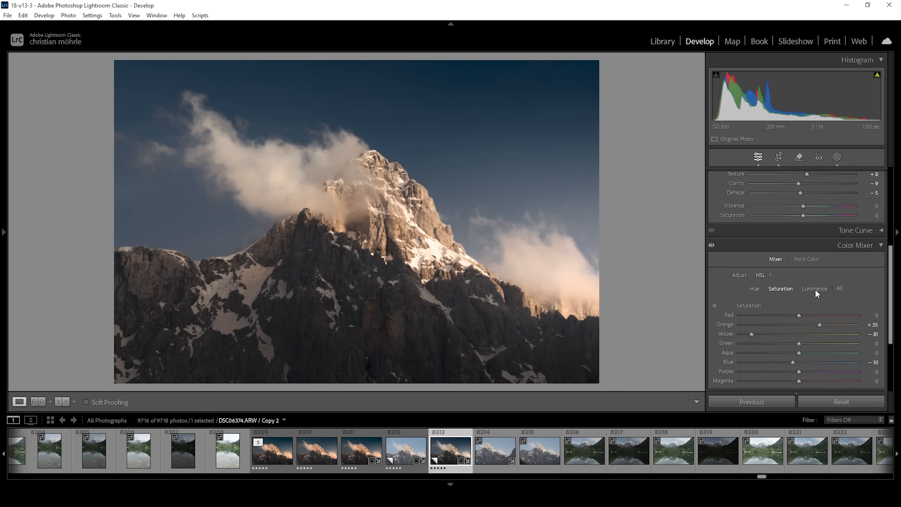
Darken blue luminance to -29
left_click(815, 288)
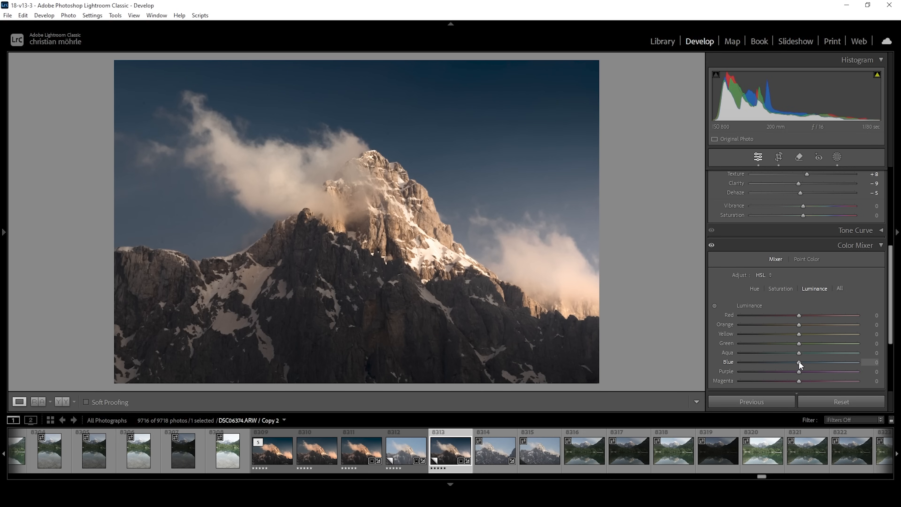
left_click_drag(798, 361, 796, 362)
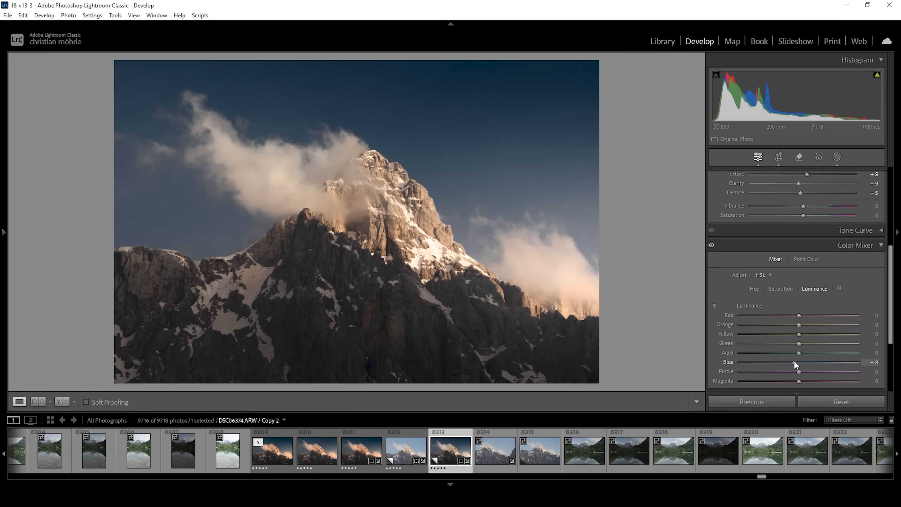
left_click_drag(799, 361, 793, 361)
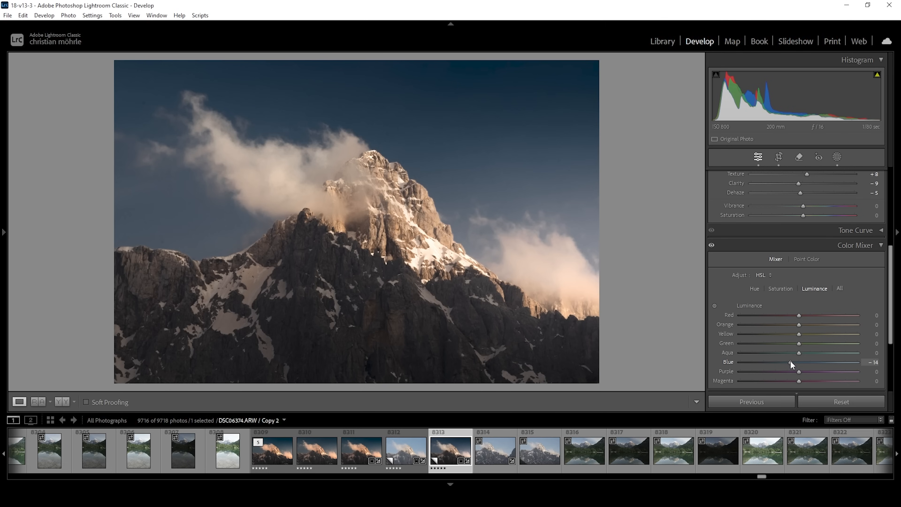
left_click_drag(797, 362, 781, 362)
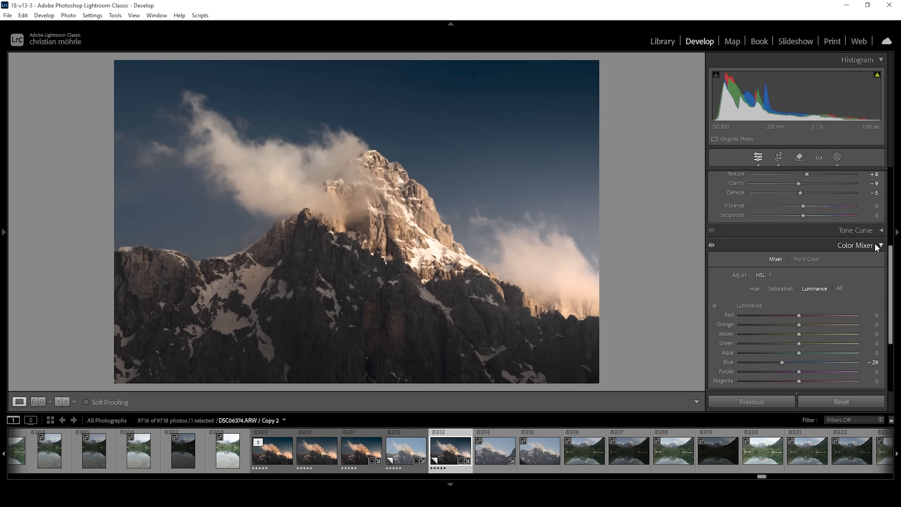
In Color Grading, give the highlights a warm hue of 43
left_click(881, 244)
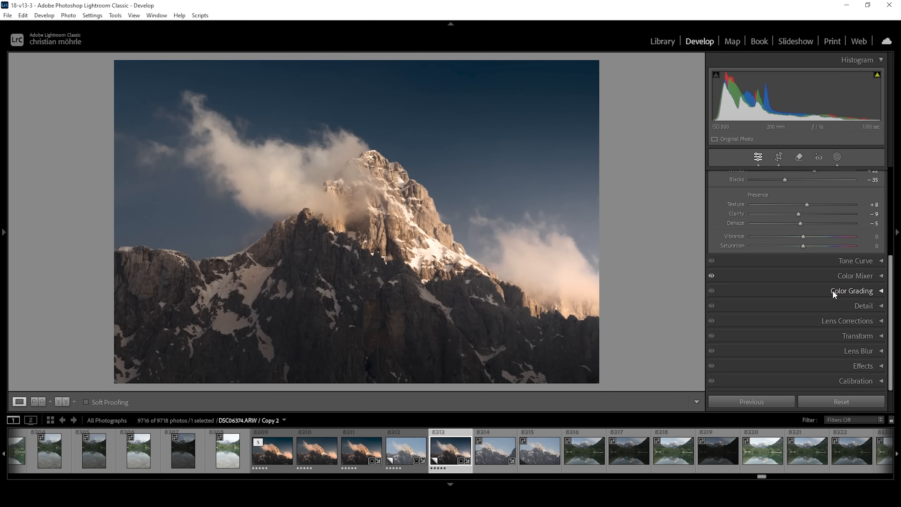
left_click(851, 291)
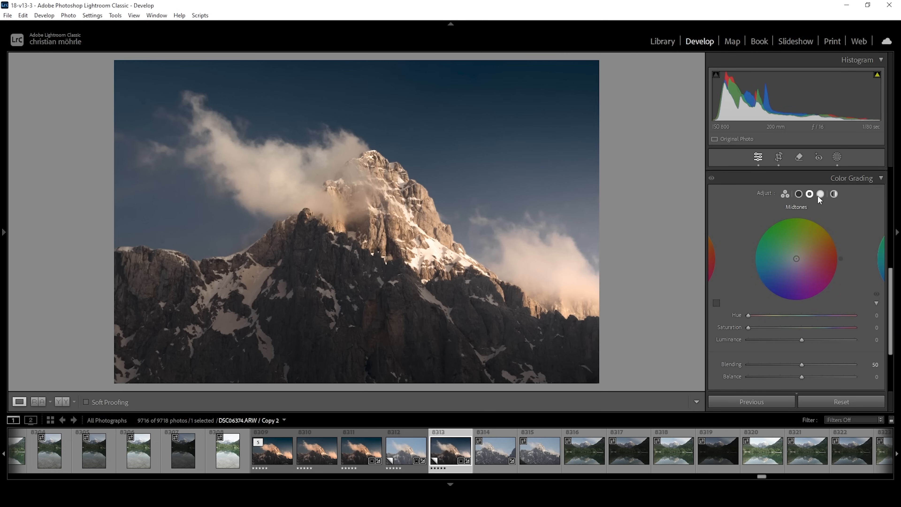
left_click(820, 195)
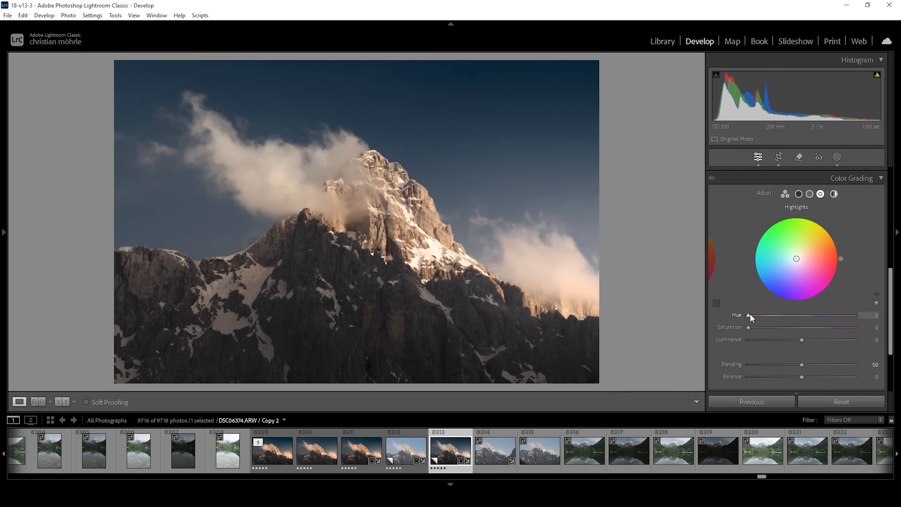
left_click_drag(749, 315, 764, 315)
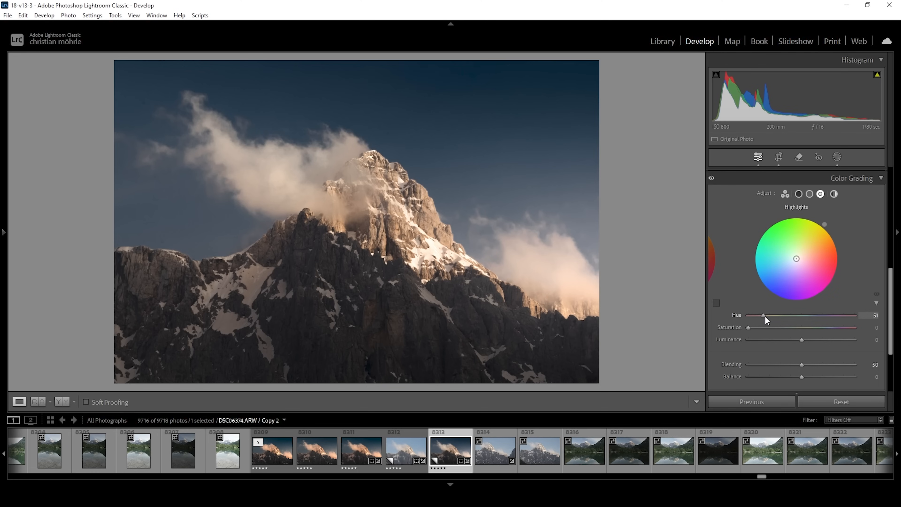
left_click_drag(764, 315, 759, 315)
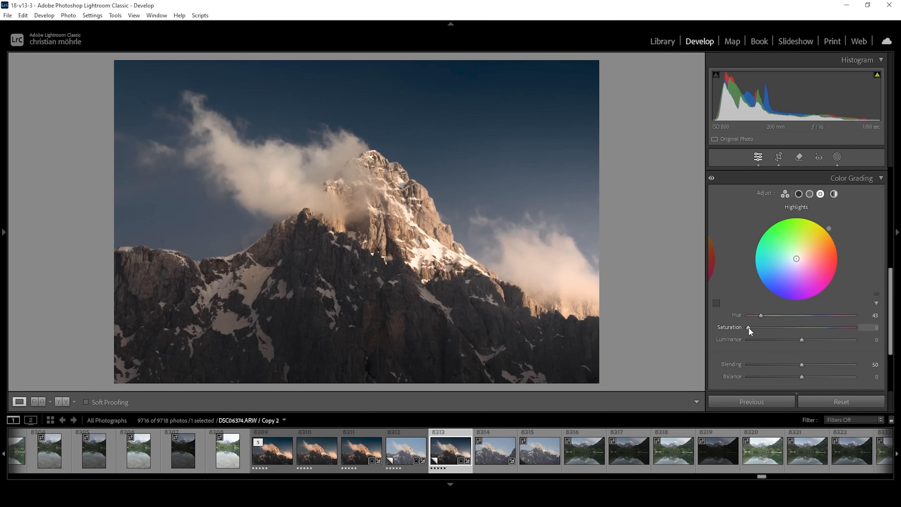
Raise the highlight colour saturation to 73
left_click_drag(748, 327, 769, 328)
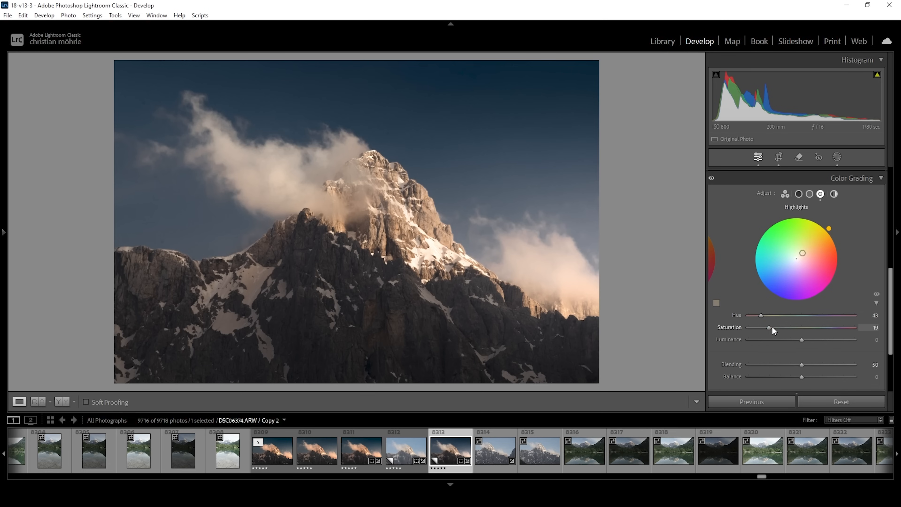
left_click_drag(769, 327, 823, 328)
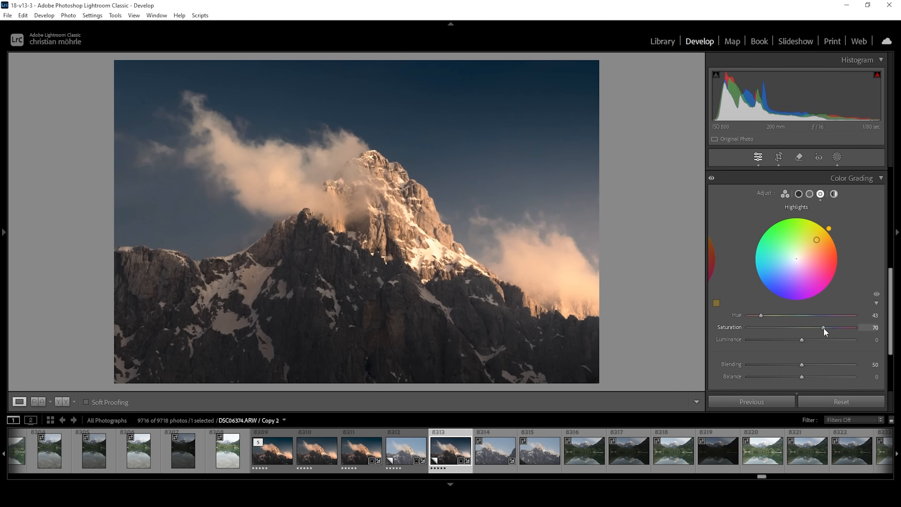
left_click_drag(822, 327, 832, 327)
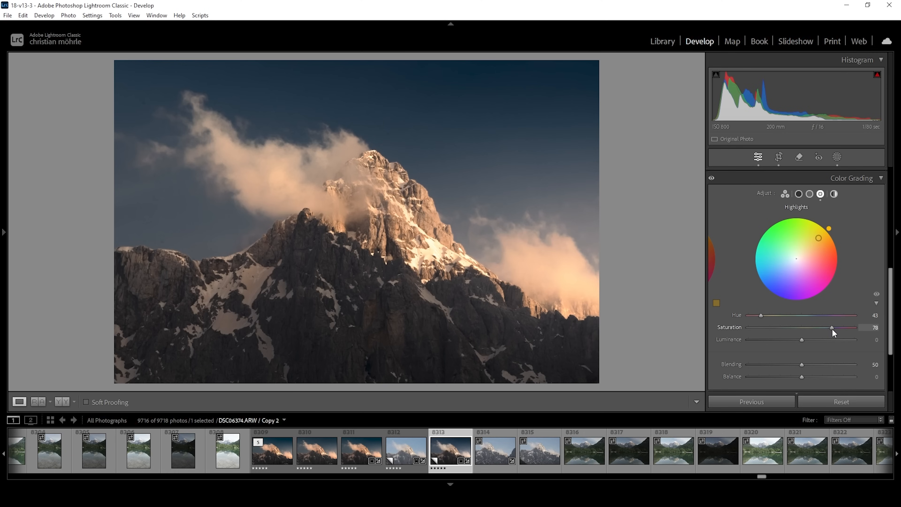
left_click_drag(831, 327, 828, 328)
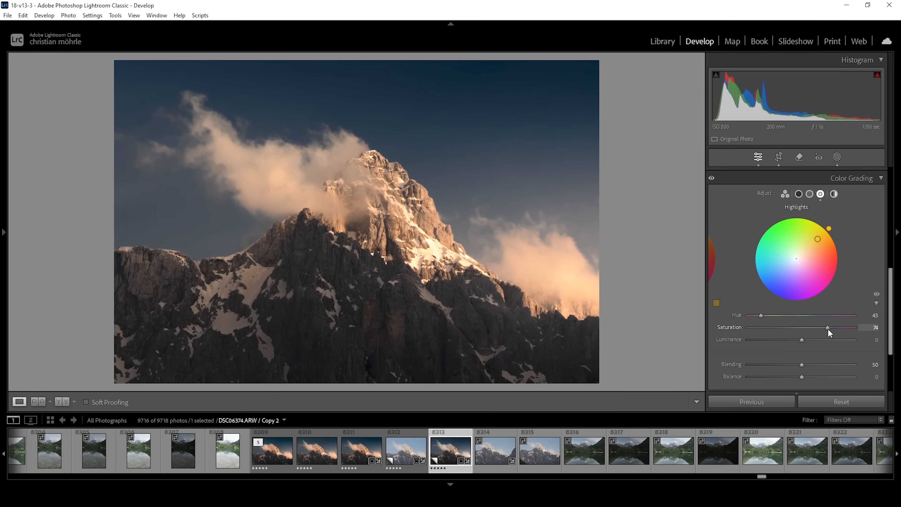
left_click_drag(829, 327, 827, 328)
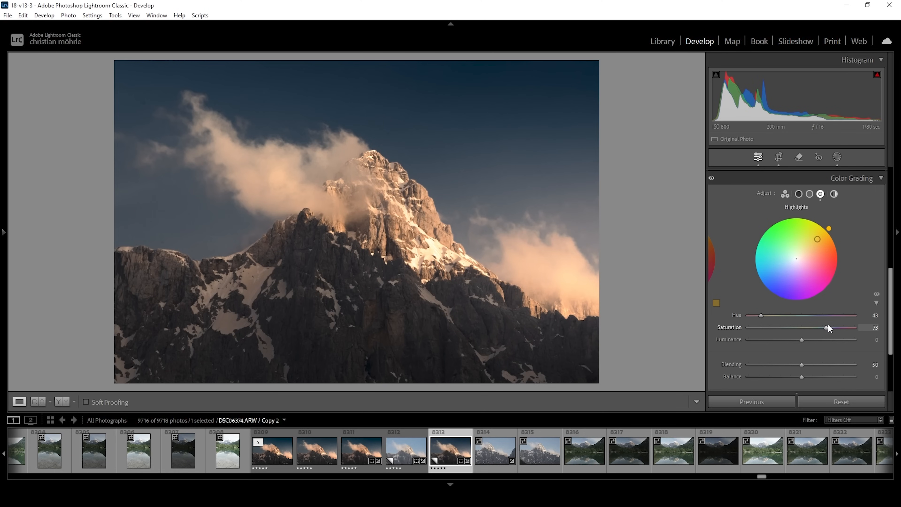
Give the midtones a warm hue of 40 with a touch of saturation
left_click(810, 195)
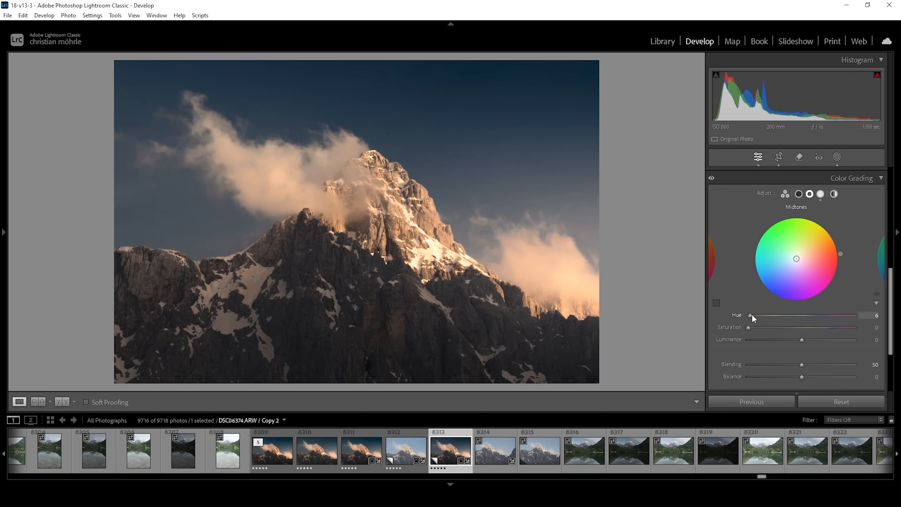
left_click_drag(751, 315, 763, 315)
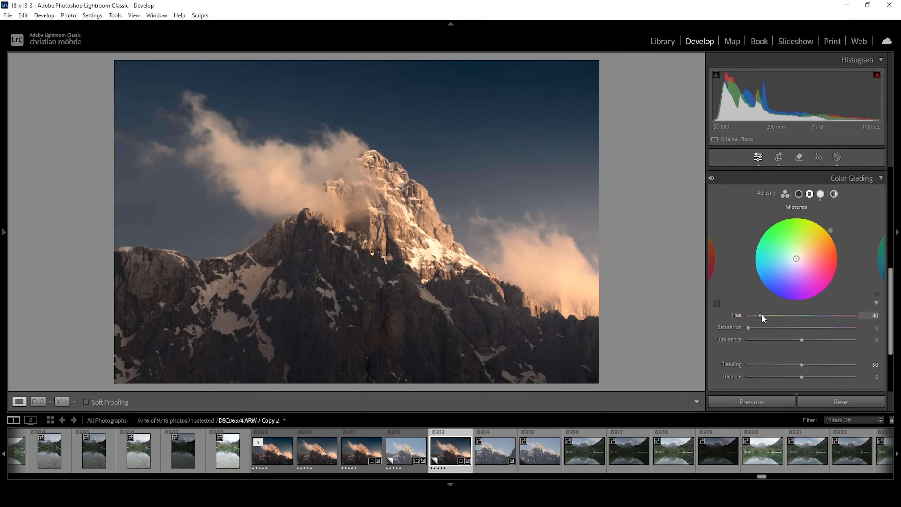
mouse_move(748, 331)
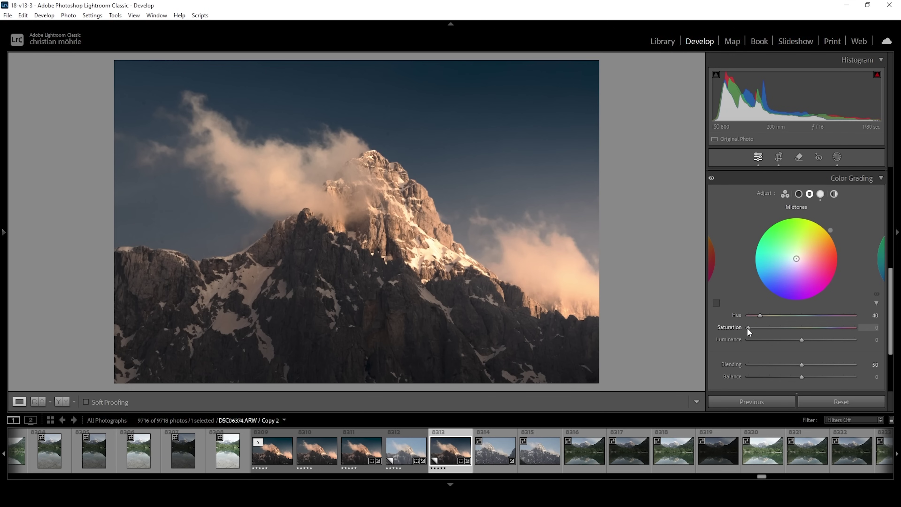
left_click_drag(748, 327, 752, 327)
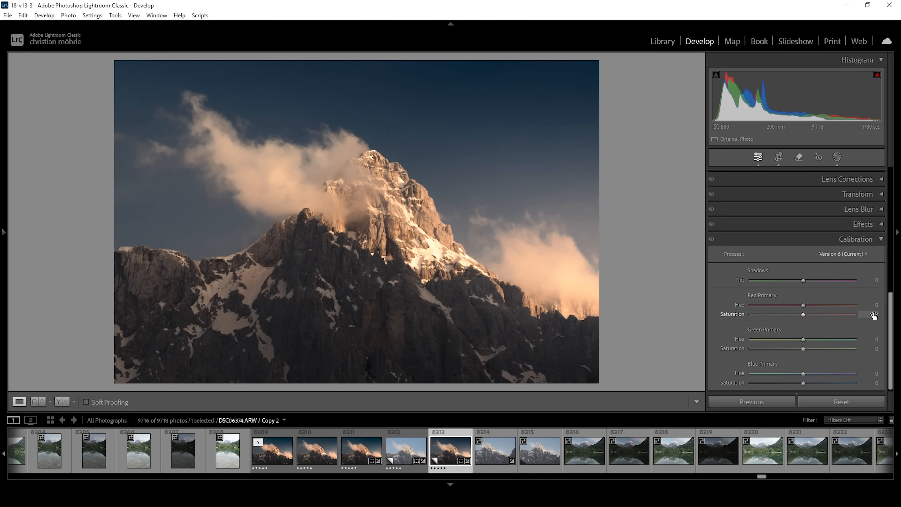
mouse_move(776, 381)
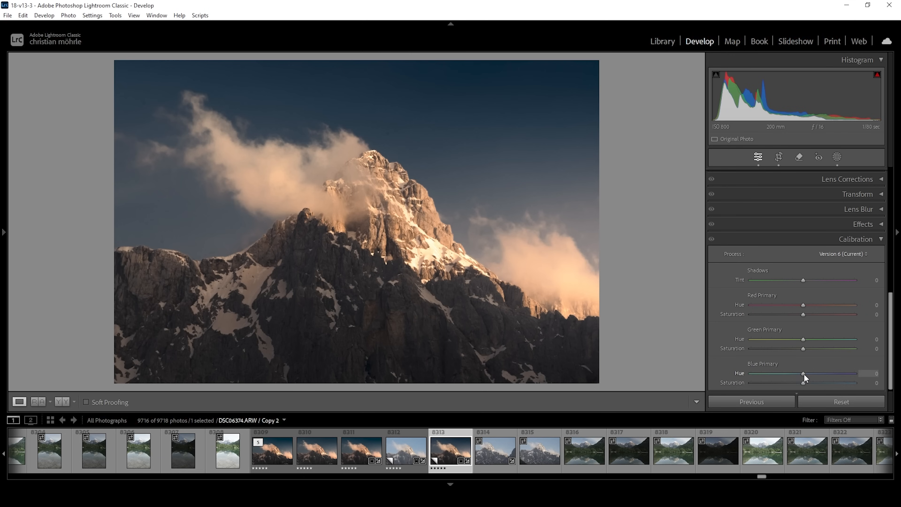
In Calibration, set blue primary hue −11, saturation +10, green saturation +7, and nudge red saturation
left_click_drag(804, 373, 798, 373)
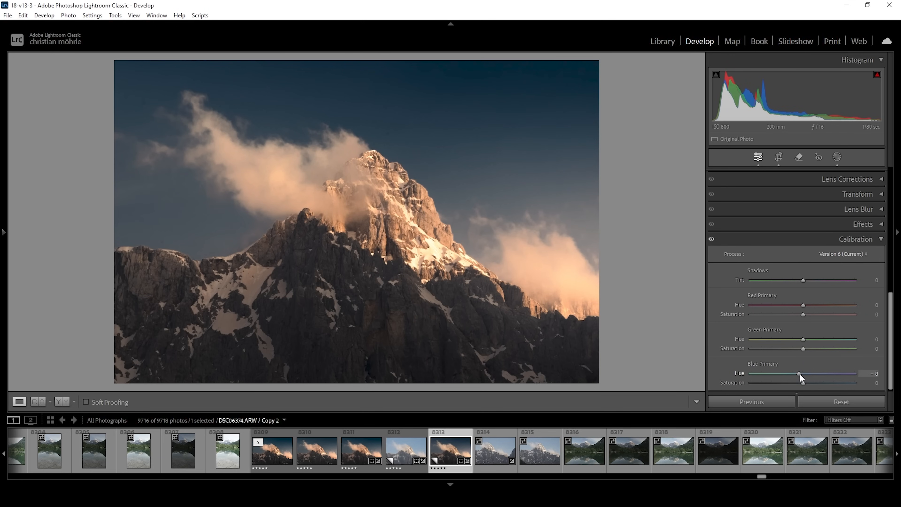
left_click_drag(799, 373, 797, 373)
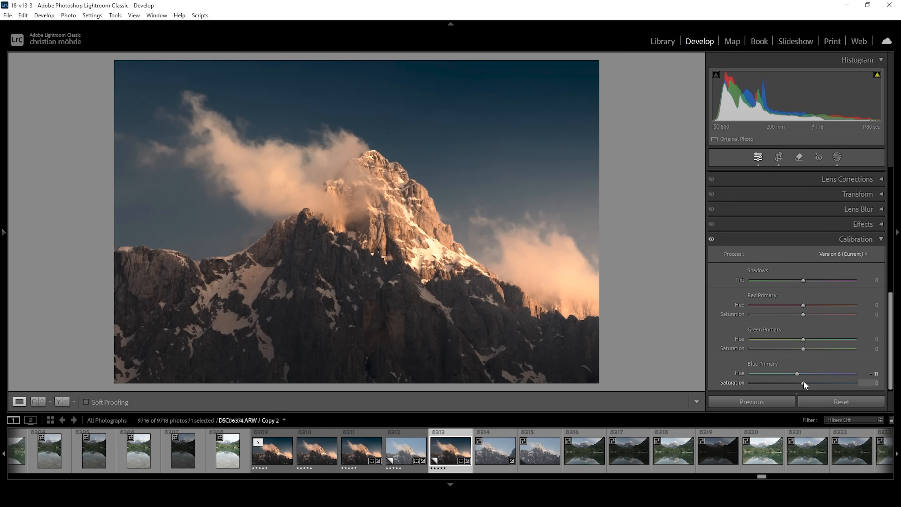
left_click_drag(804, 383, 810, 383)
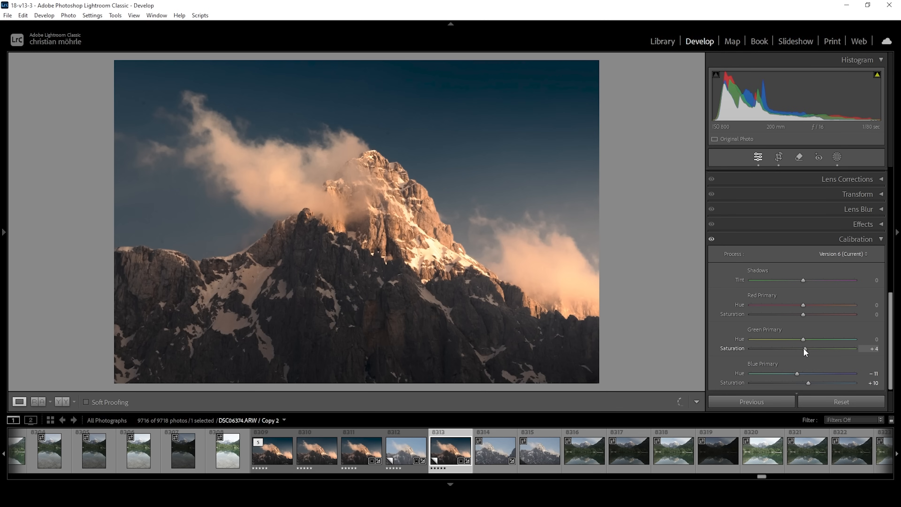
left_click_drag(811, 348, 814, 348)
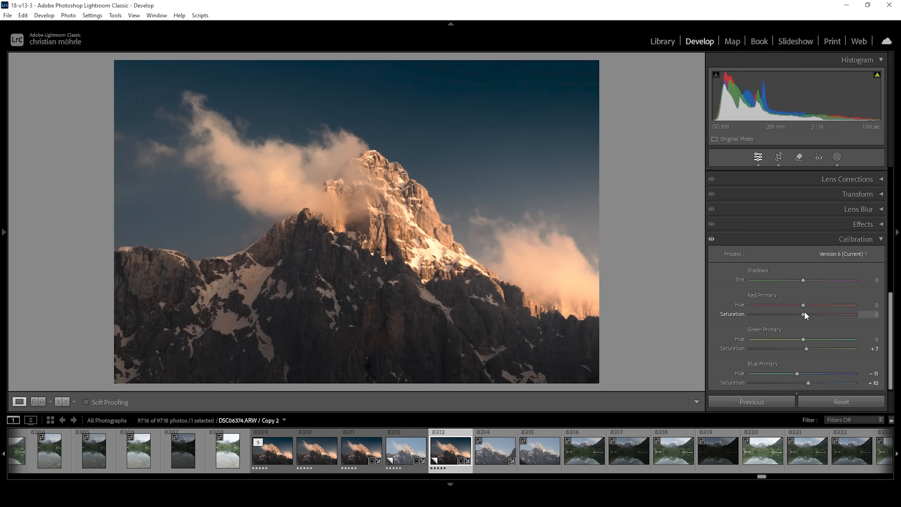
left_click_drag(804, 315, 805, 314)
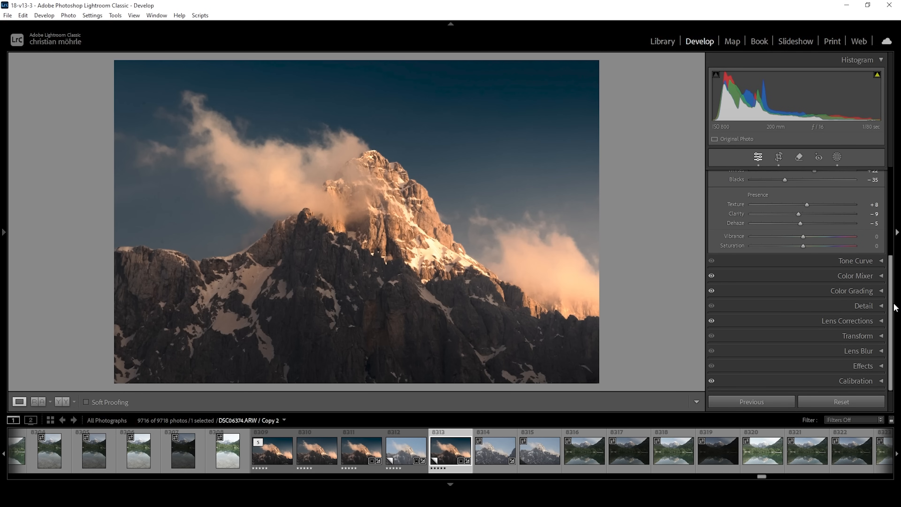
mouse_move(697, 361)
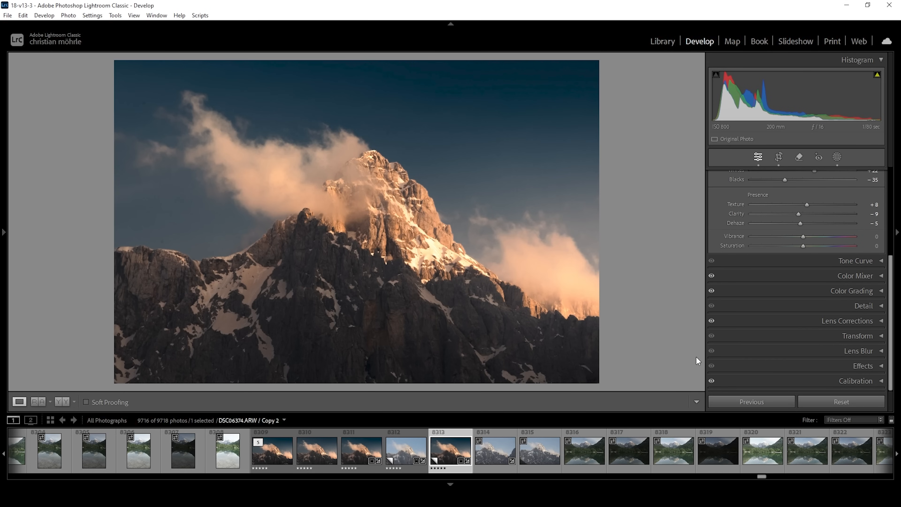
In the Detail panel, set sharpening detail 100, masking 75 and amount 94
left_click(864, 305)
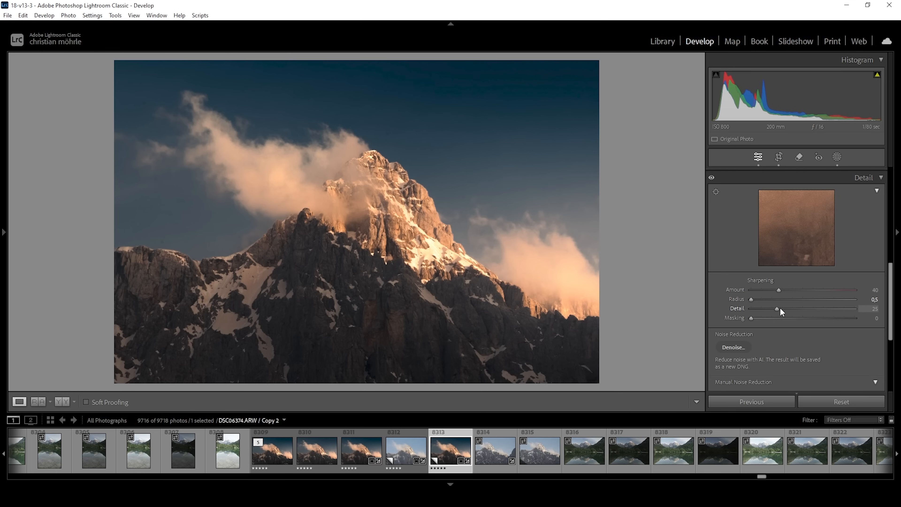
left_click_drag(779, 309, 855, 309)
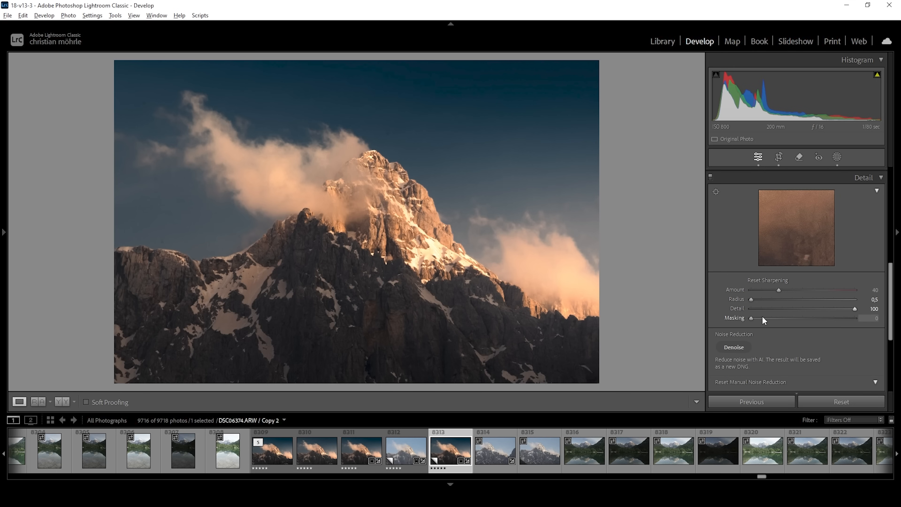
left_click_drag(751, 318, 804, 318)
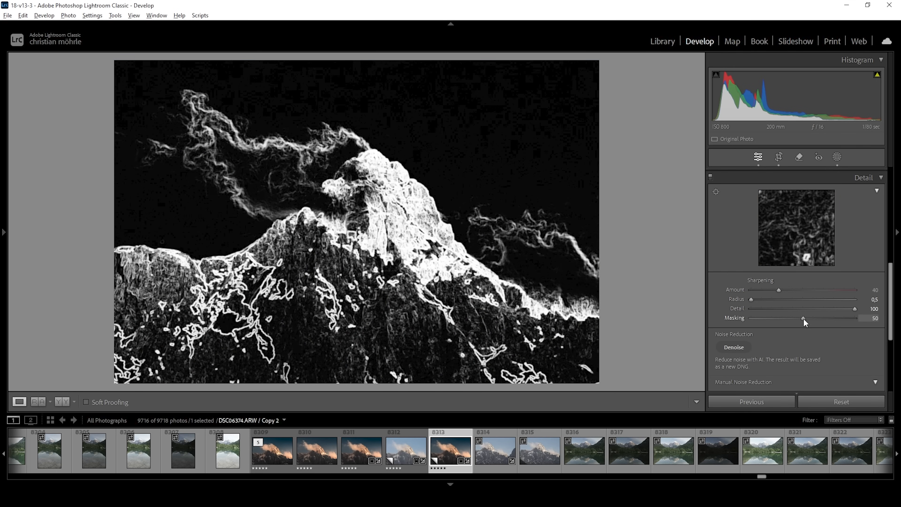
left_click_drag(804, 317, 817, 318)
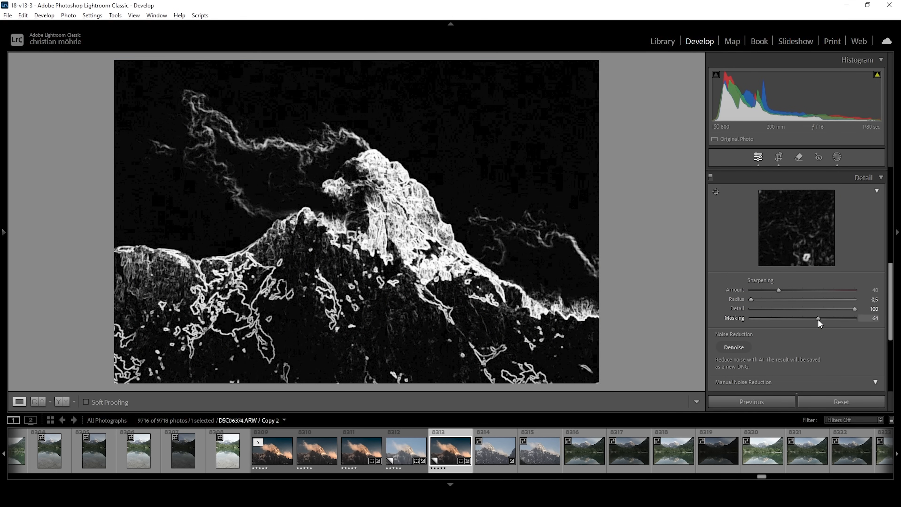
left_click_drag(819, 318, 829, 318)
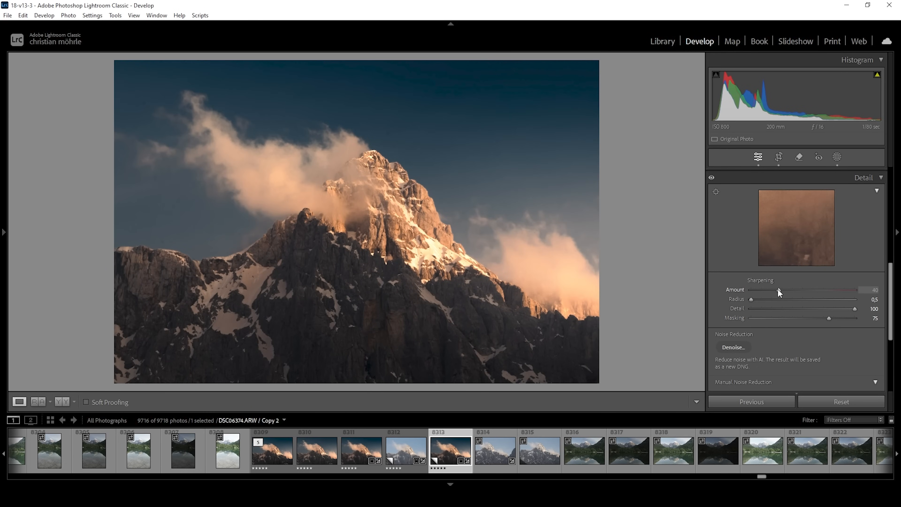
left_click_drag(778, 290, 810, 289)
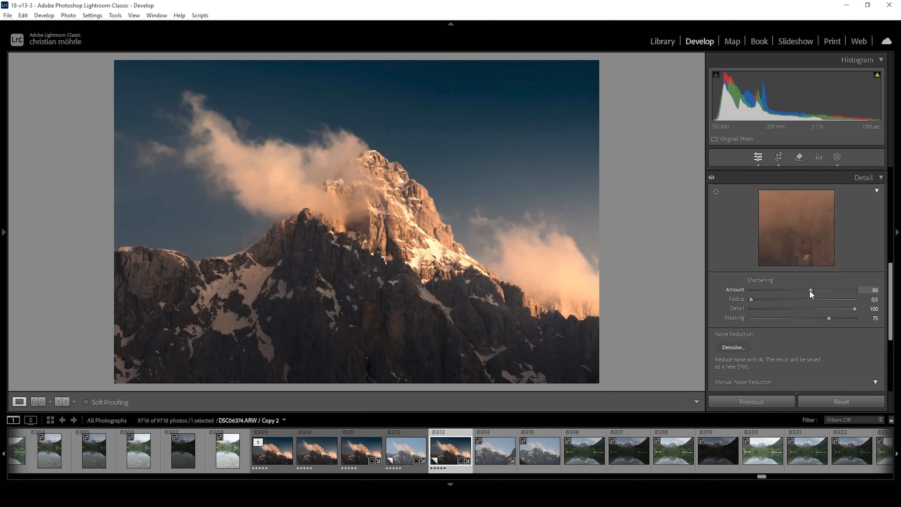
left_click_drag(811, 289, 830, 290)
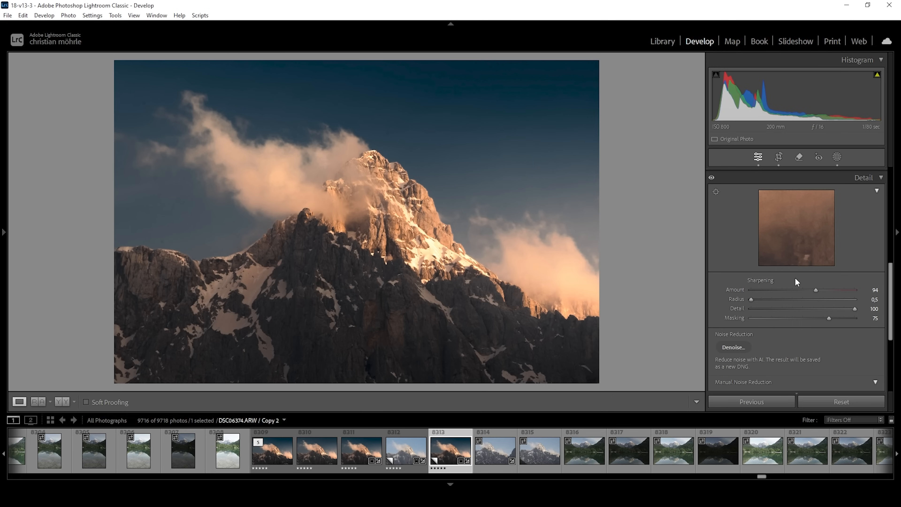
mouse_move(173, 203)
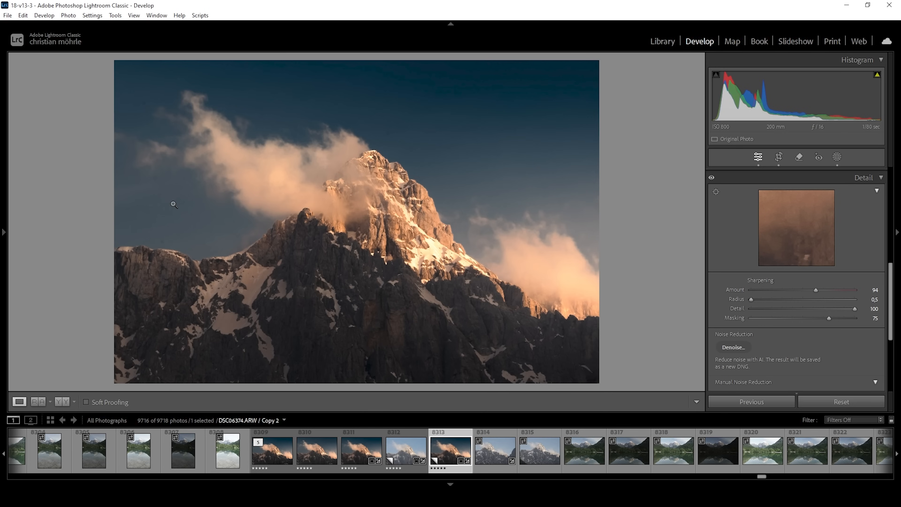
mouse_move(590, 171)
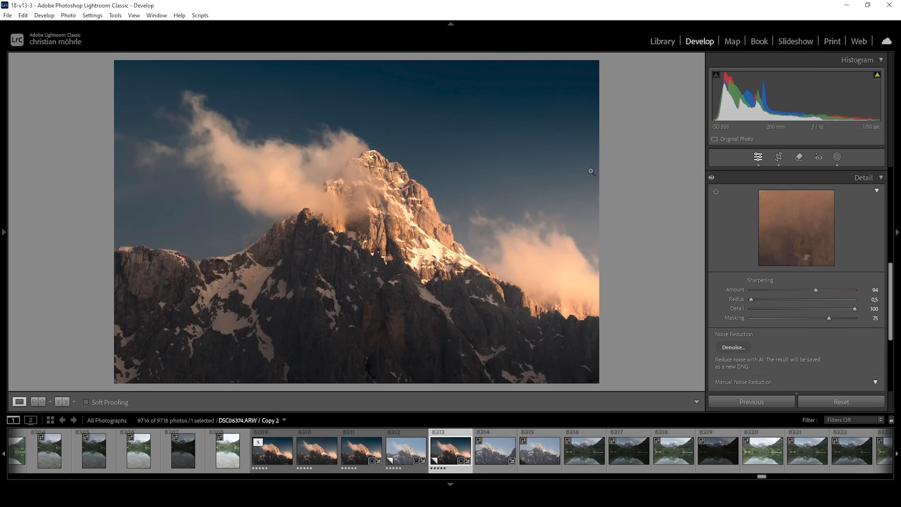
mouse_move(799, 157)
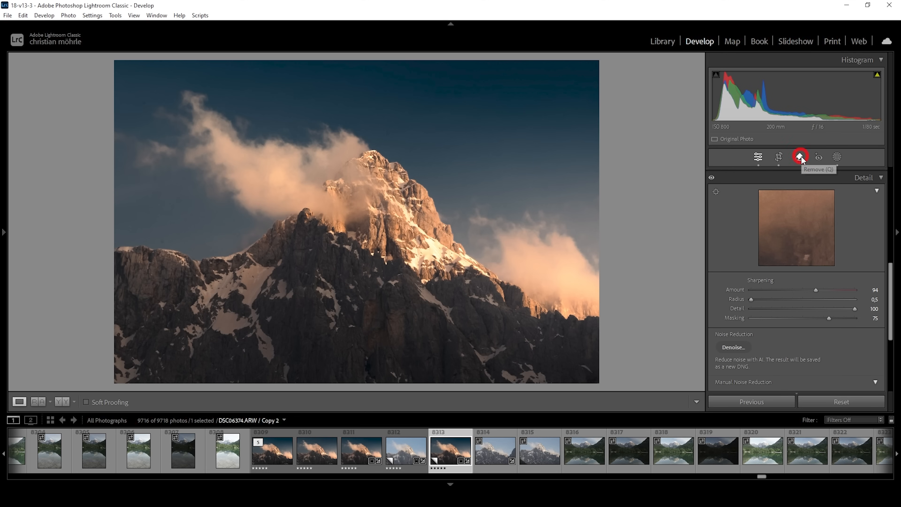
Remove the sensor dust spots in the sky with Visualize Spots, then switch the visualization off
left_click(798, 157)
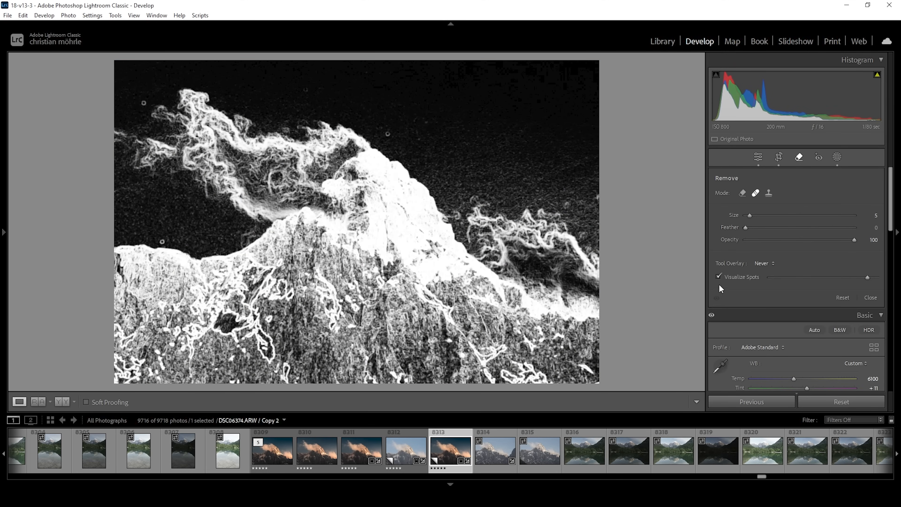
mouse_move(721, 289)
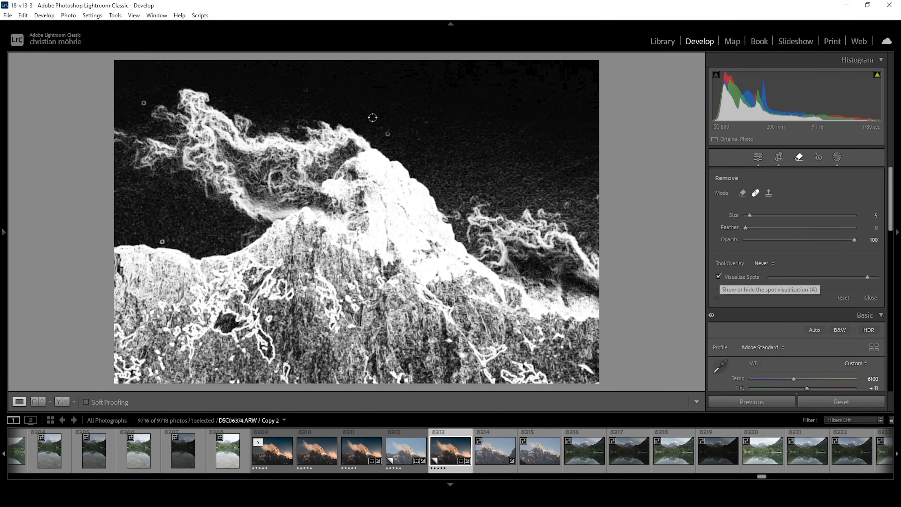
mouse_move(388, 143)
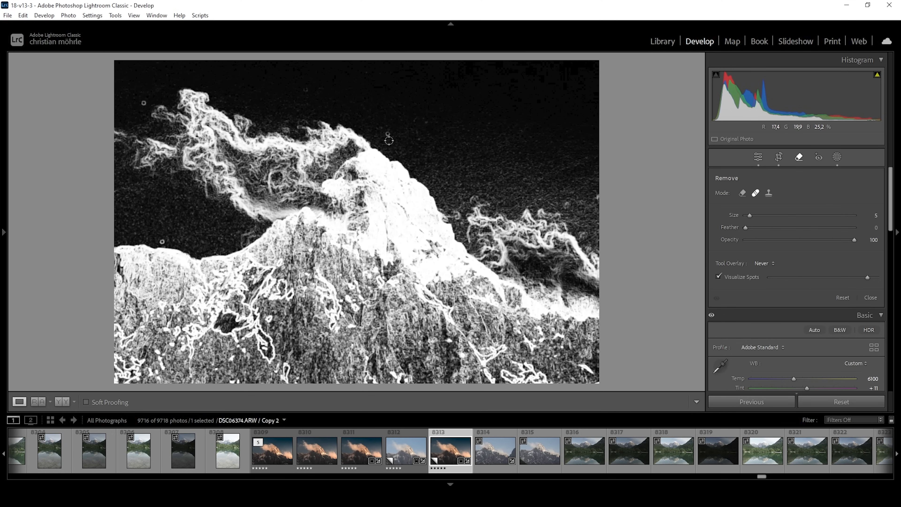
mouse_move(388, 135)
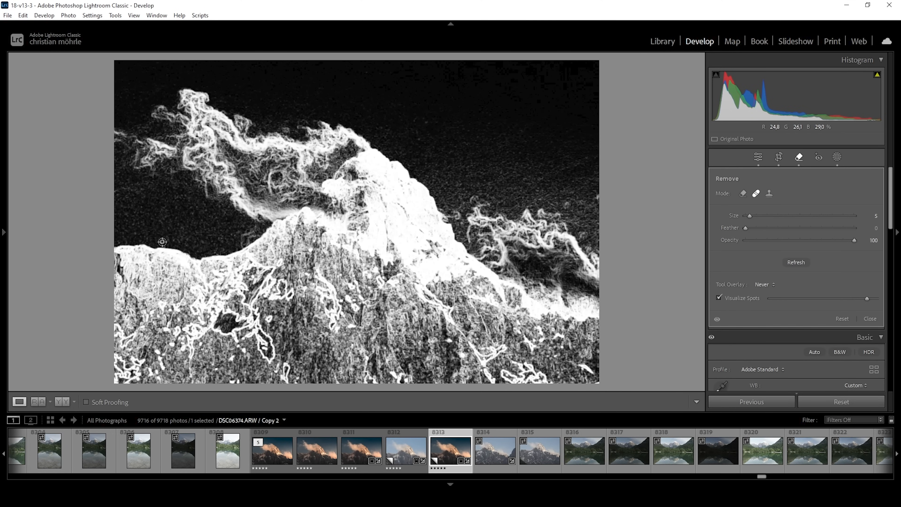
left_click(718, 298)
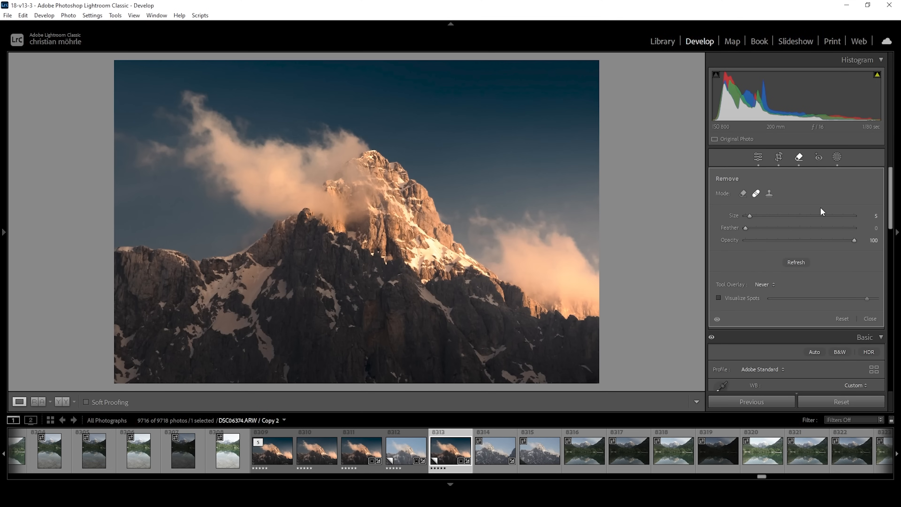